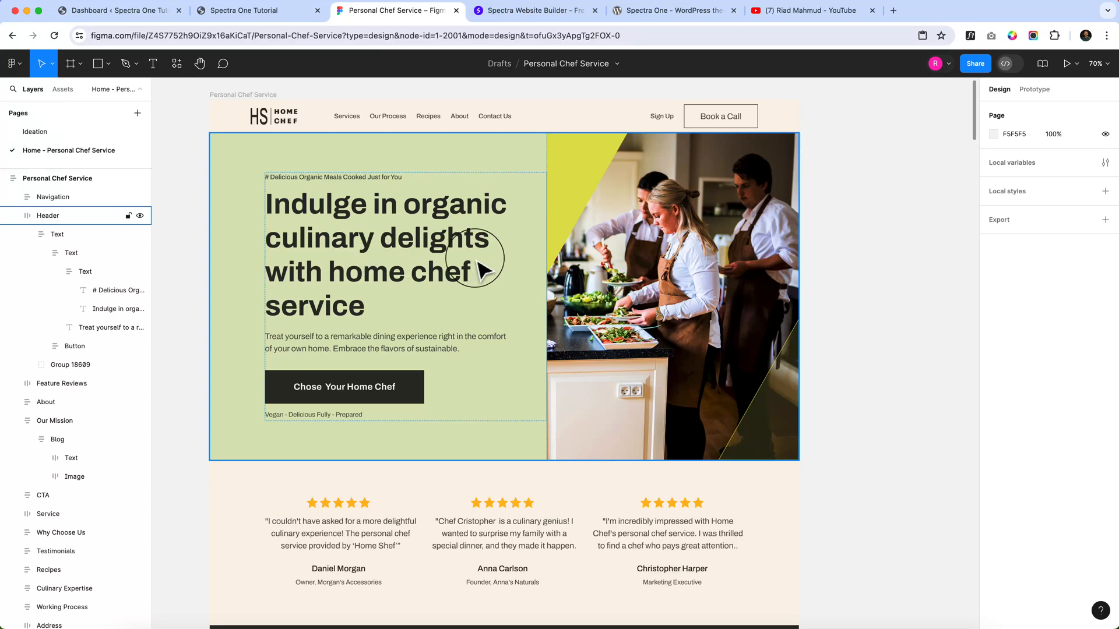
{"action": "mouse_move", "coordinate": [488, 268]}
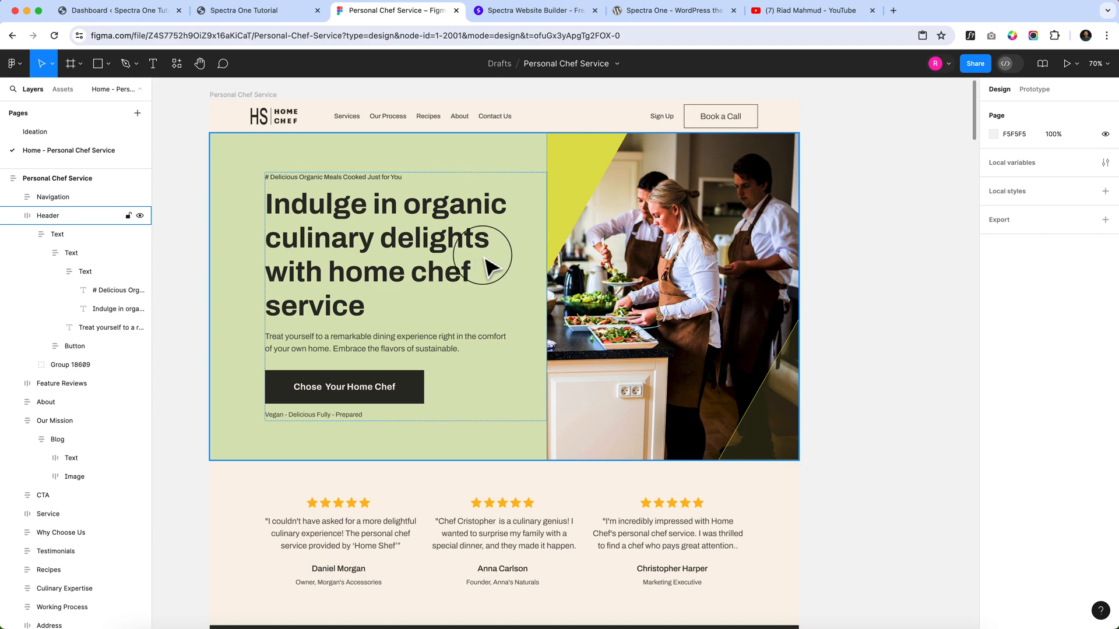
Step: Switch to the live homepage and scroll down to the services section, then back to the top
{"action": "left_click", "coordinate": [257, 10]}
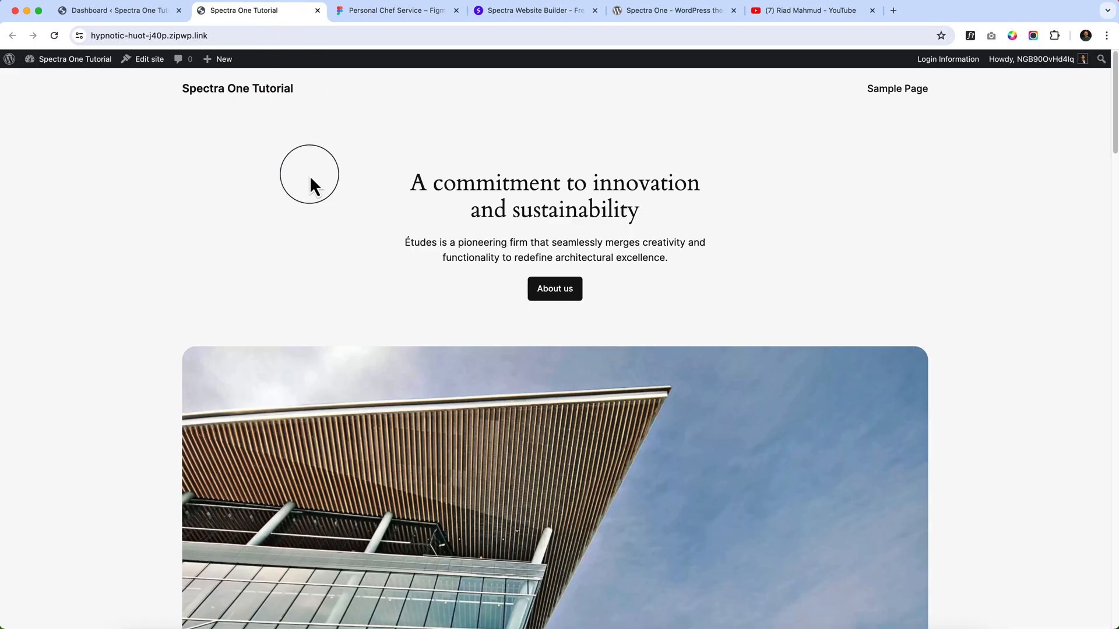
{"action": "mouse_move", "coordinate": [357, 272]}
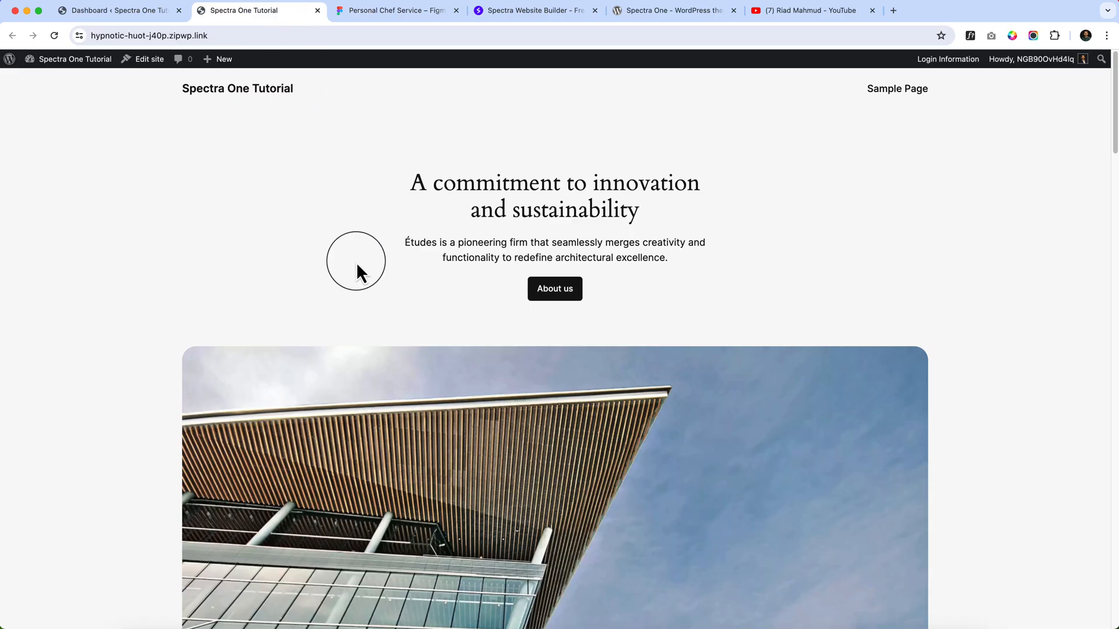
{"action": "mouse_move", "coordinate": [531, 323]}
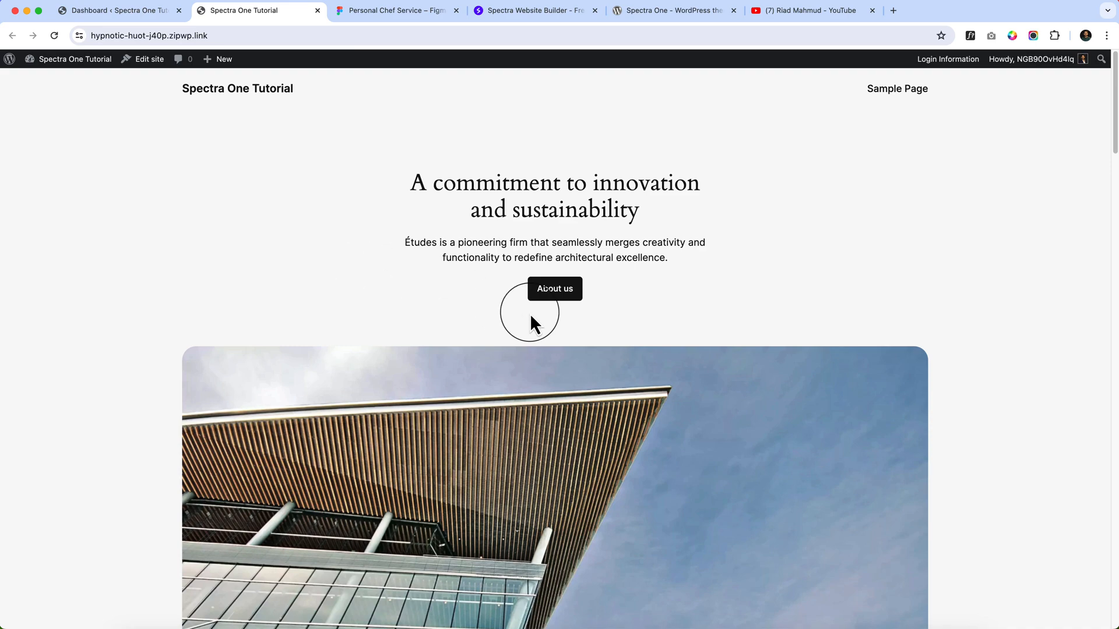
{"action": "scroll", "scroll_direction": "down", "scroll_amount": 3}
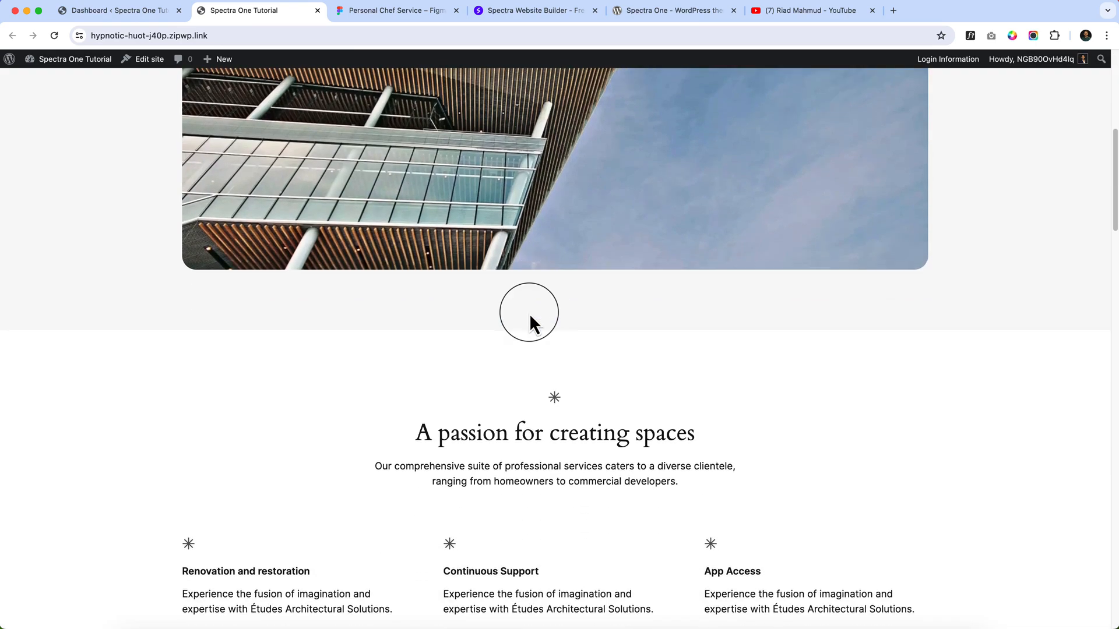
{"action": "scroll", "scroll_direction": "up", "scroll_amount": 3}
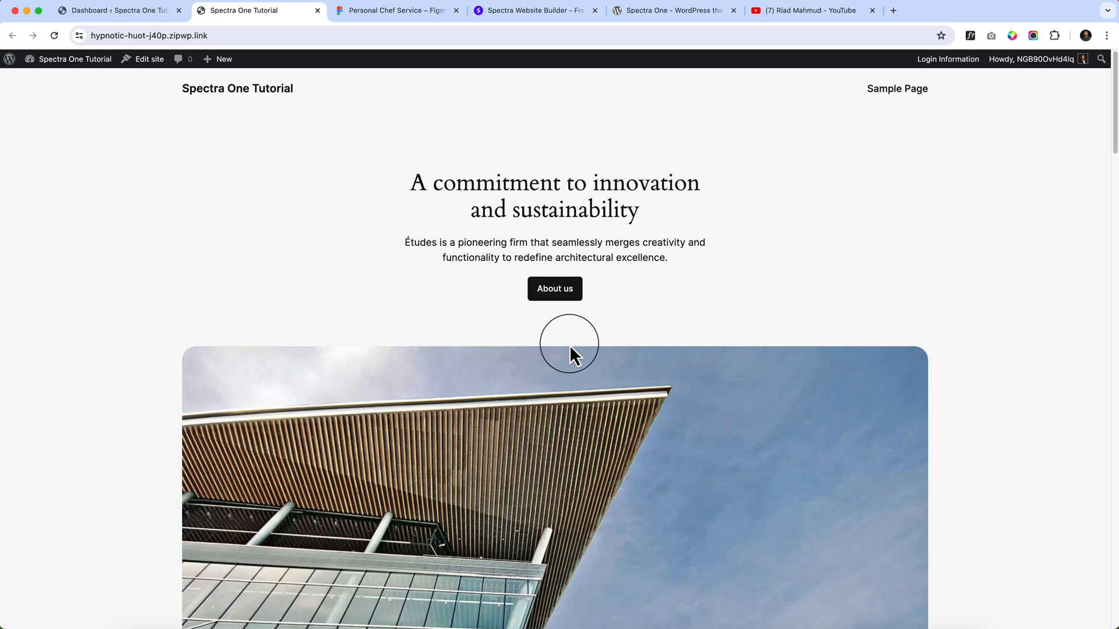
{"action": "mouse_move", "coordinate": [584, 332]}
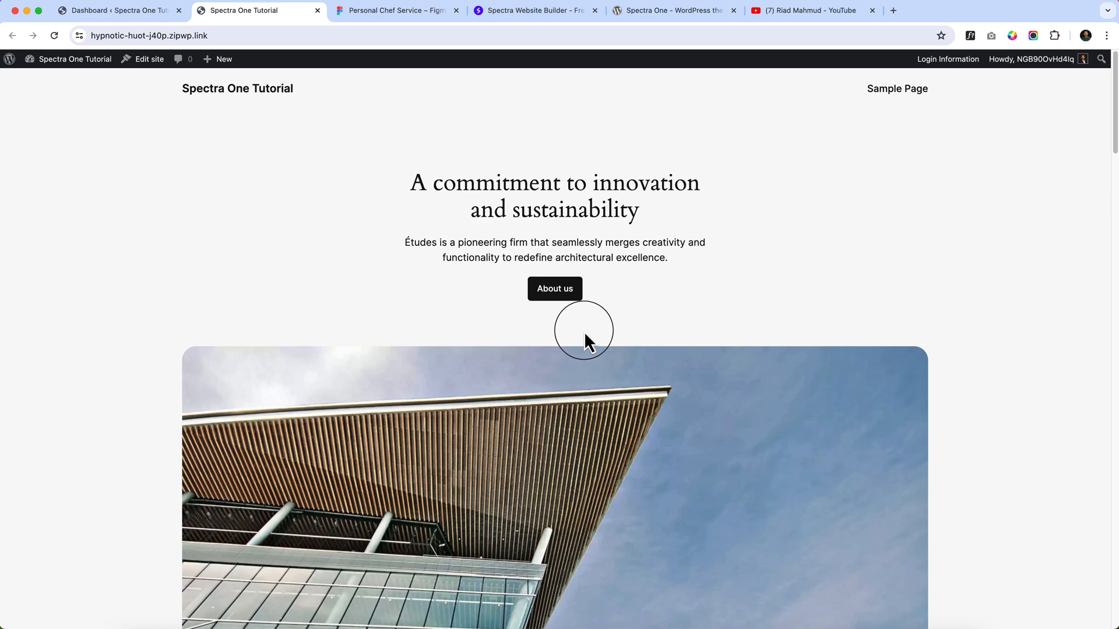
{"action": "mouse_move", "coordinate": [148, 60]}
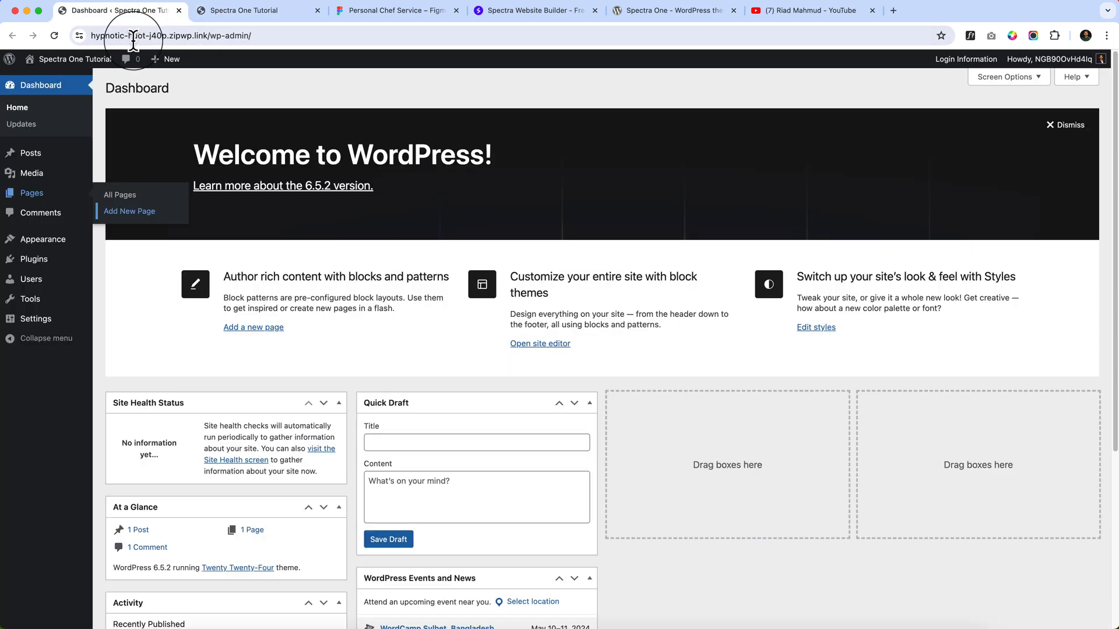
{"action": "mouse_move", "coordinate": [78, 142]}
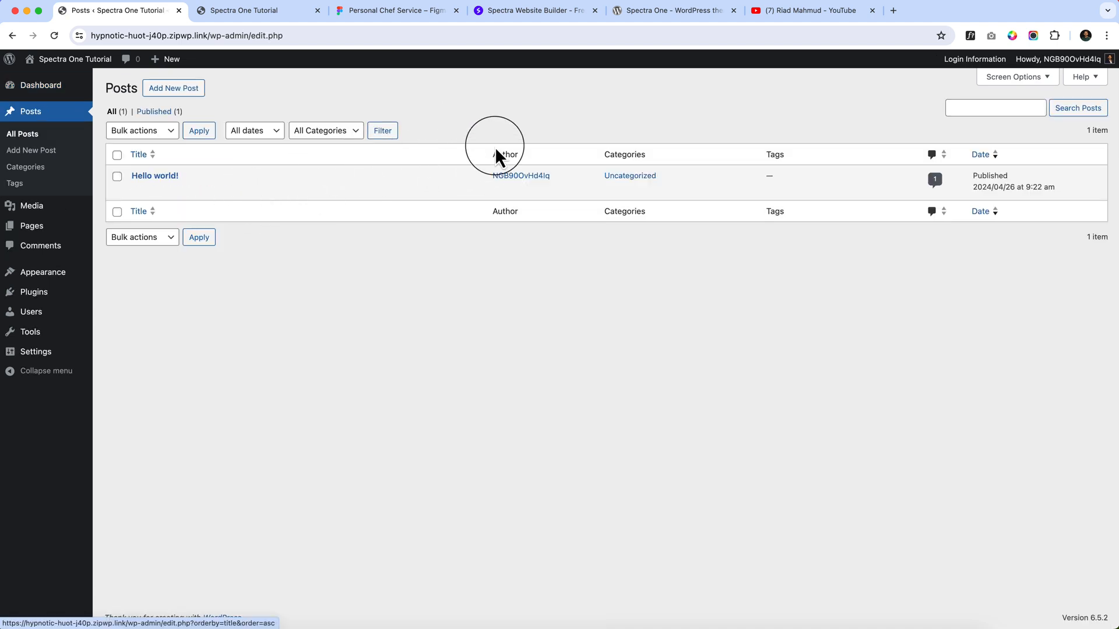
Step: Trash the Hello world! post and empty the posts trash so no posts remain
{"action": "left_click", "coordinate": [141, 237]}
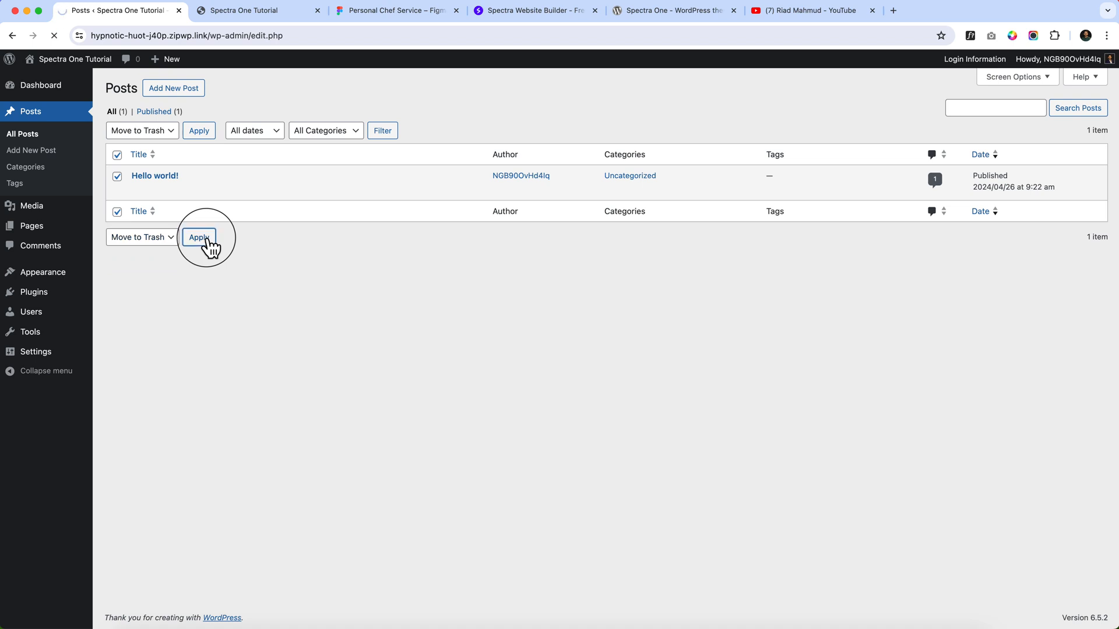
{"action": "left_click", "coordinate": [198, 236]}
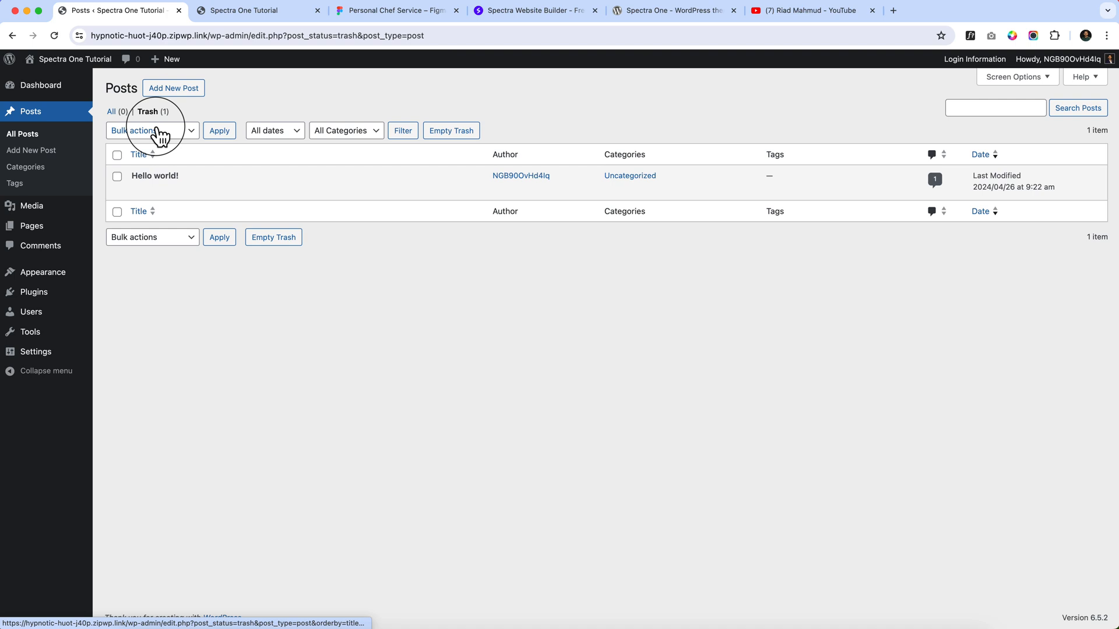
{"action": "left_click", "coordinate": [152, 236]}
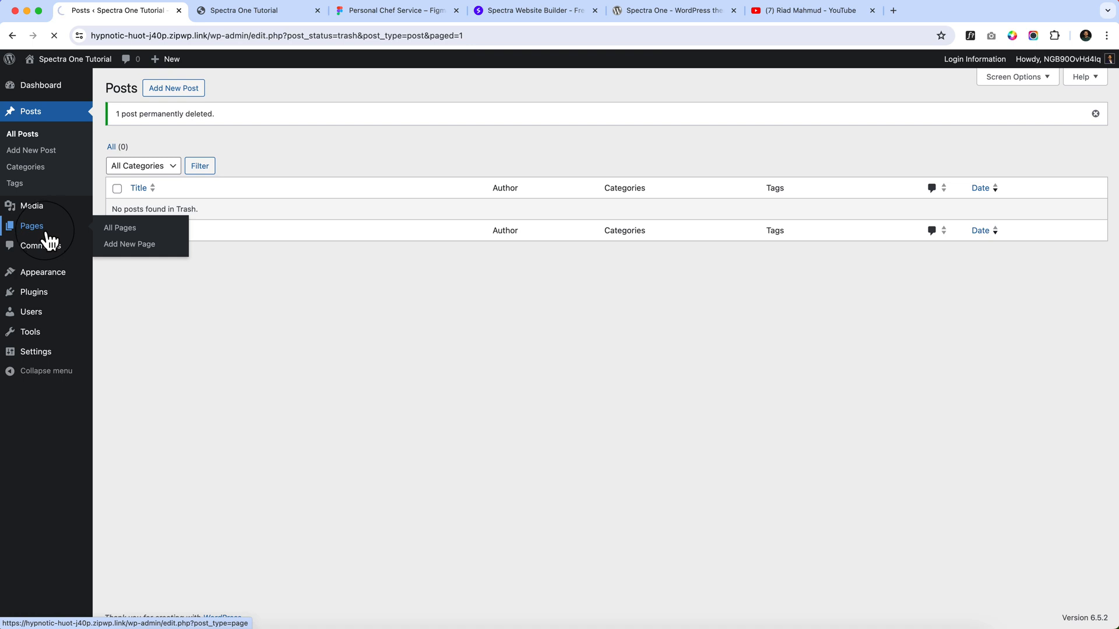
Step: Trash the Sample Page and empty the pages trash, leaving only the Privacy Policy draft
{"action": "left_click", "coordinate": [119, 227]}
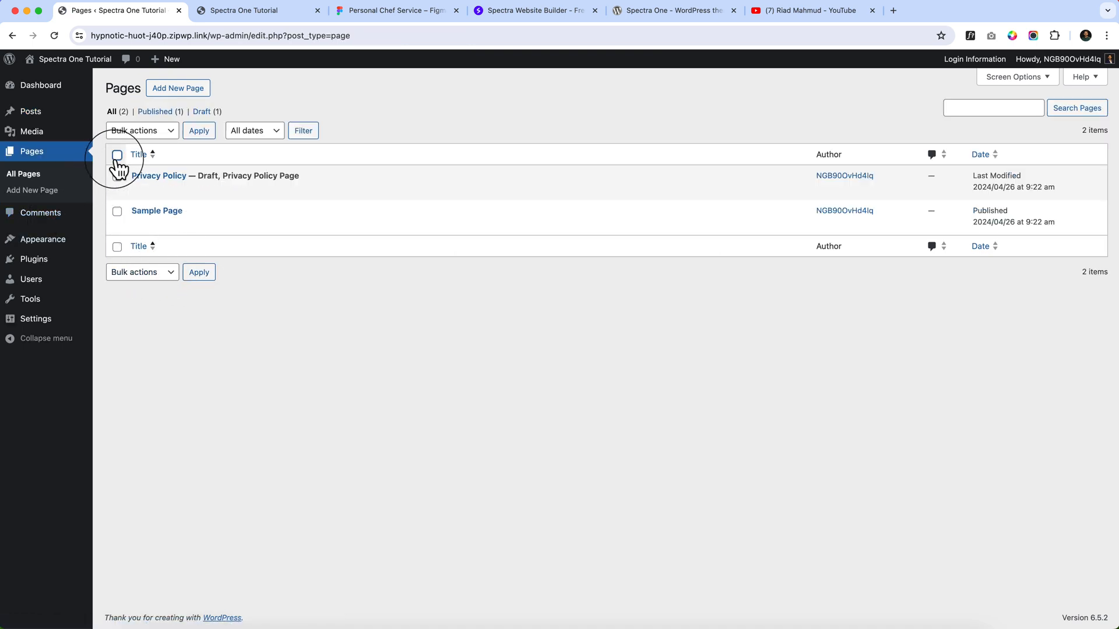
{"action": "left_click", "coordinate": [117, 153]}
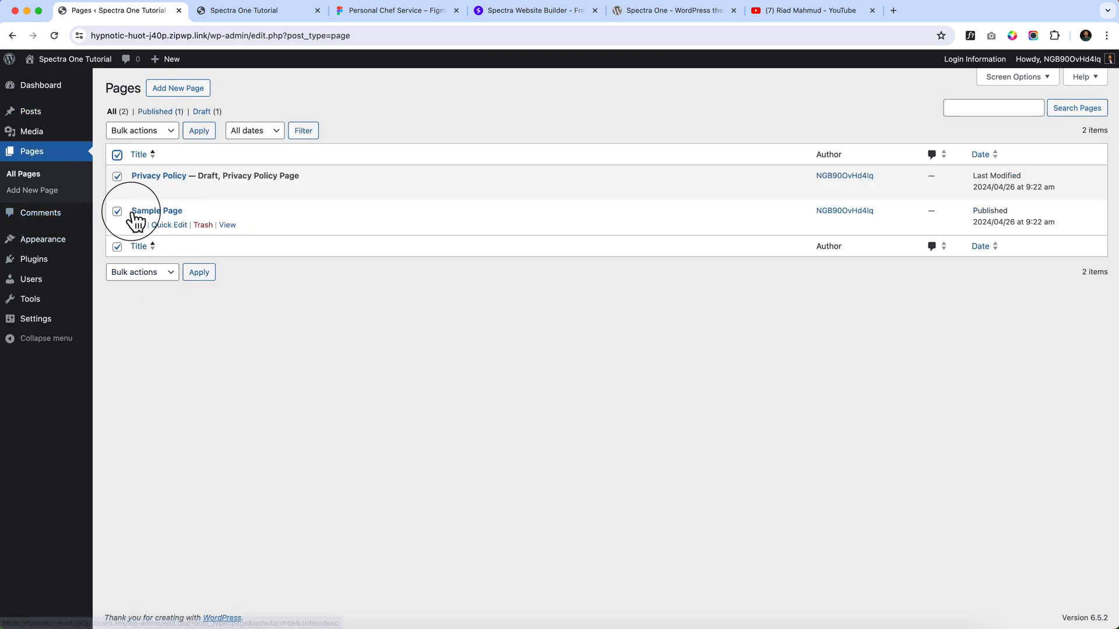
{"action": "mouse_move", "coordinate": [165, 179]}
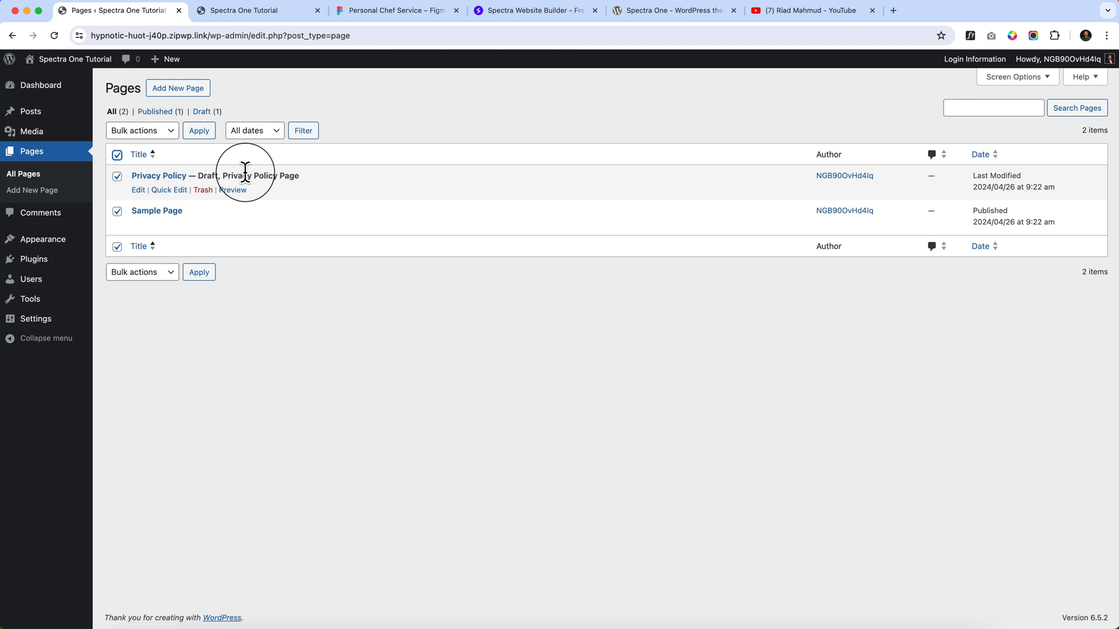
{"action": "mouse_move", "coordinate": [233, 194]}
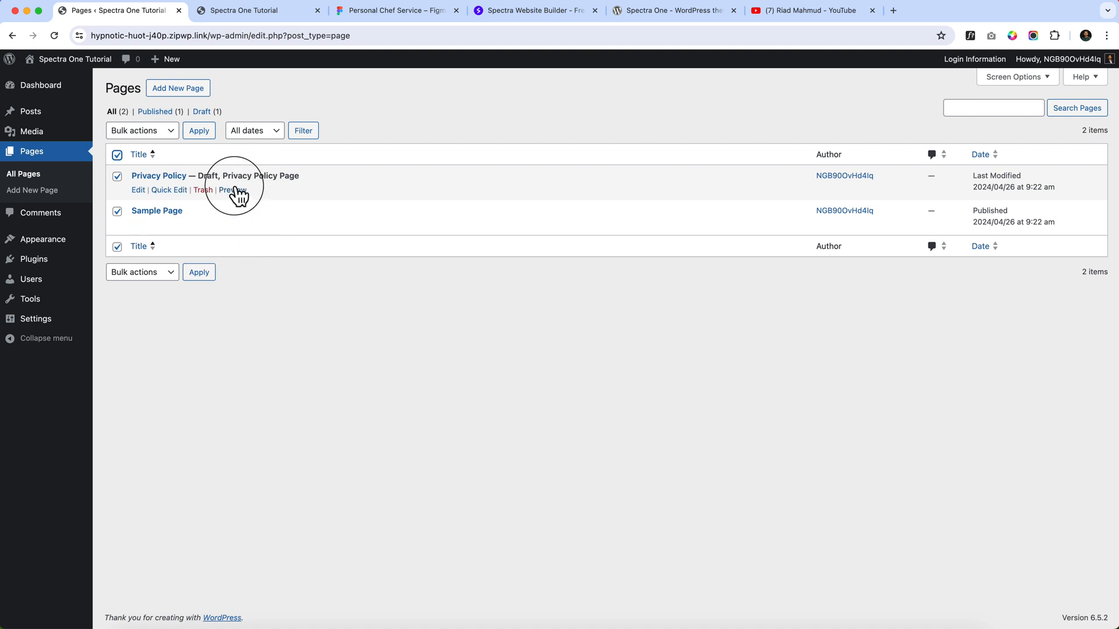
{"action": "mouse_move", "coordinate": [281, 191]}
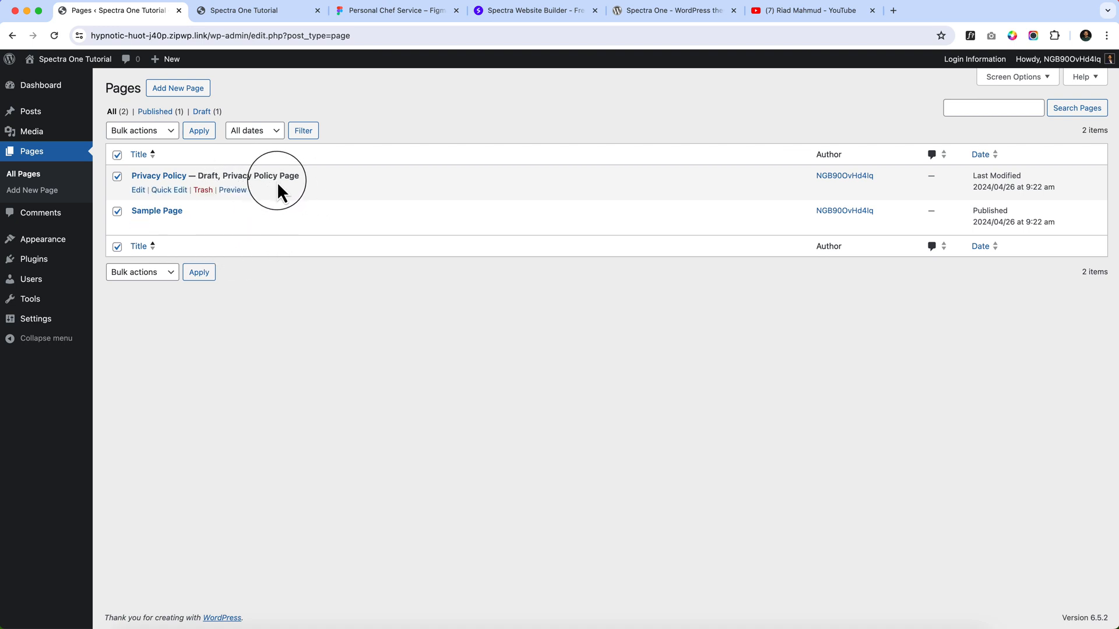
{"action": "mouse_move", "coordinate": [205, 225]}
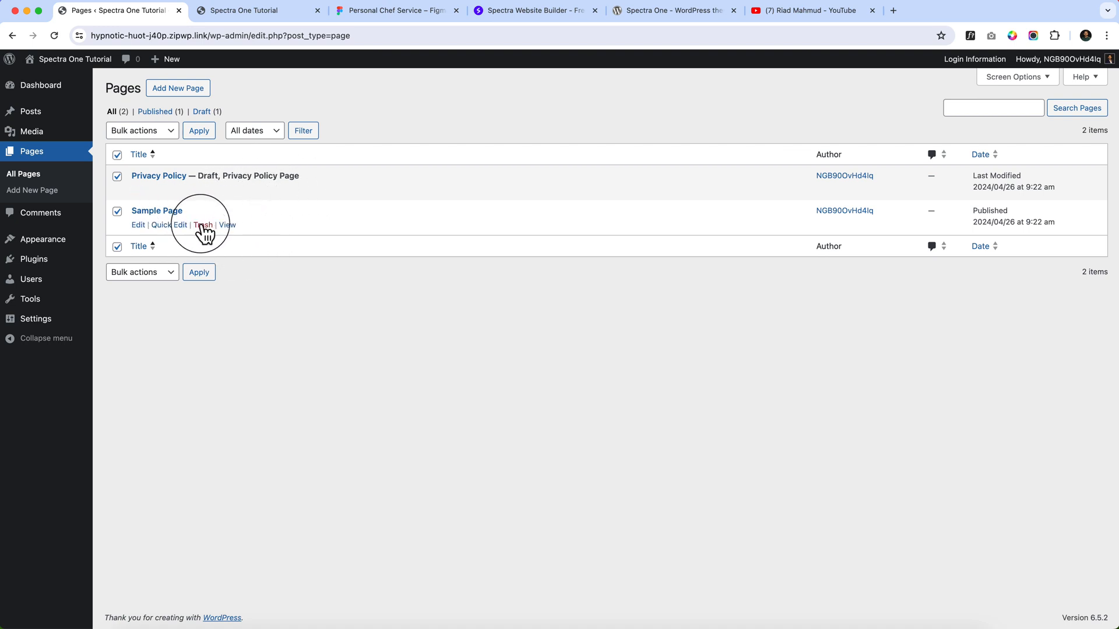
{"action": "left_click", "coordinate": [202, 225]}
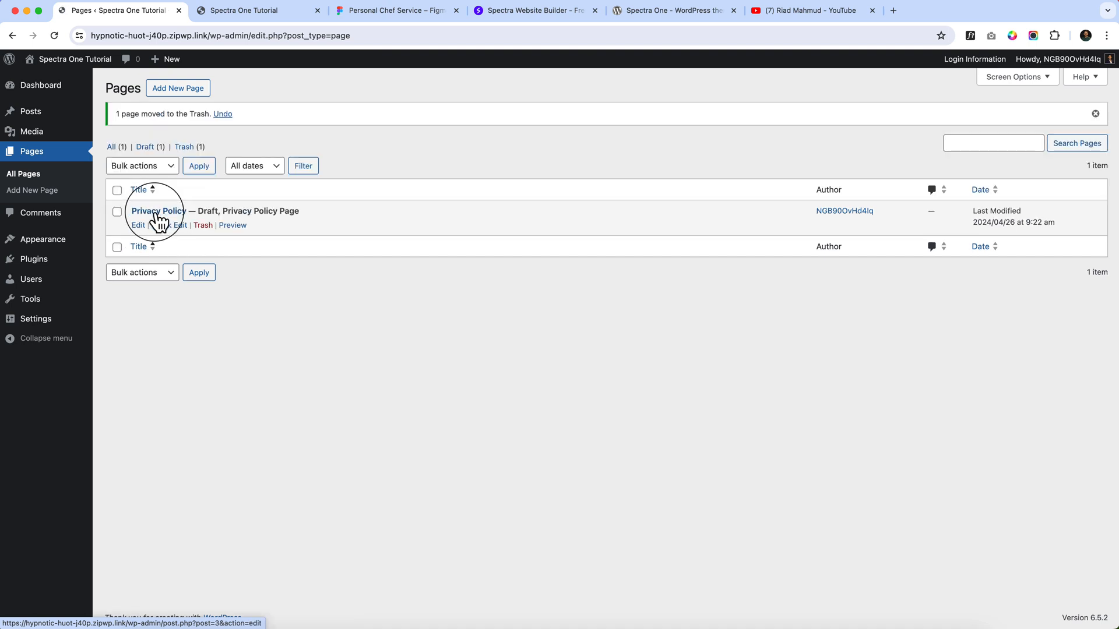
{"action": "left_click", "coordinate": [183, 147]}
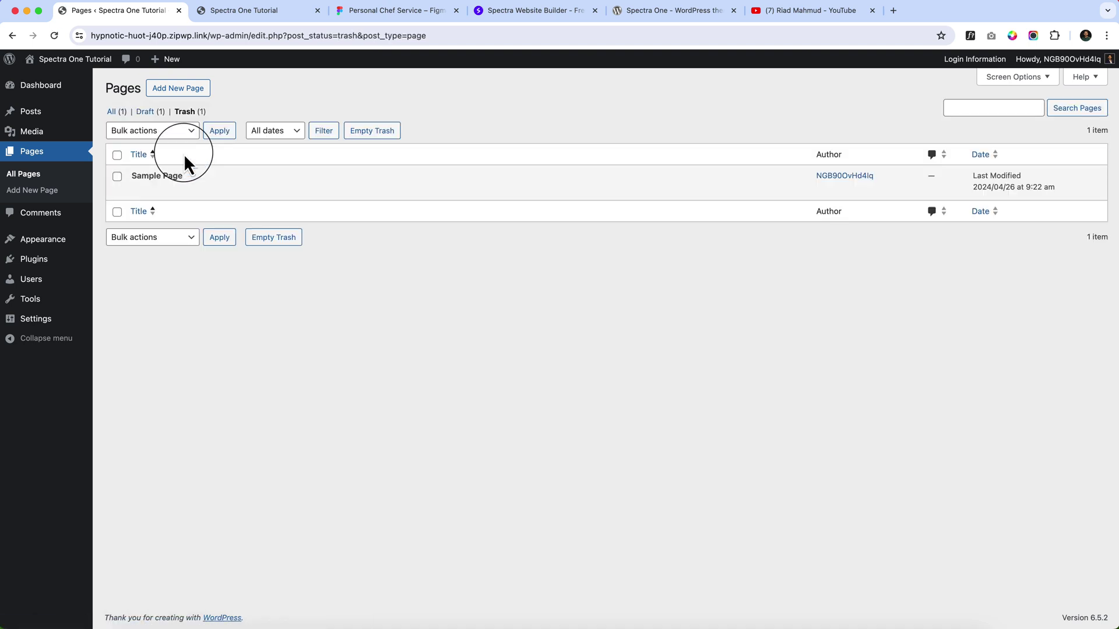
{"action": "left_click", "coordinate": [371, 130]}
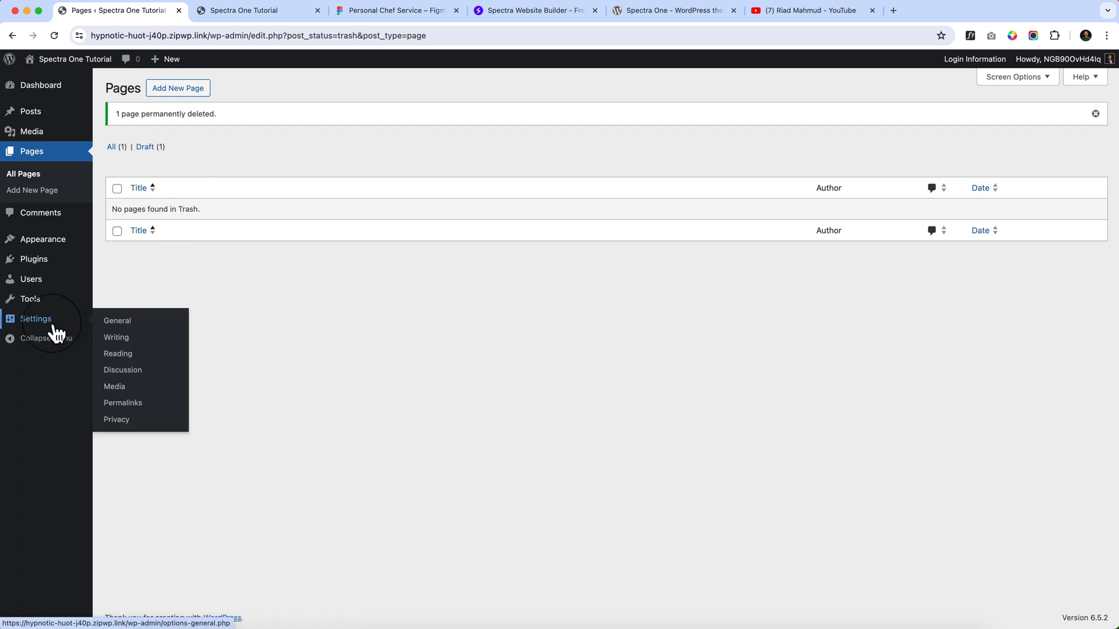
{"action": "mouse_move", "coordinate": [122, 402]}
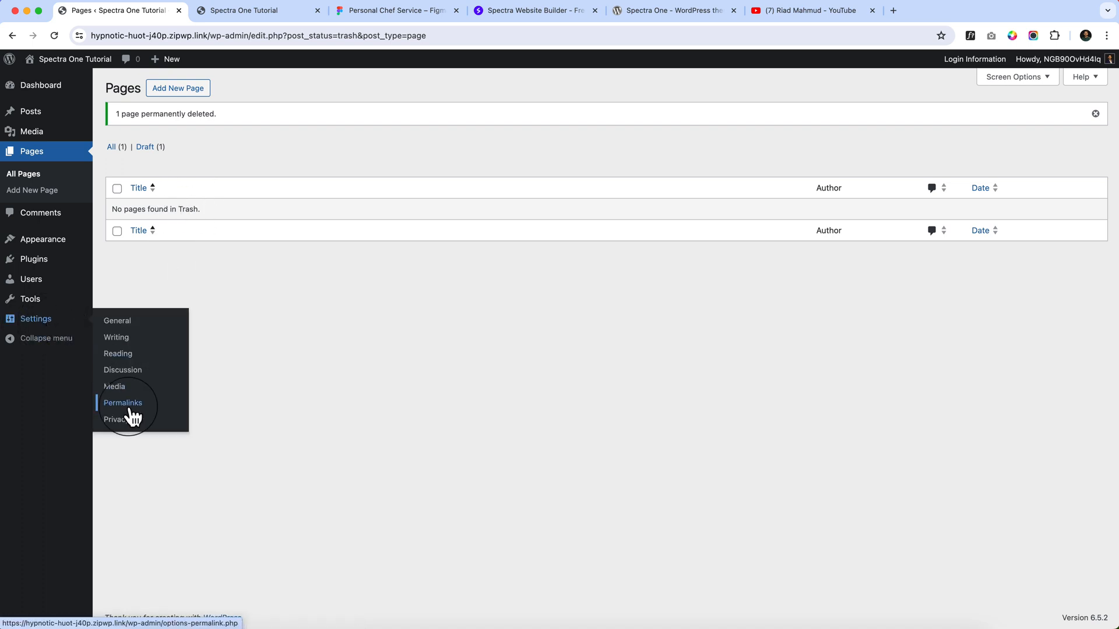
Step: Open Settings > Permalinks, where the post name structure is already chosen
{"action": "left_click", "coordinate": [122, 402]}
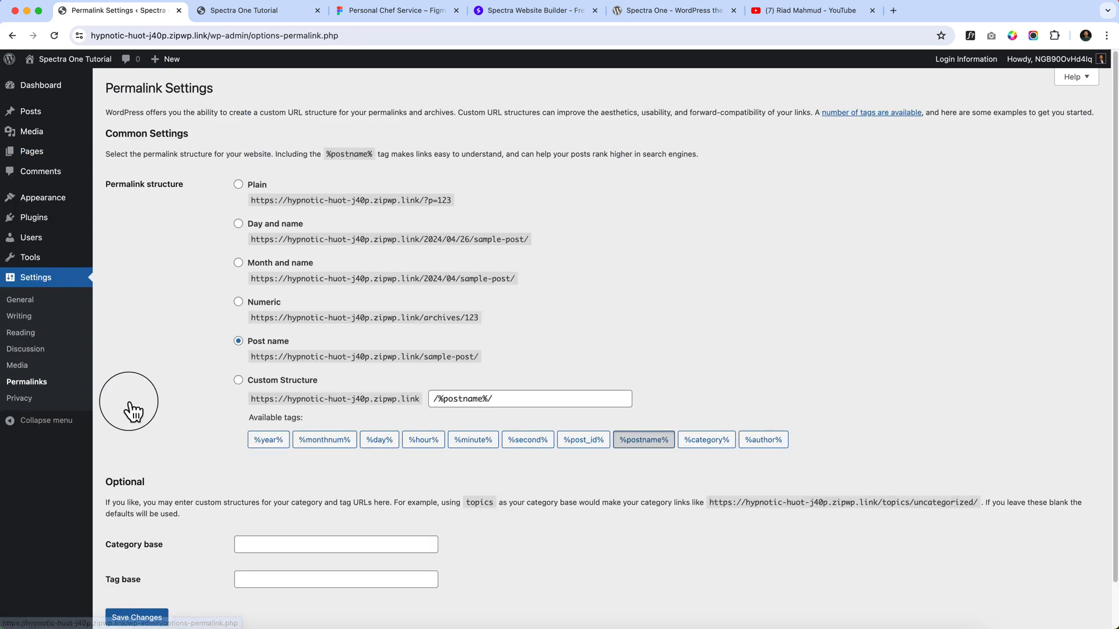
{"action": "mouse_move", "coordinate": [275, 355]}
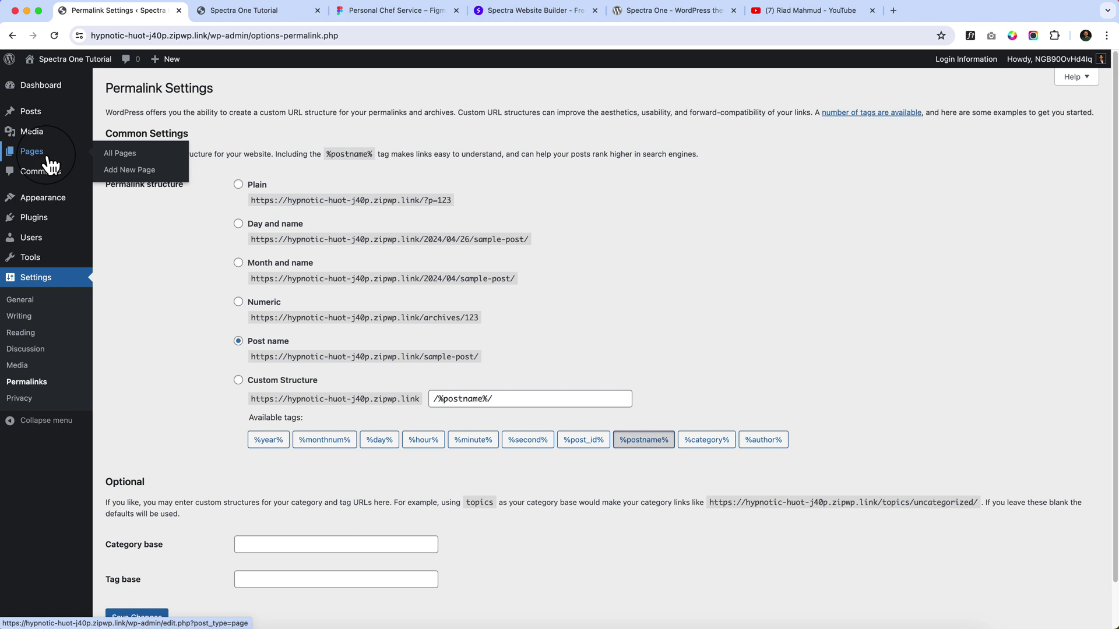
Step: From the pages list, open Add New Page twice in separate browser tabs
{"action": "left_click", "coordinate": [119, 152]}
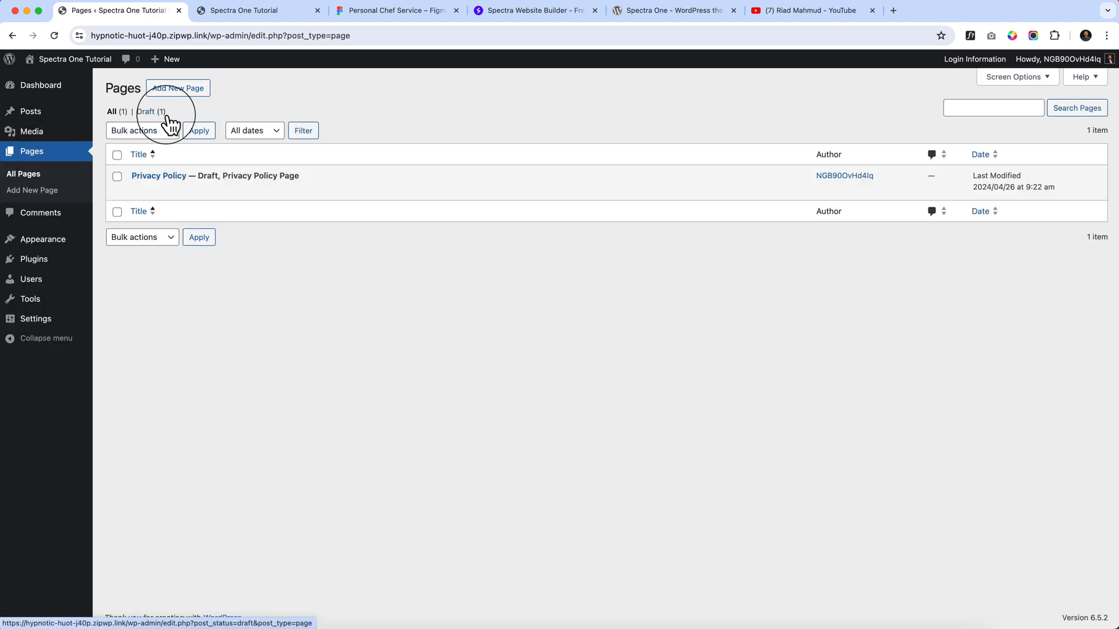
{"action": "mouse_move", "coordinate": [177, 87]}
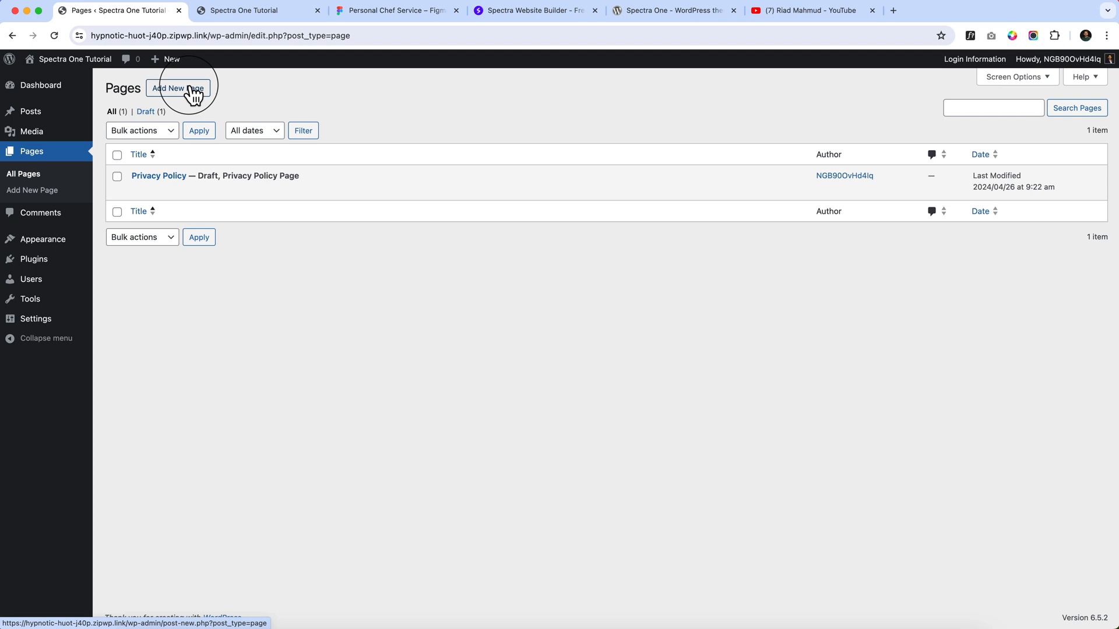
{"action": "left_click", "coordinate": [178, 88]}
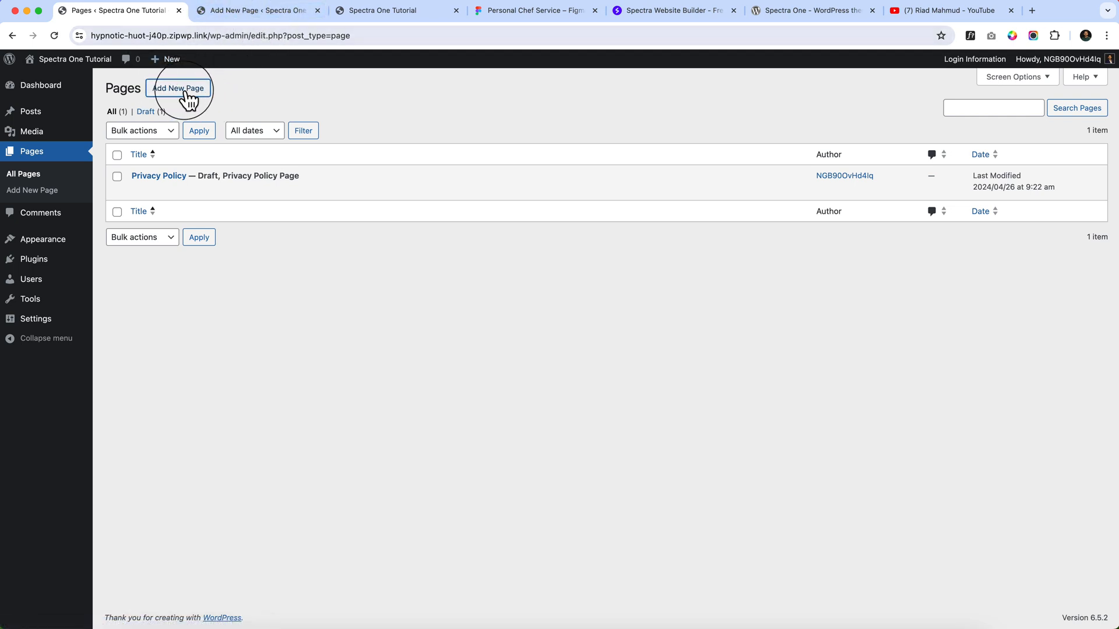
{"action": "right_click", "coordinate": [177, 87]}
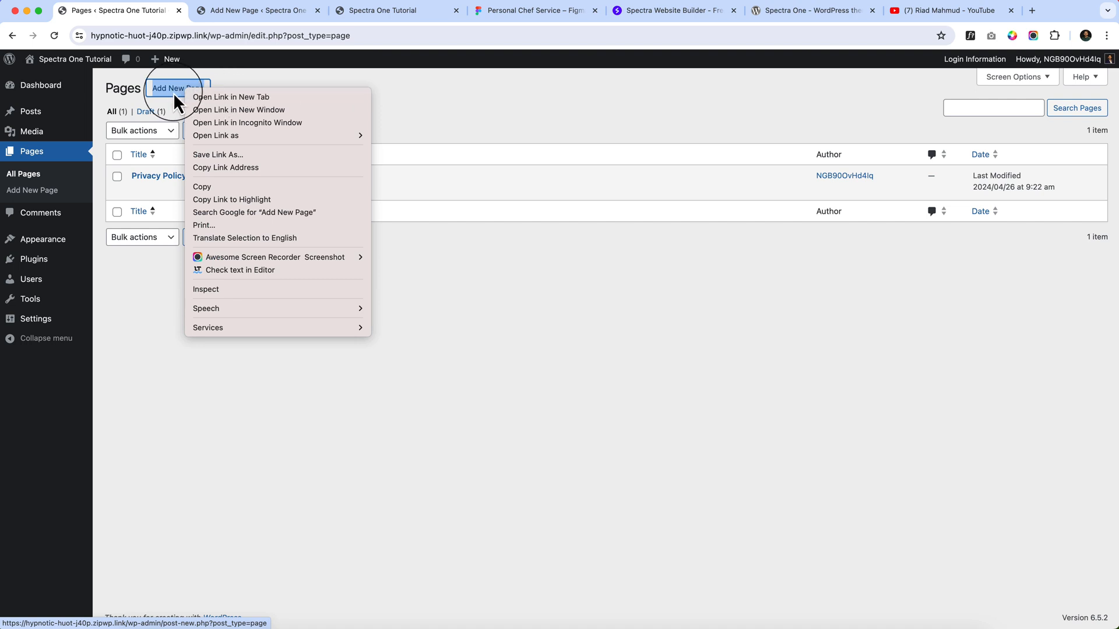
{"action": "mouse_move", "coordinate": [215, 169]}
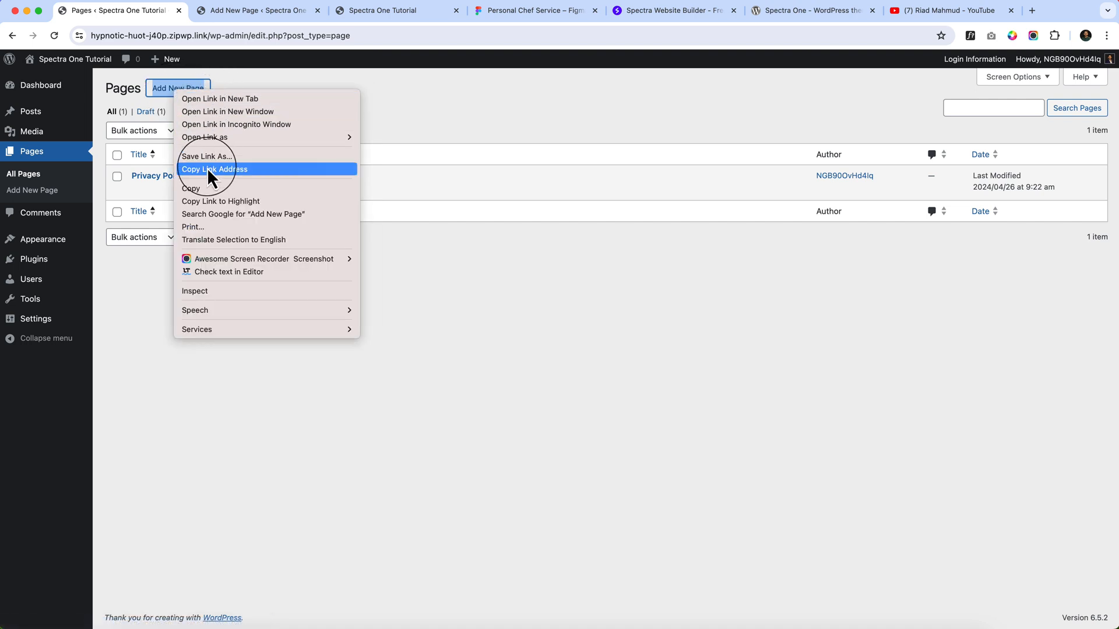
{"action": "mouse_move", "coordinate": [268, 97]}
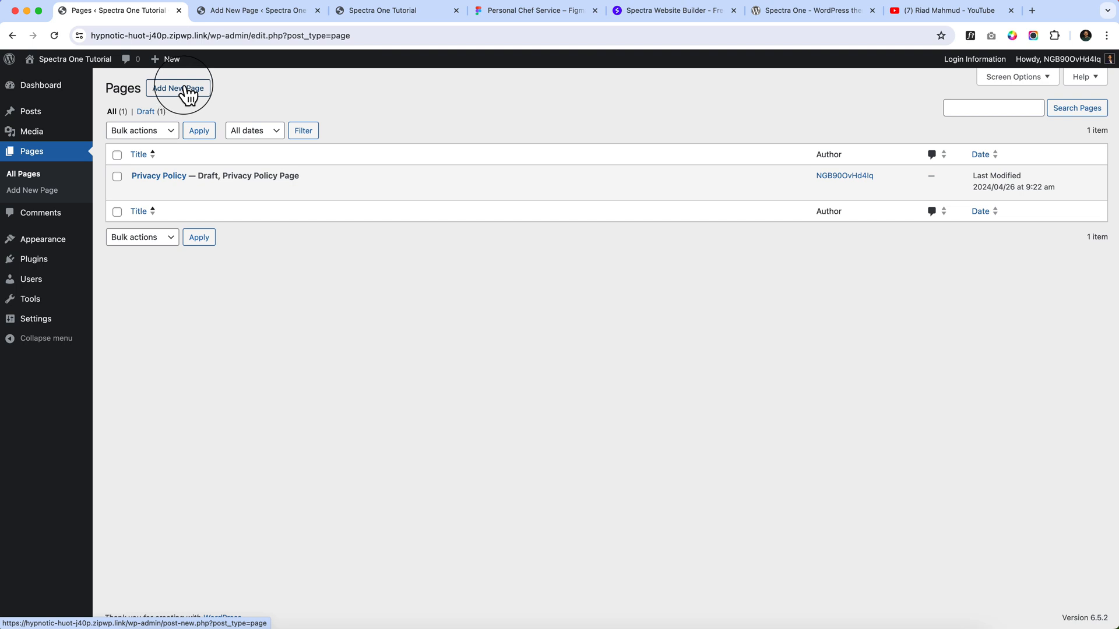
{"action": "left_click", "coordinate": [177, 88]}
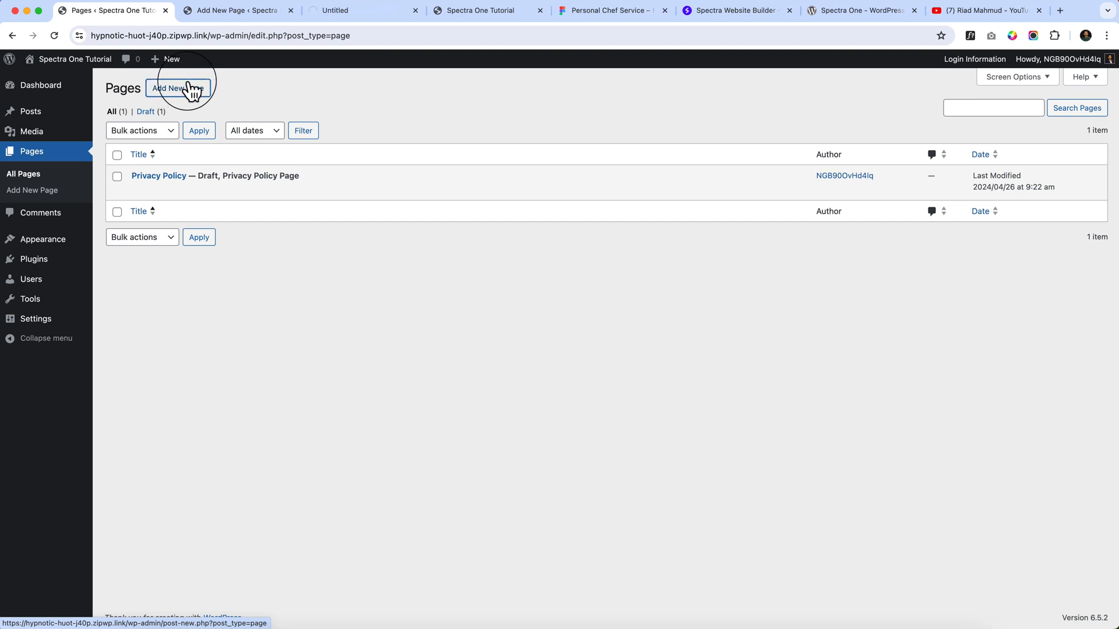
{"action": "mouse_move", "coordinate": [361, 10]}
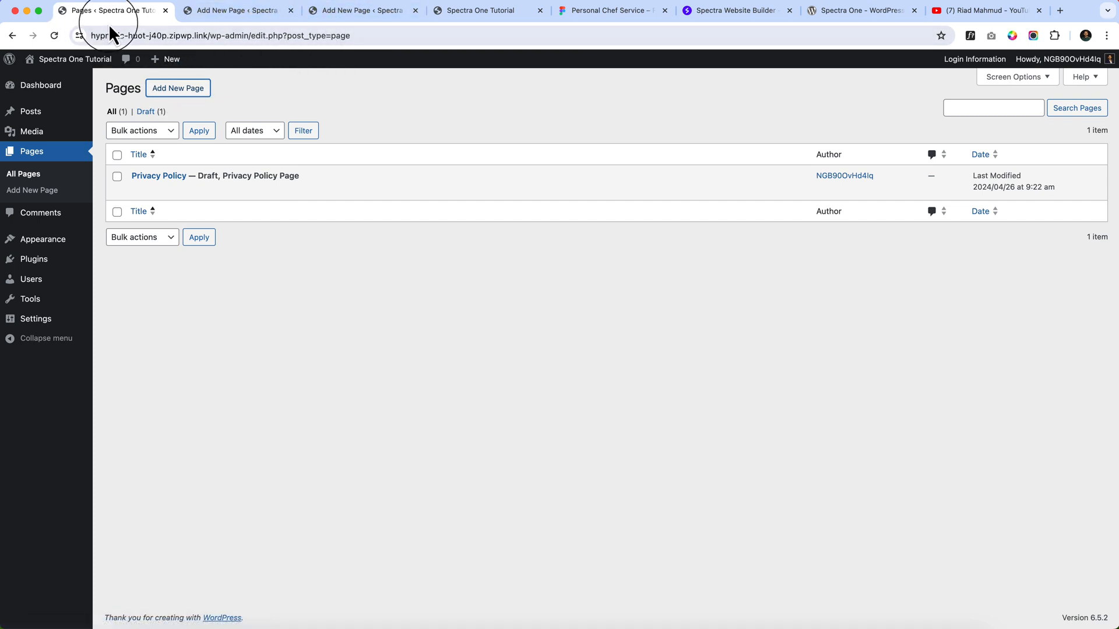
{"action": "mouse_move", "coordinate": [481, 348]}
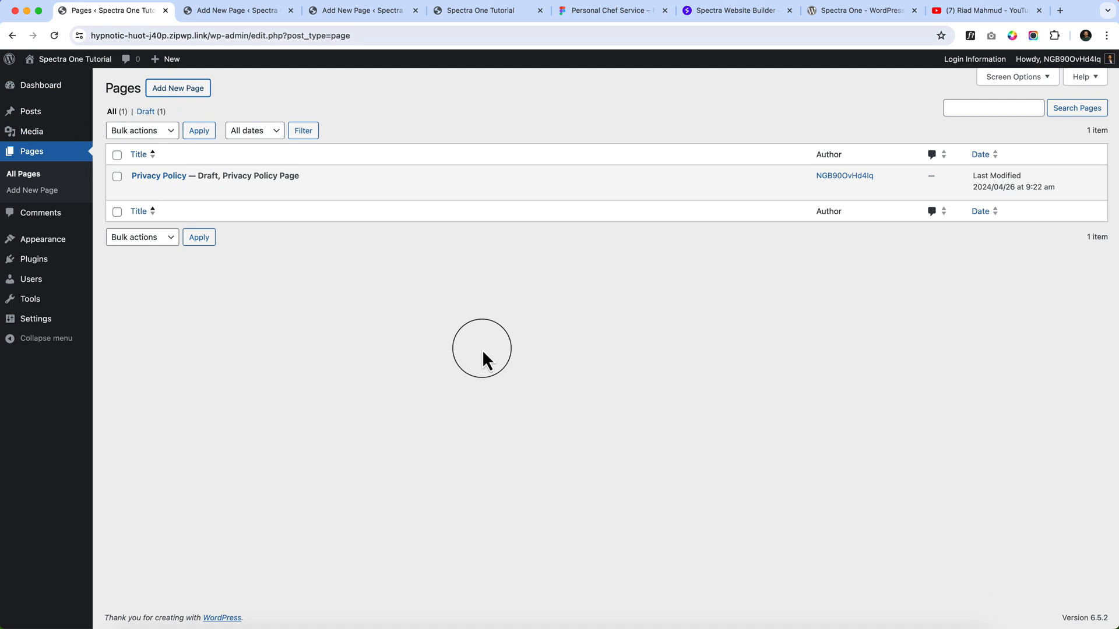
{"action": "mouse_move", "coordinate": [118, 176]}
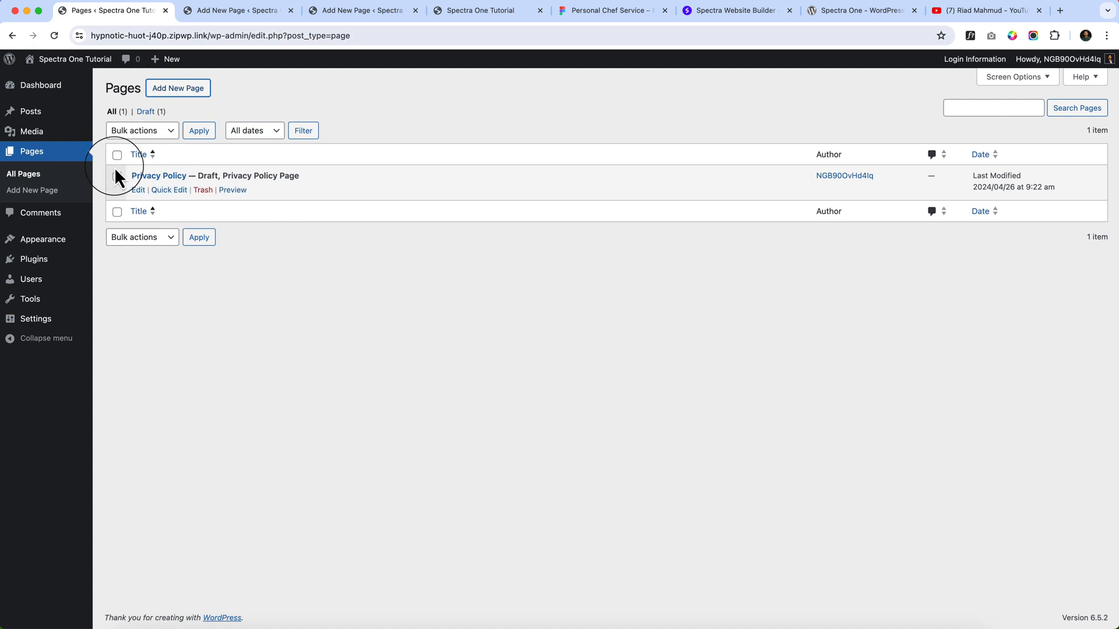
{"action": "mouse_move", "coordinate": [125, 107]}
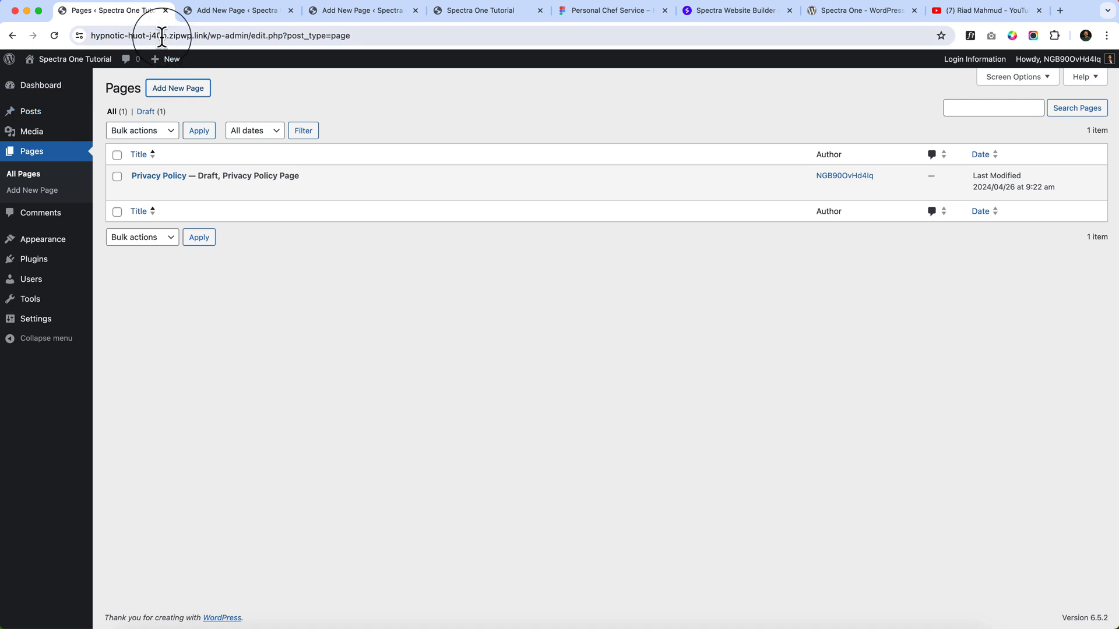
{"action": "mouse_move", "coordinate": [363, 11]}
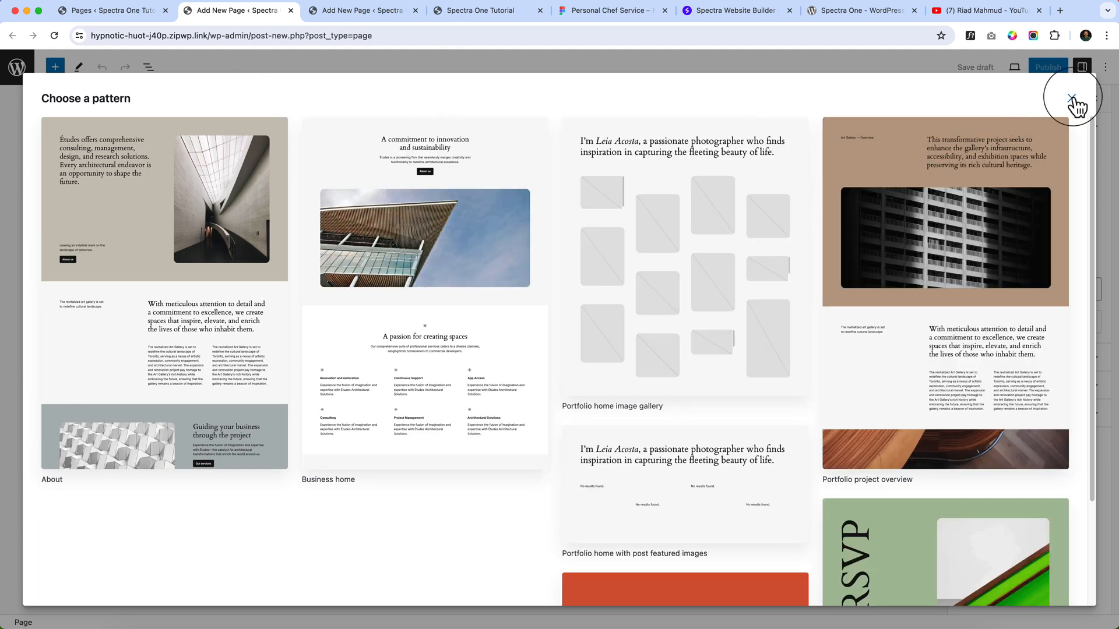
Step: Dismiss the pattern chooser and publish the Home page
{"action": "left_click", "coordinate": [1070, 98]}
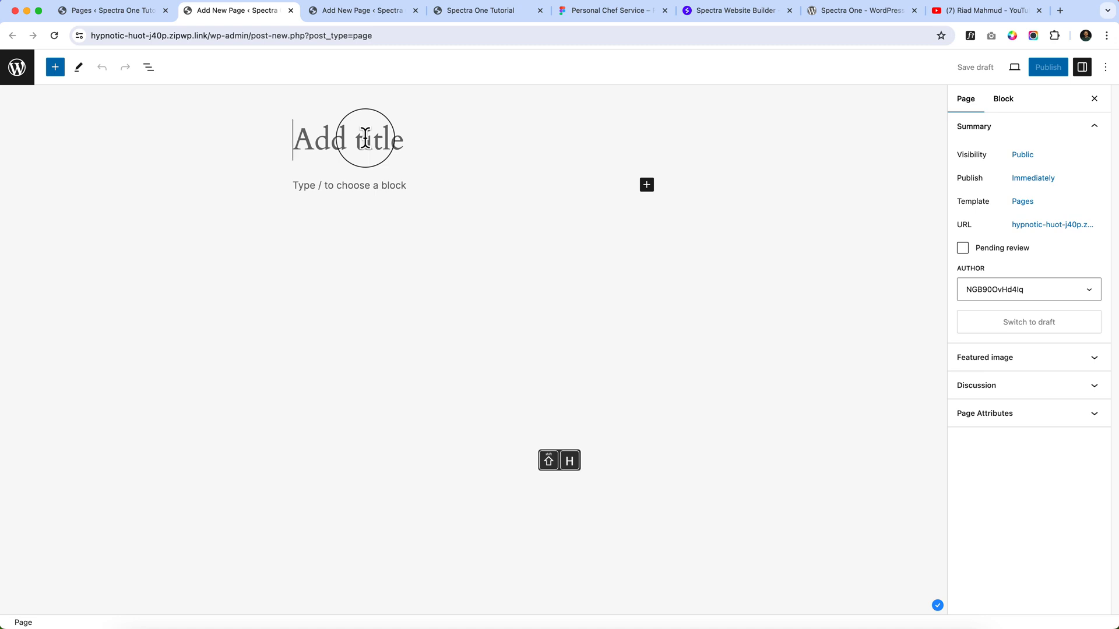
{"action": "left_click", "coordinate": [1047, 68]}
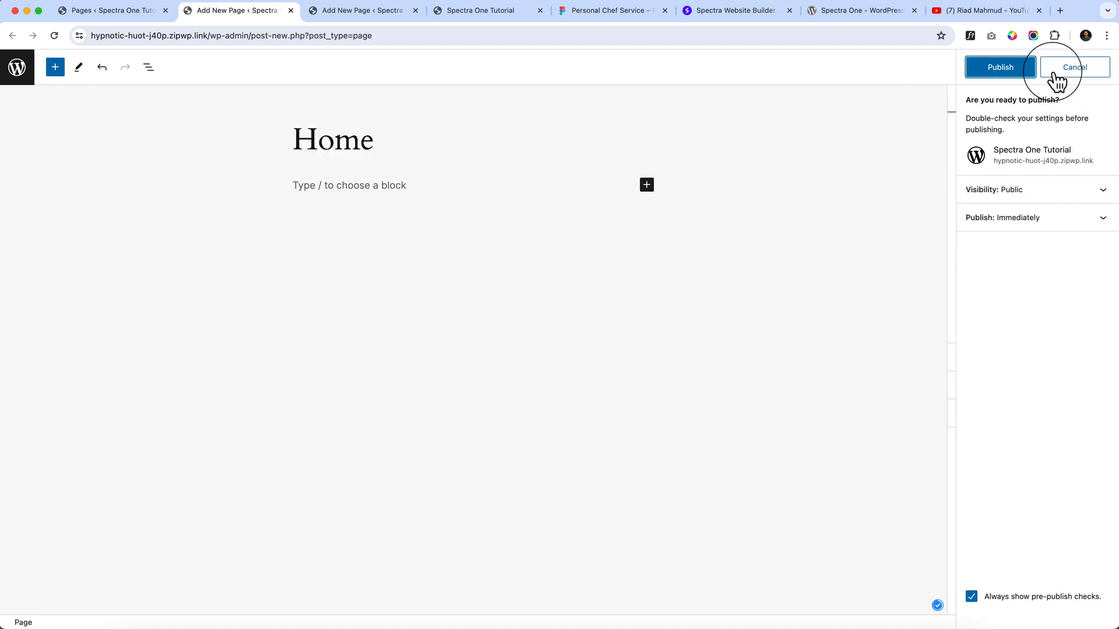
{"action": "left_click", "coordinate": [999, 67]}
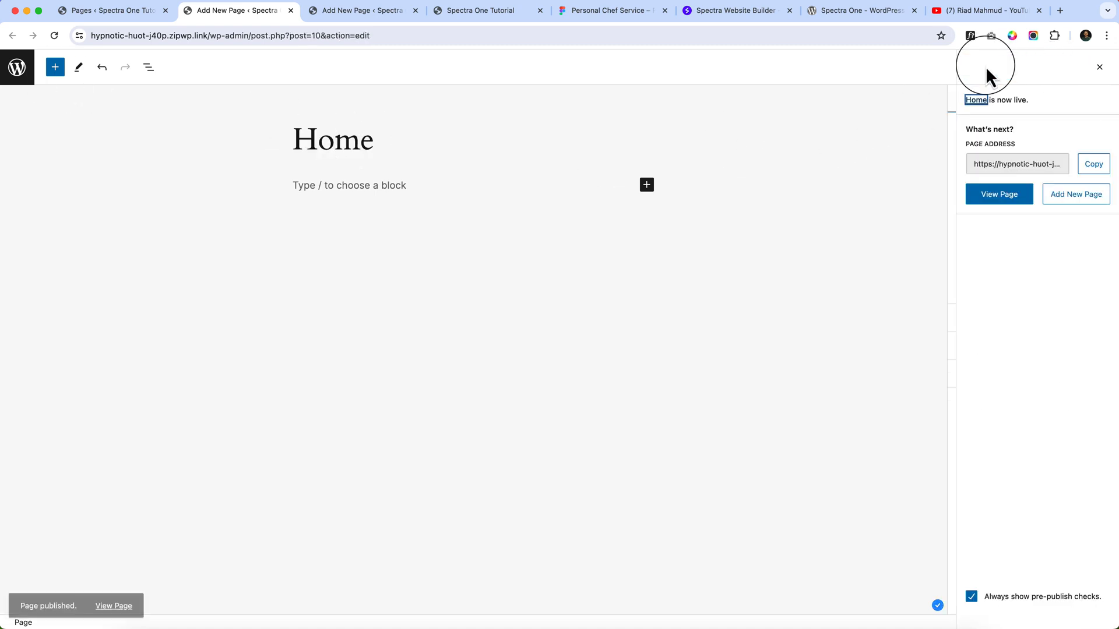
Step: In the second editor, title the page Blog and publish it
{"action": "left_click", "coordinate": [1076, 194]}
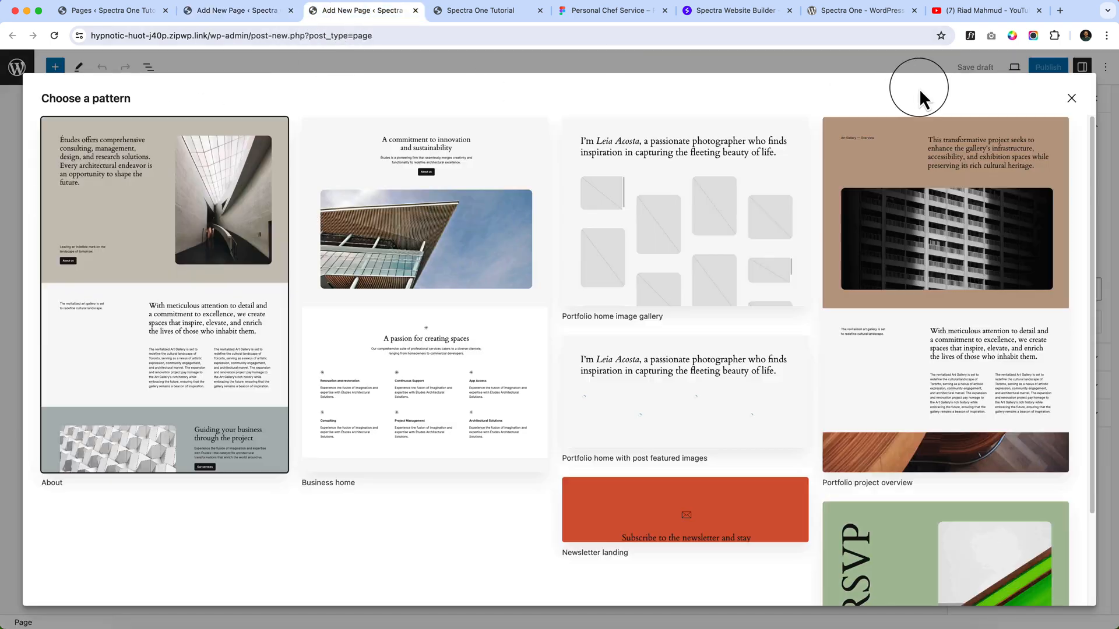
{"action": "left_click", "coordinate": [1071, 98]}
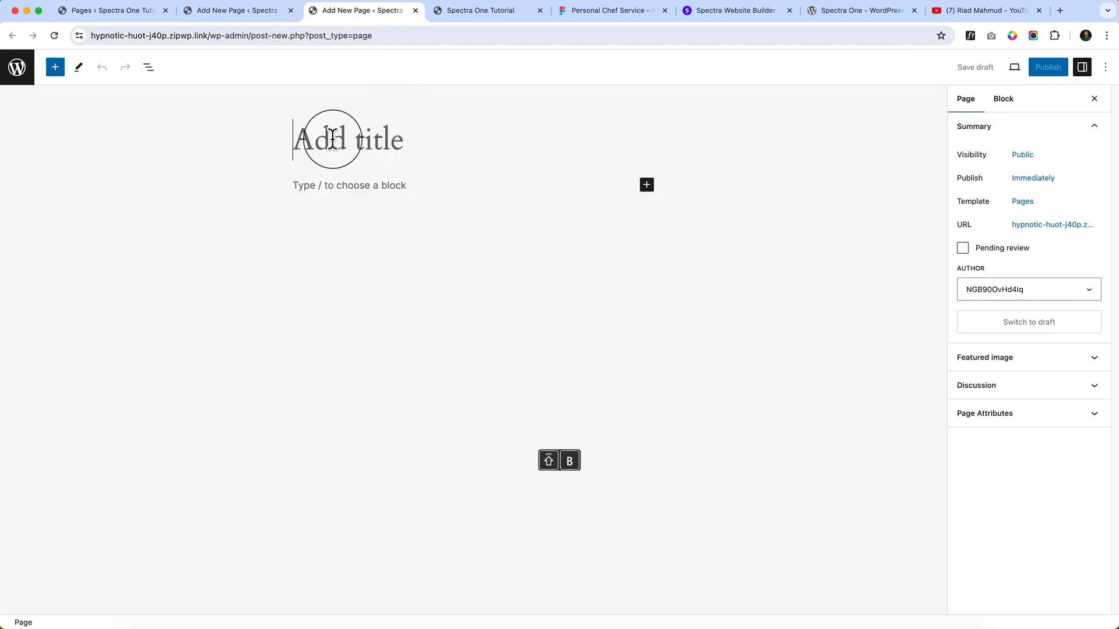
{"action": "type", "text": "Blog"}
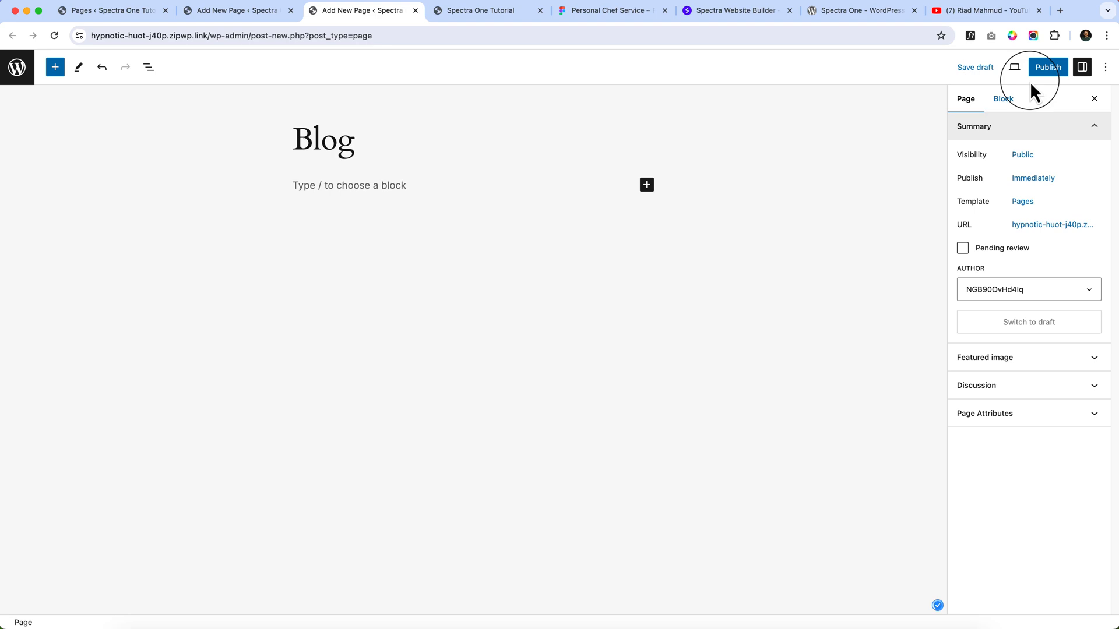
{"action": "left_click", "coordinate": [1048, 68]}
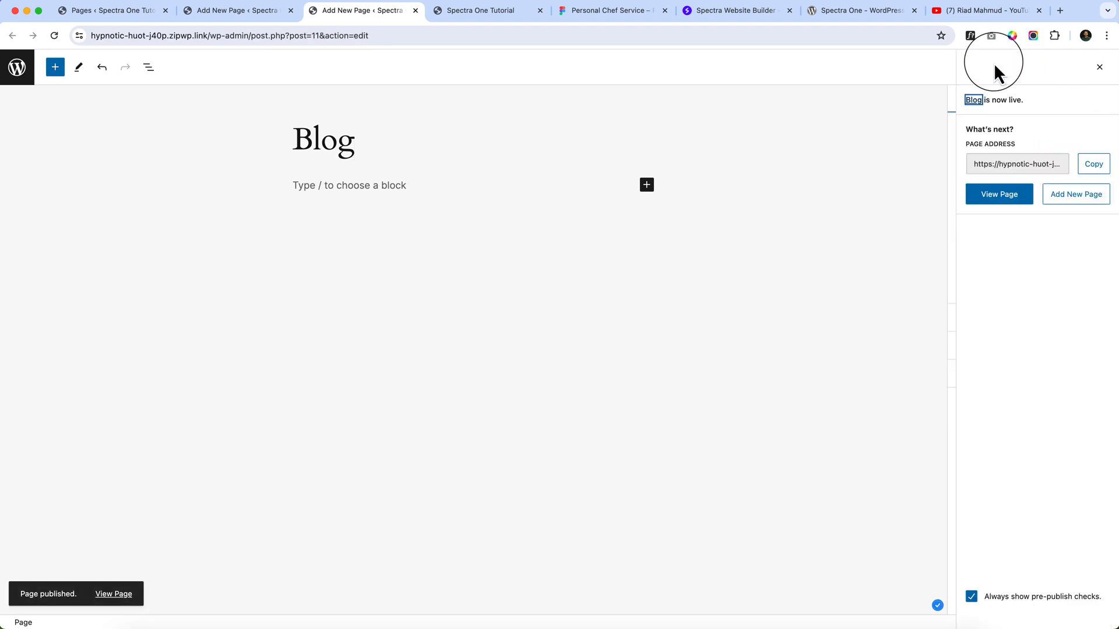
{"action": "left_click", "coordinate": [608, 10]}
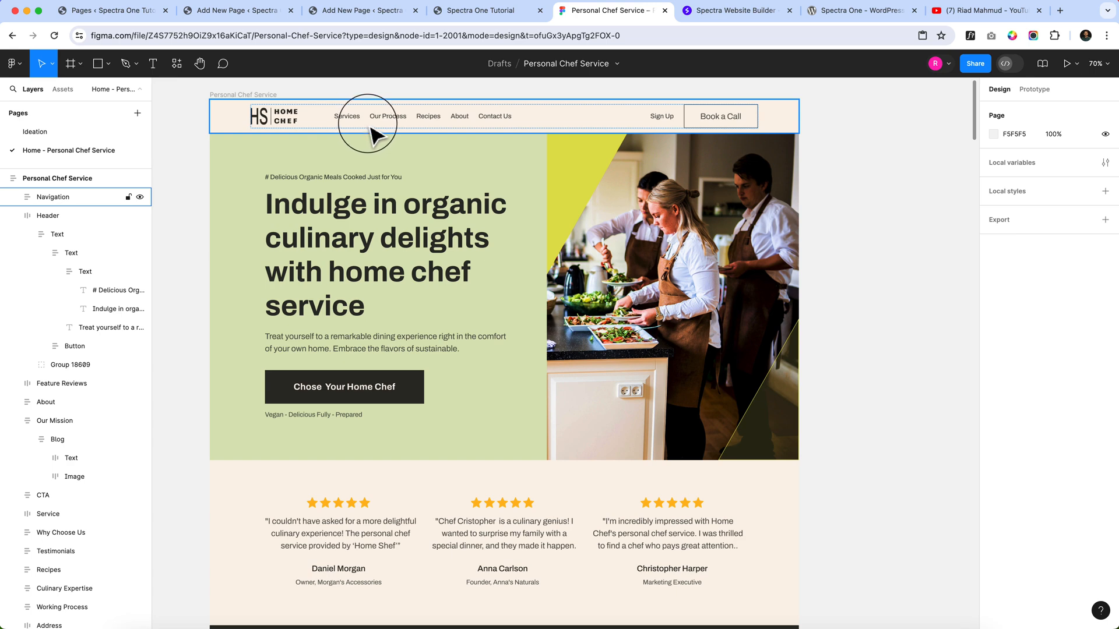
{"action": "mouse_move", "coordinate": [371, 125]}
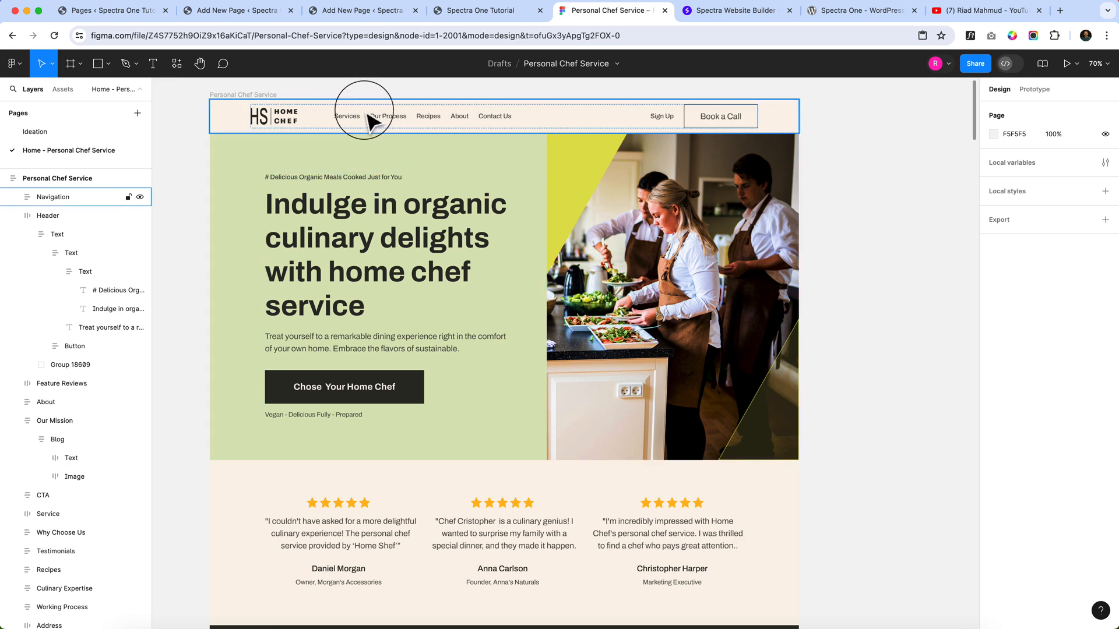
{"action": "mouse_move", "coordinate": [464, 134]}
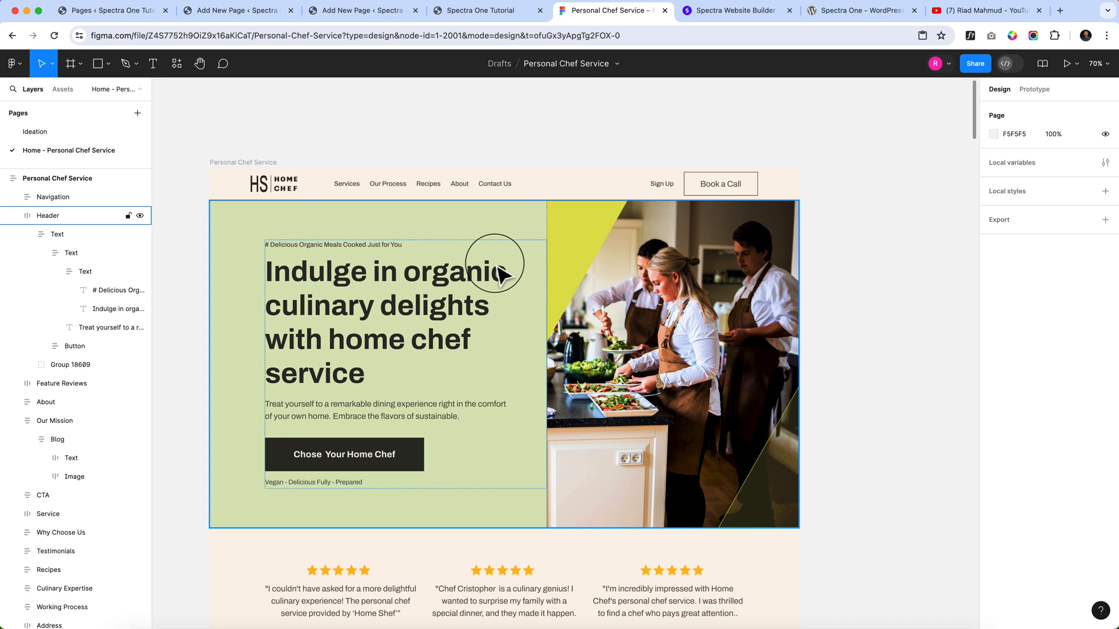
{"action": "mouse_move", "coordinate": [501, 273]}
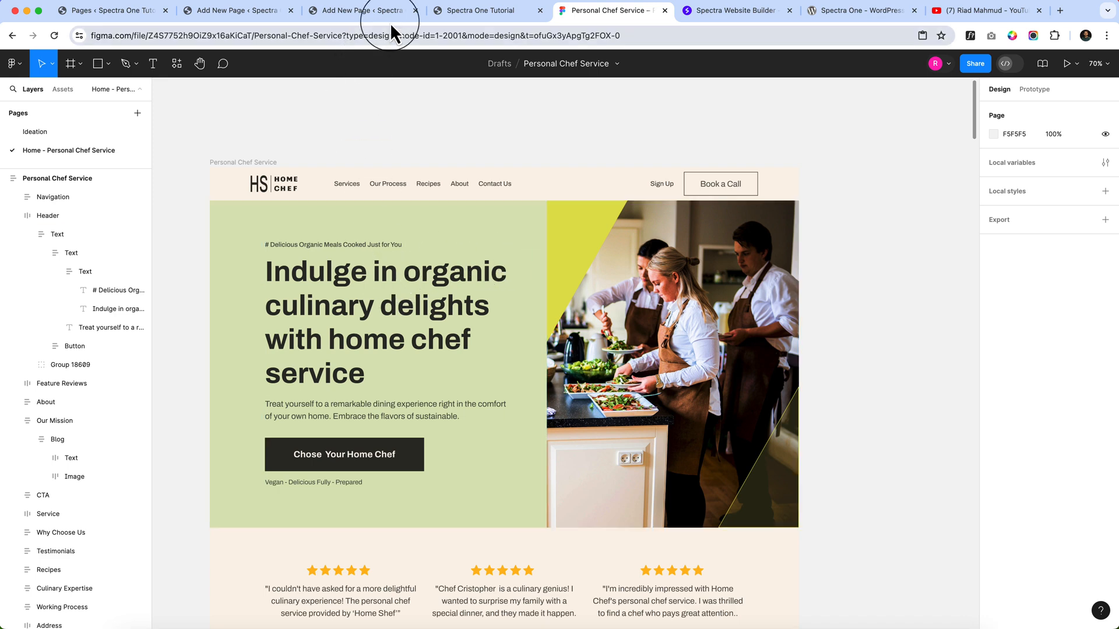
Step: Create and publish a new page titled Contact, then return to the pages list tab
{"action": "left_click", "coordinate": [364, 10]}
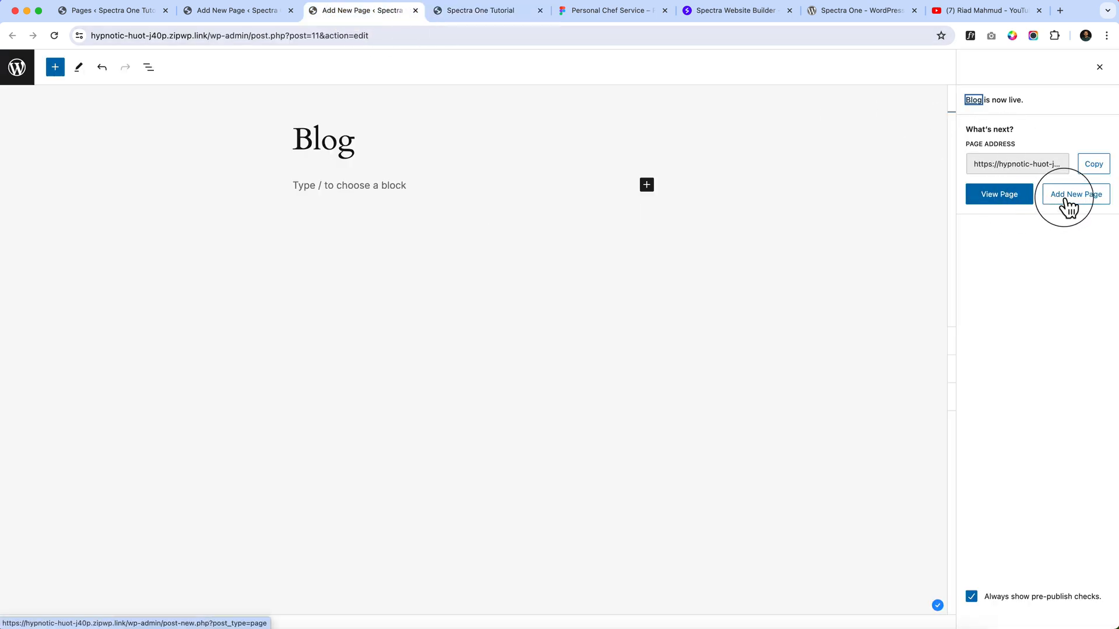
{"action": "mouse_move", "coordinate": [1075, 195]}
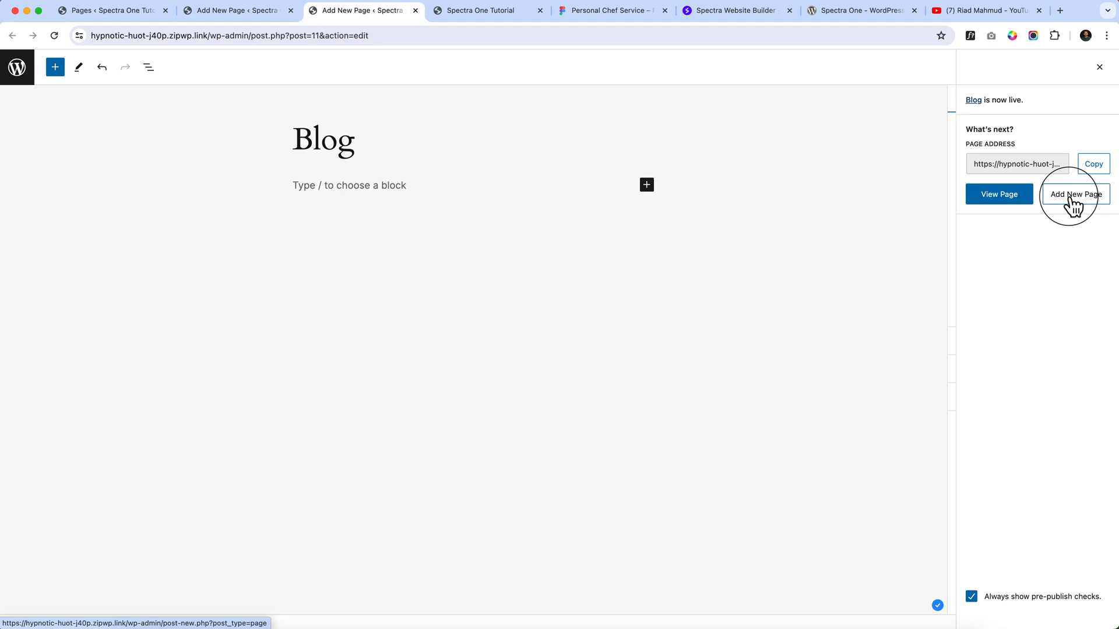
{"action": "left_click", "coordinate": [1074, 195]}
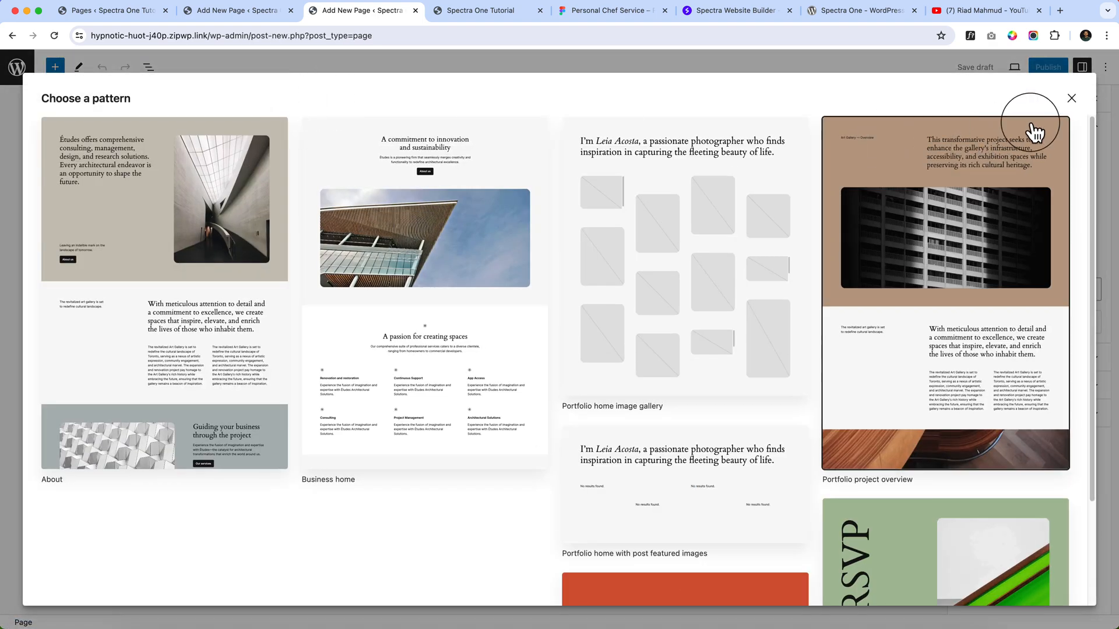
{"action": "left_click", "coordinate": [1071, 98]}
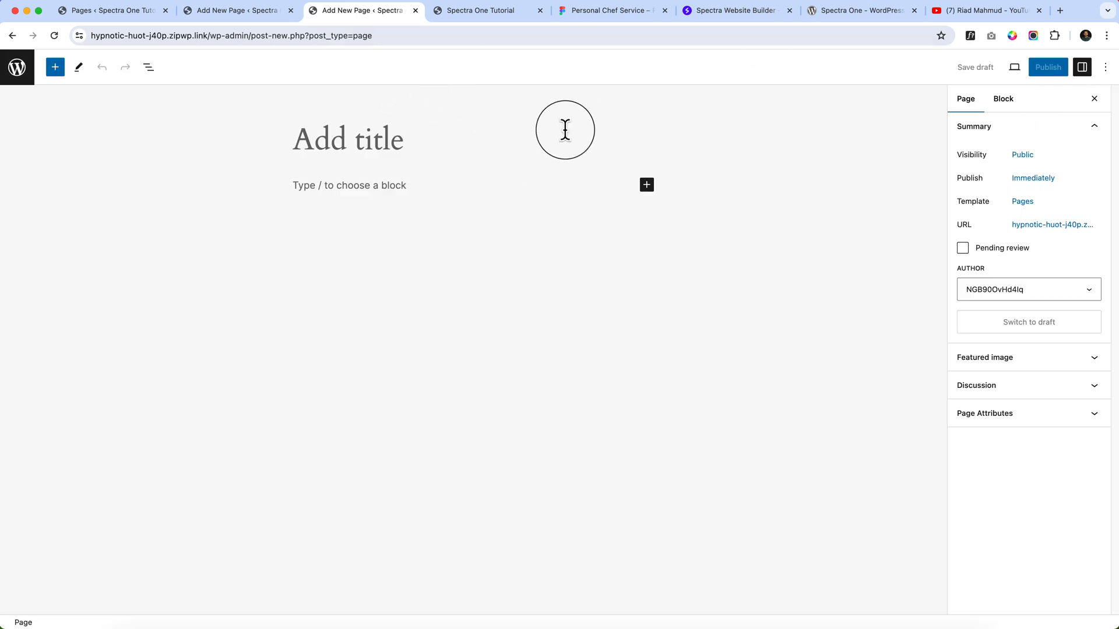
{"action": "mouse_move", "coordinate": [325, 138]}
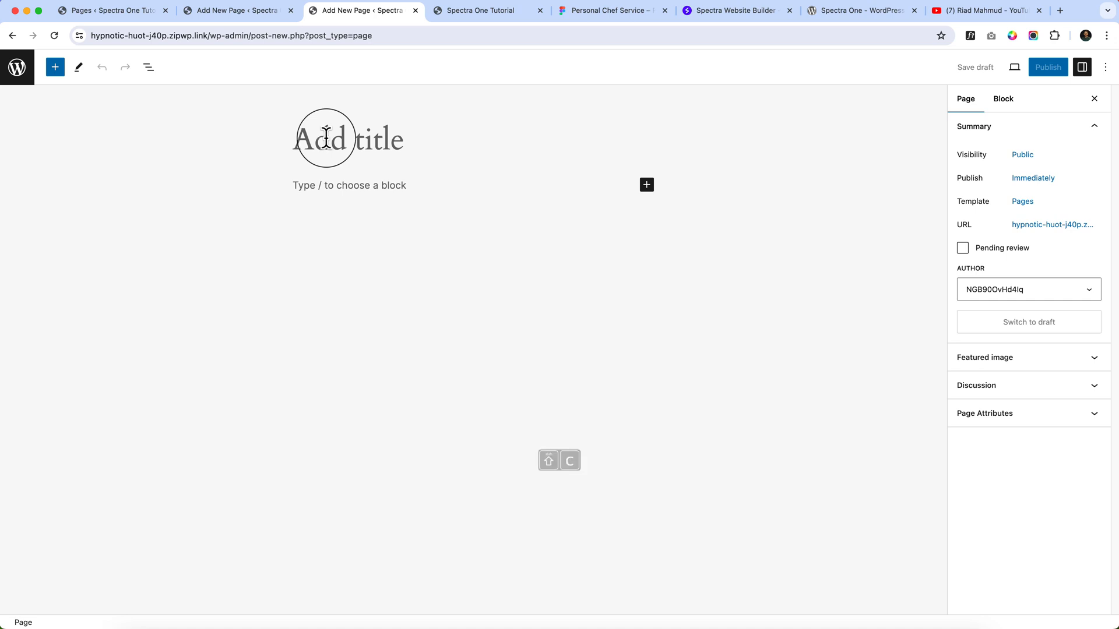
{"action": "type", "text": "Contact"}
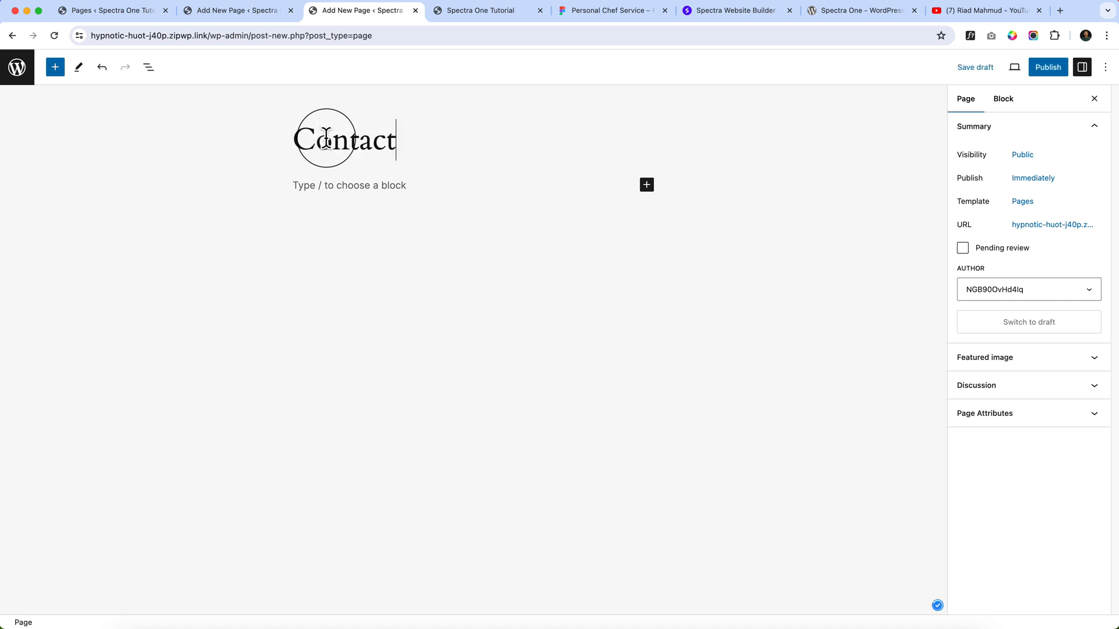
{"action": "left_click", "coordinate": [1048, 66]}
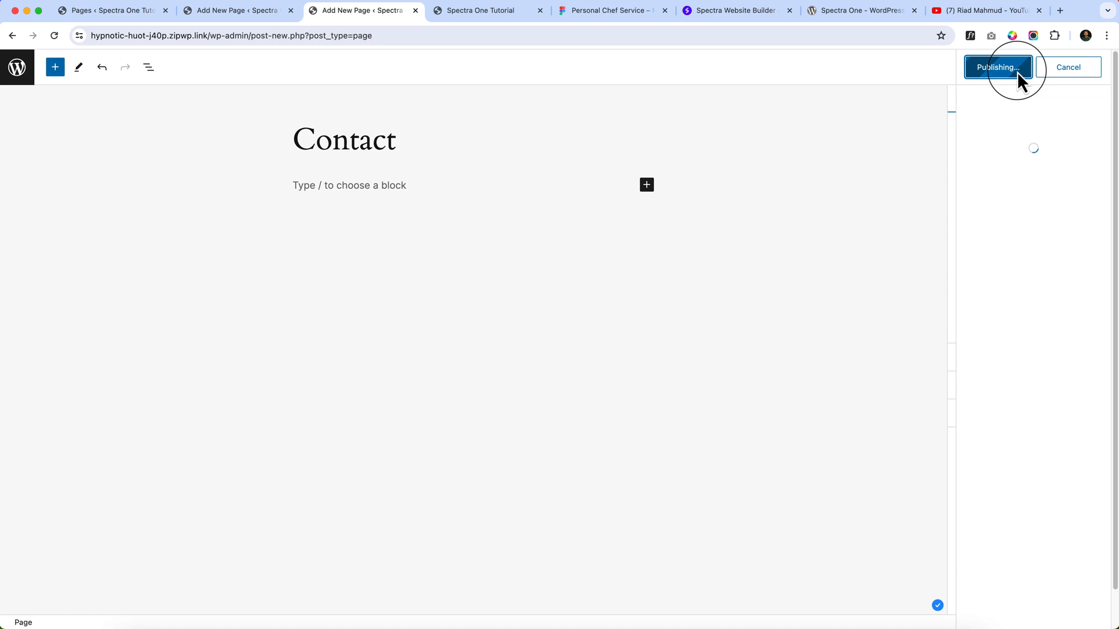
{"action": "left_click", "coordinate": [996, 67]}
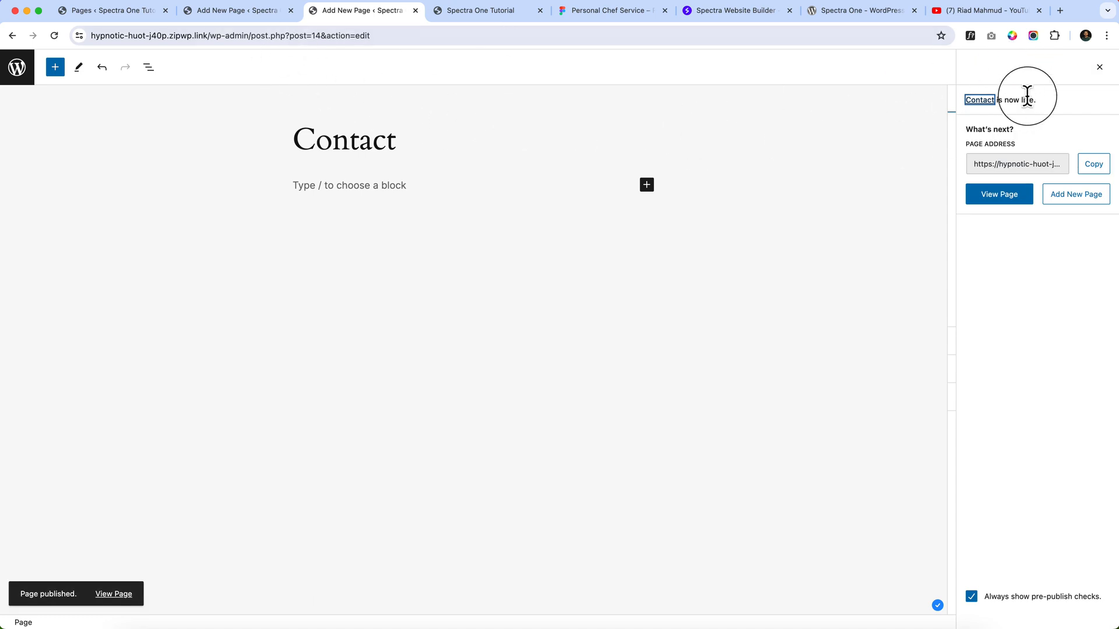
{"action": "left_click", "coordinate": [107, 10]}
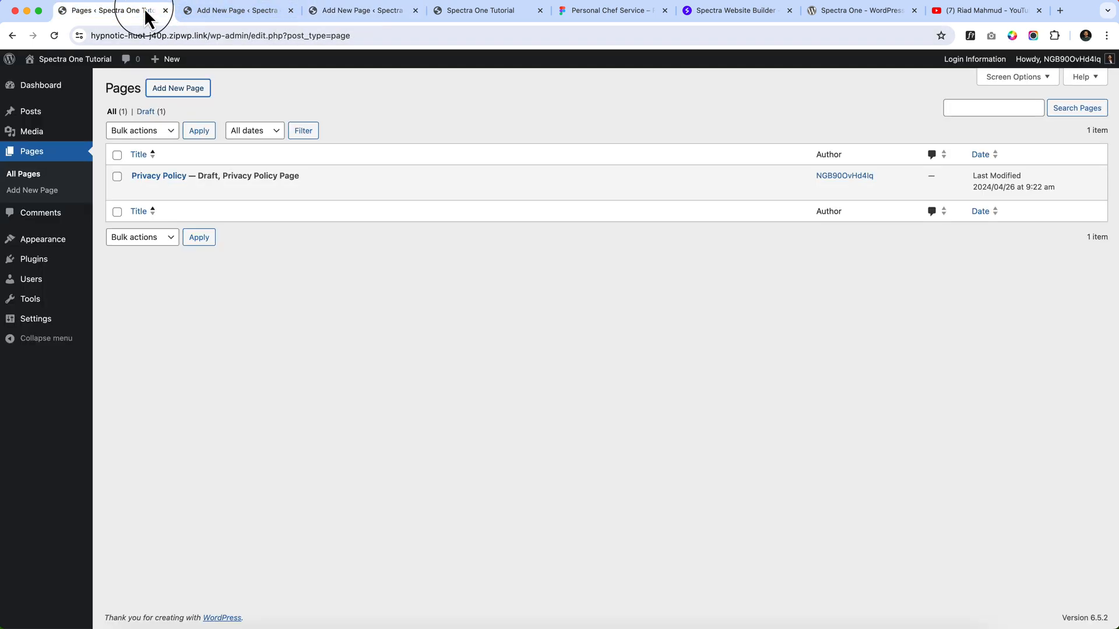
Step: In Reading settings, set a static homepage of Home with Blog as posts page and save
{"action": "right_click", "coordinate": [349, 313]}
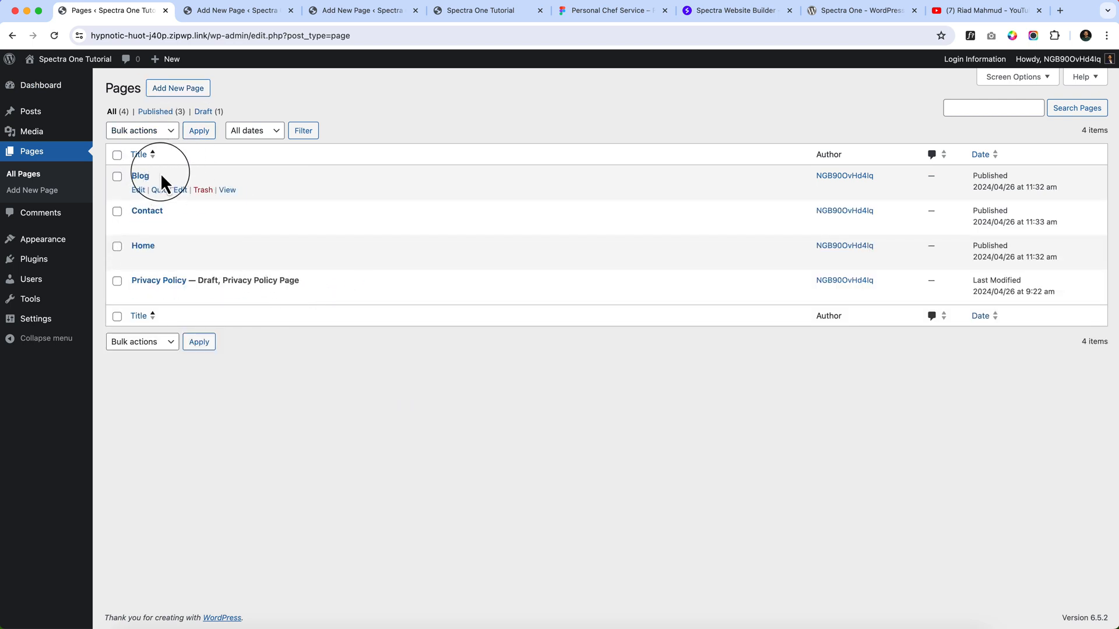
{"action": "mouse_move", "coordinate": [36, 318]}
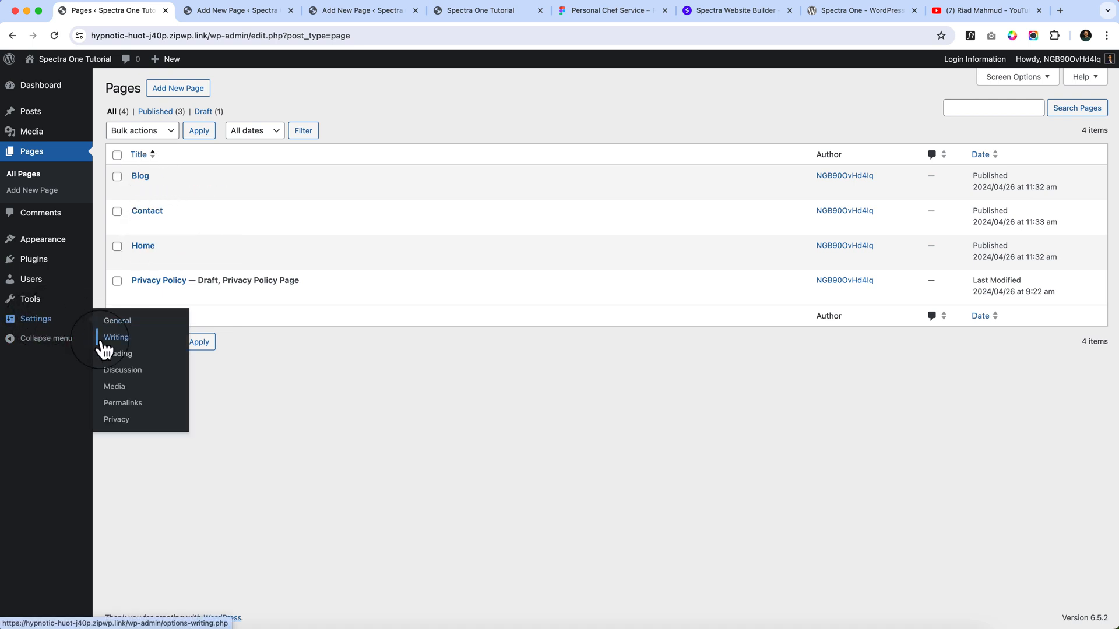
{"action": "left_click", "coordinate": [120, 353]}
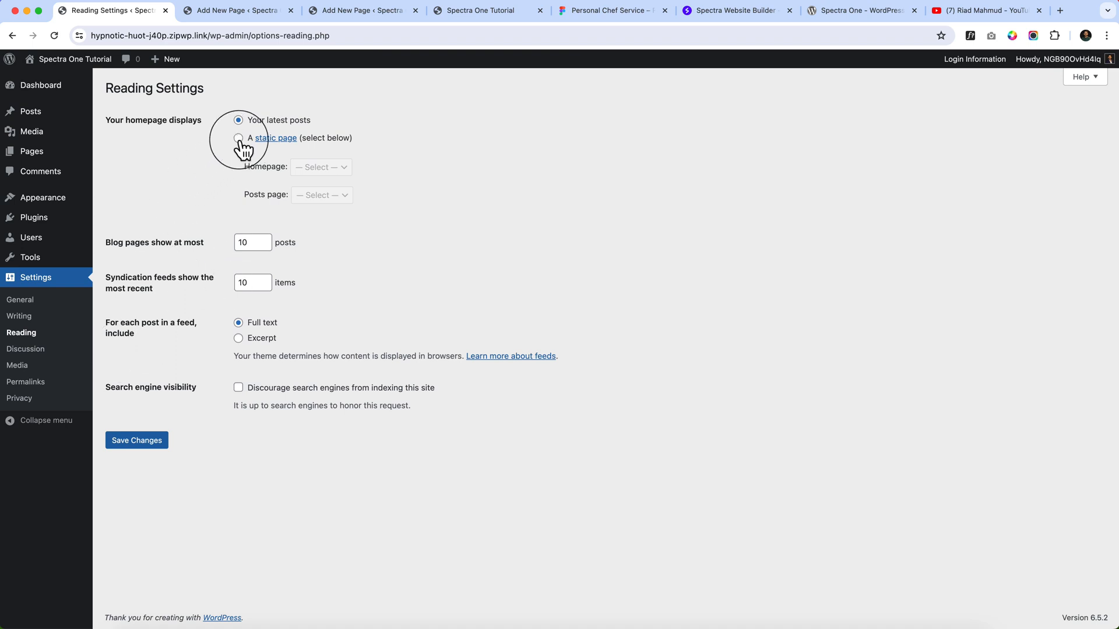
{"action": "left_click", "coordinate": [238, 138]}
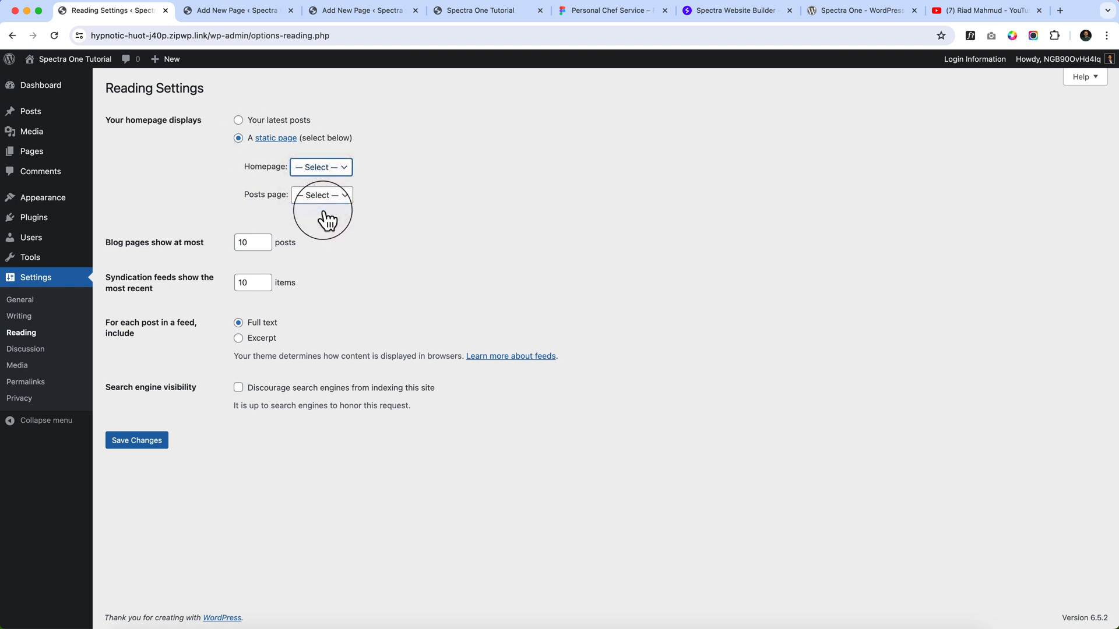
{"action": "left_click", "coordinate": [322, 194]}
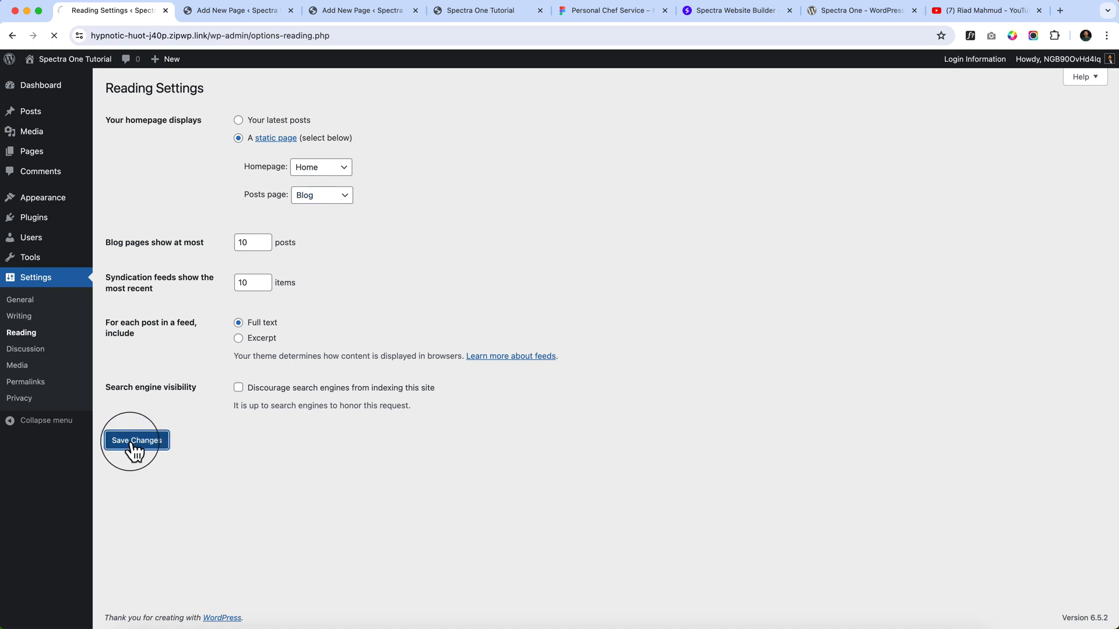
{"action": "left_click", "coordinate": [135, 441]}
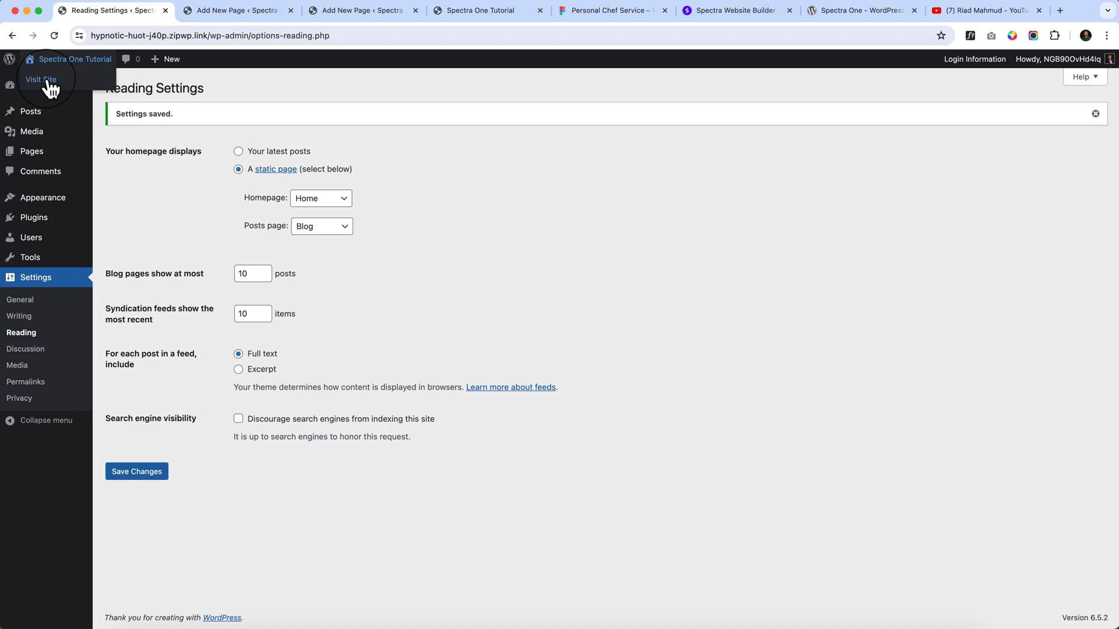
{"action": "left_click", "coordinate": [41, 79]}
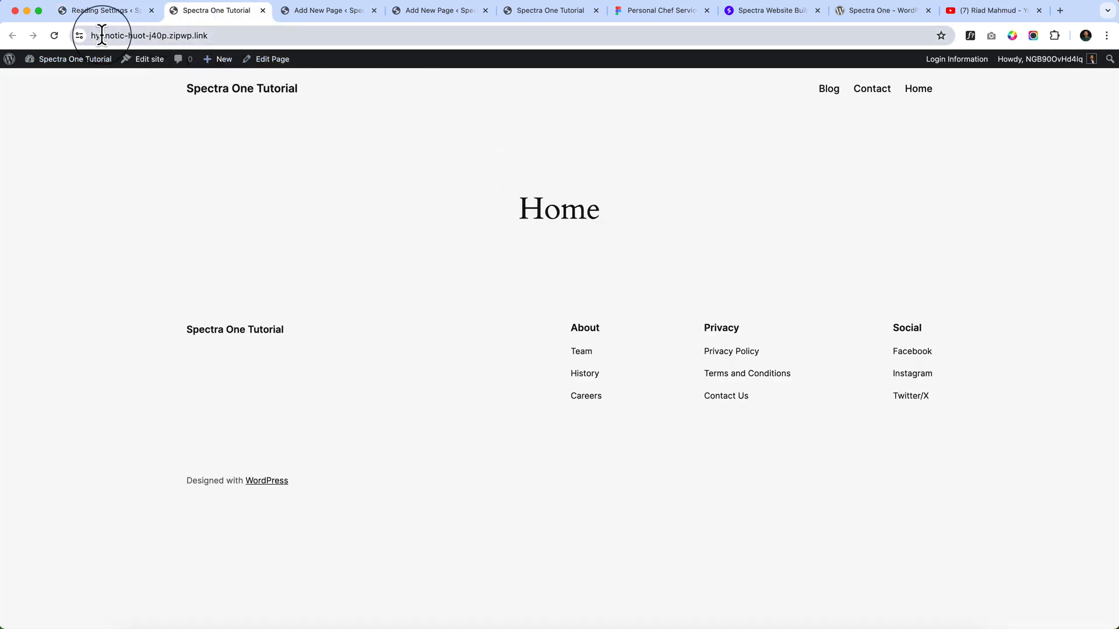
{"action": "left_click", "coordinate": [150, 35]}
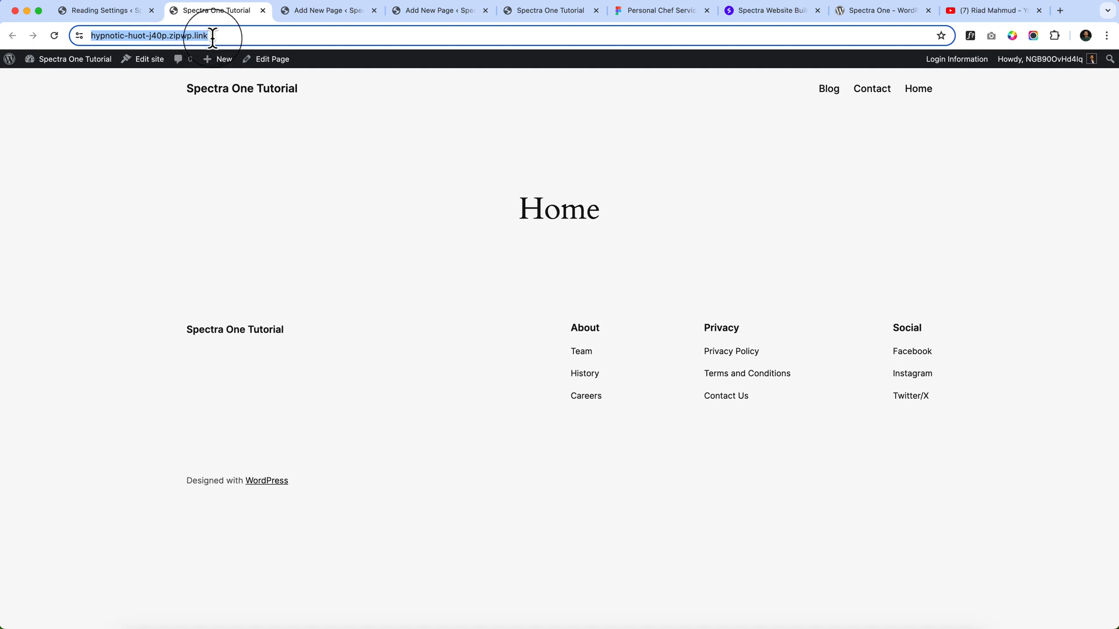
{"action": "mouse_move", "coordinate": [671, 118]}
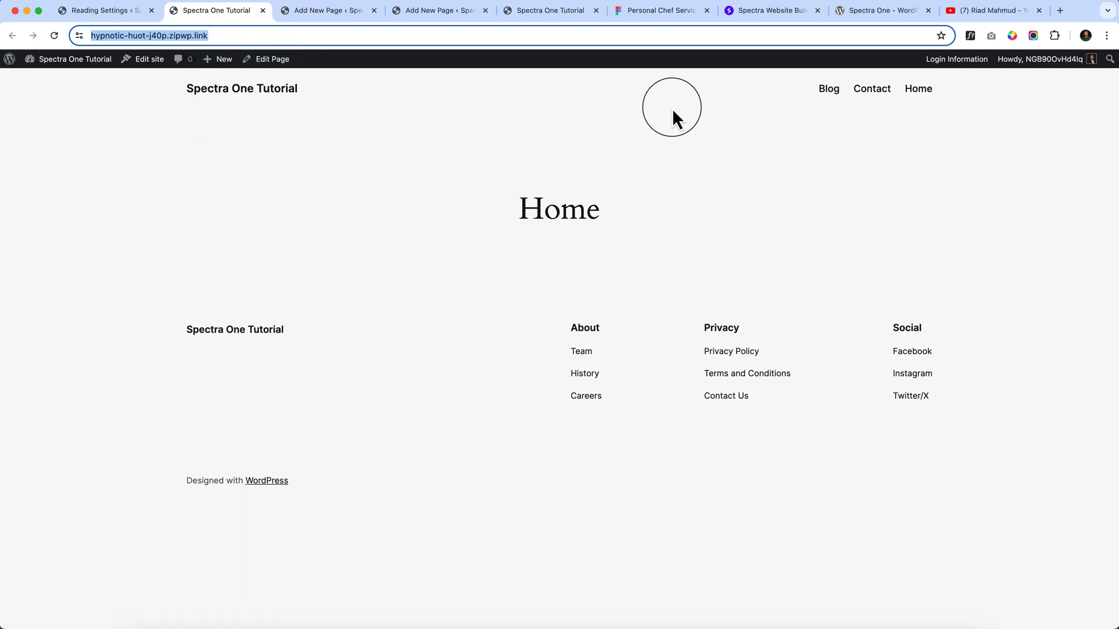
{"action": "mouse_move", "coordinate": [641, 327]}
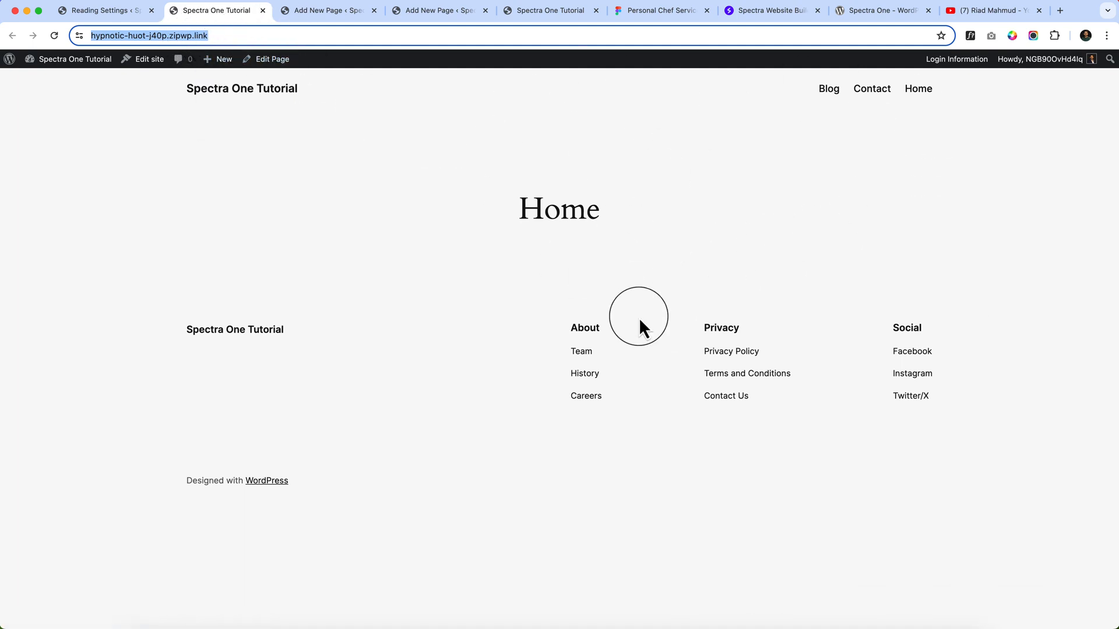
{"action": "mouse_move", "coordinate": [682, 349]}
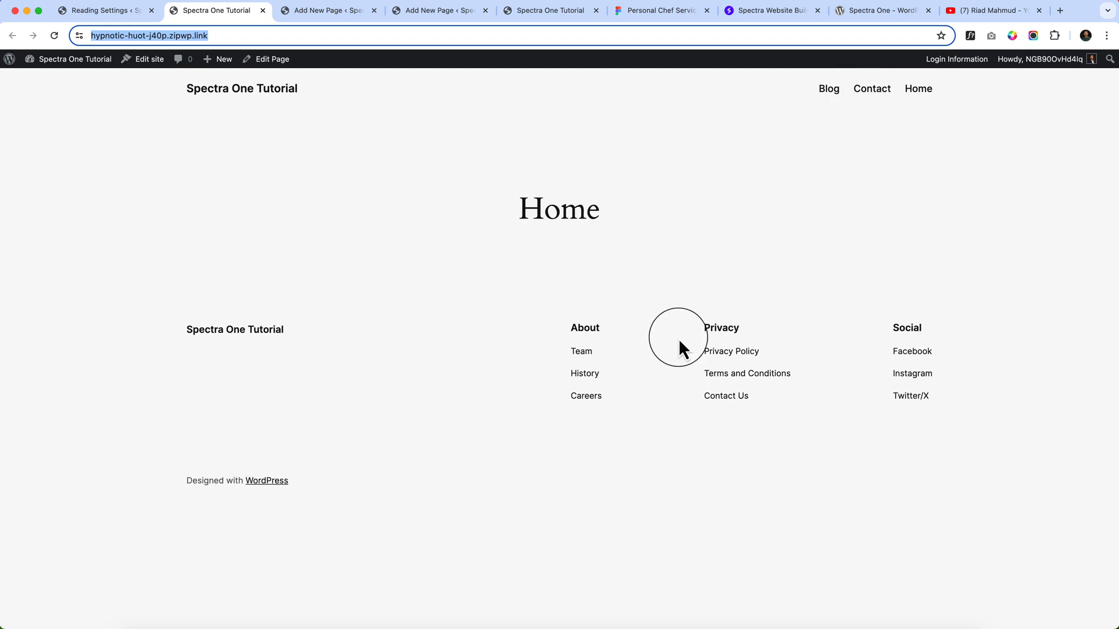
{"action": "mouse_move", "coordinate": [218, 23]}
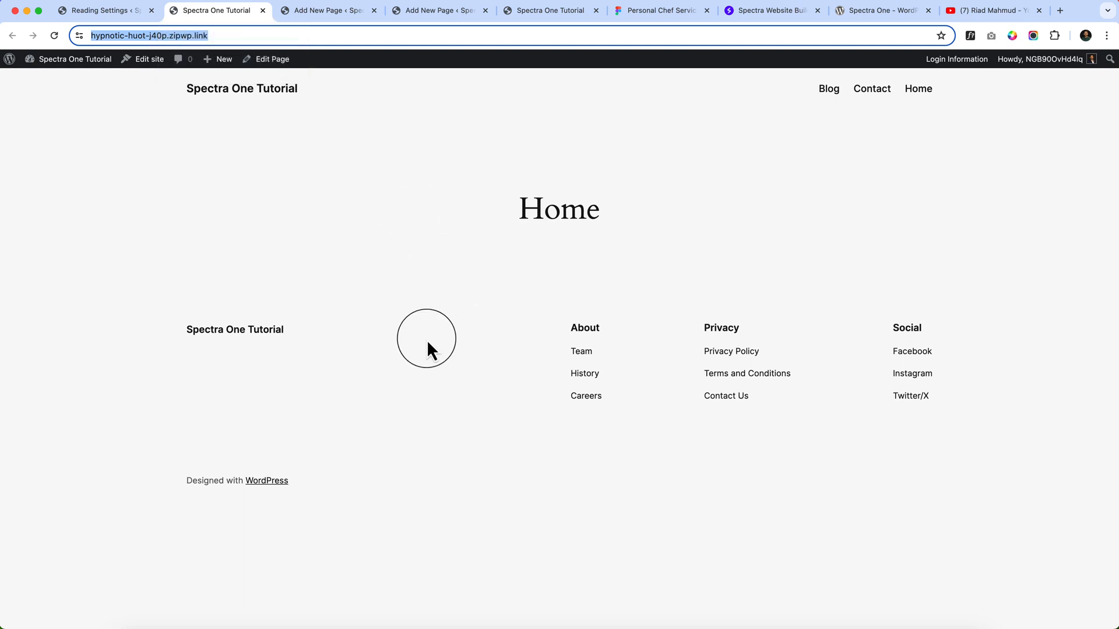
{"action": "left_click", "coordinate": [100, 10]}
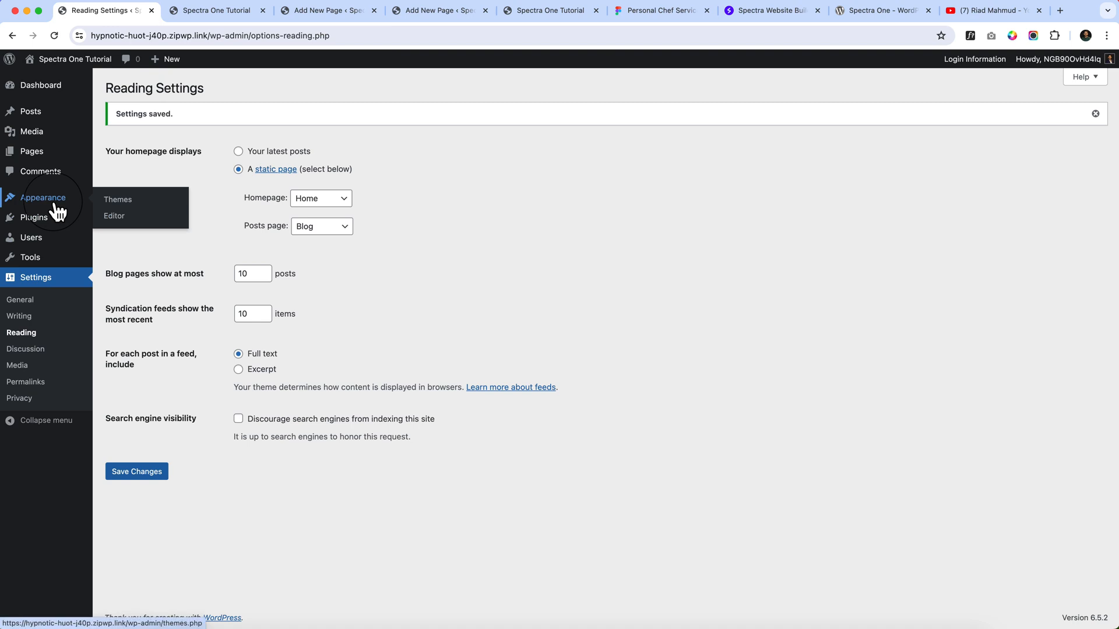
Step: In Appearance > Themes > Add New, search 'spectra one' and install Spectra One
{"action": "left_click", "coordinate": [117, 200]}
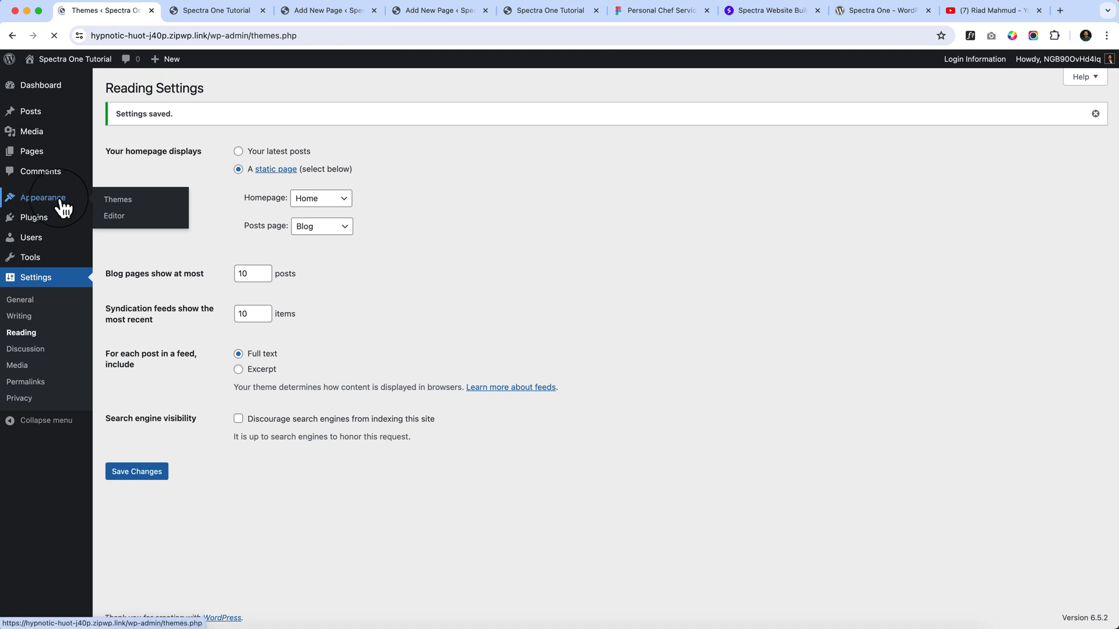
{"action": "left_click", "coordinate": [118, 199]}
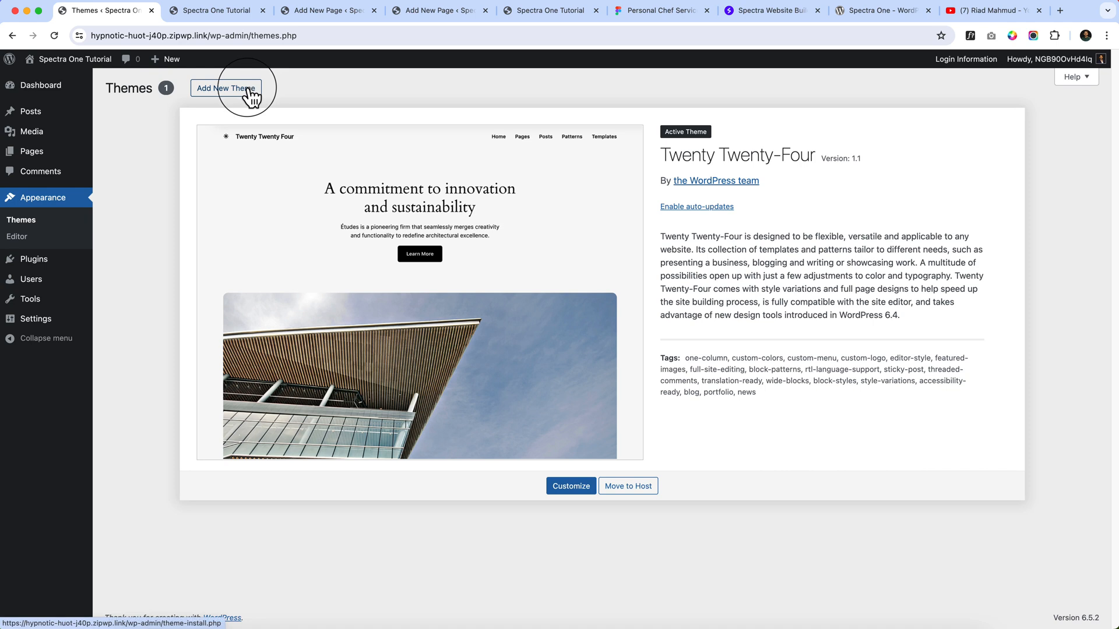
{"action": "left_click", "coordinate": [225, 88]}
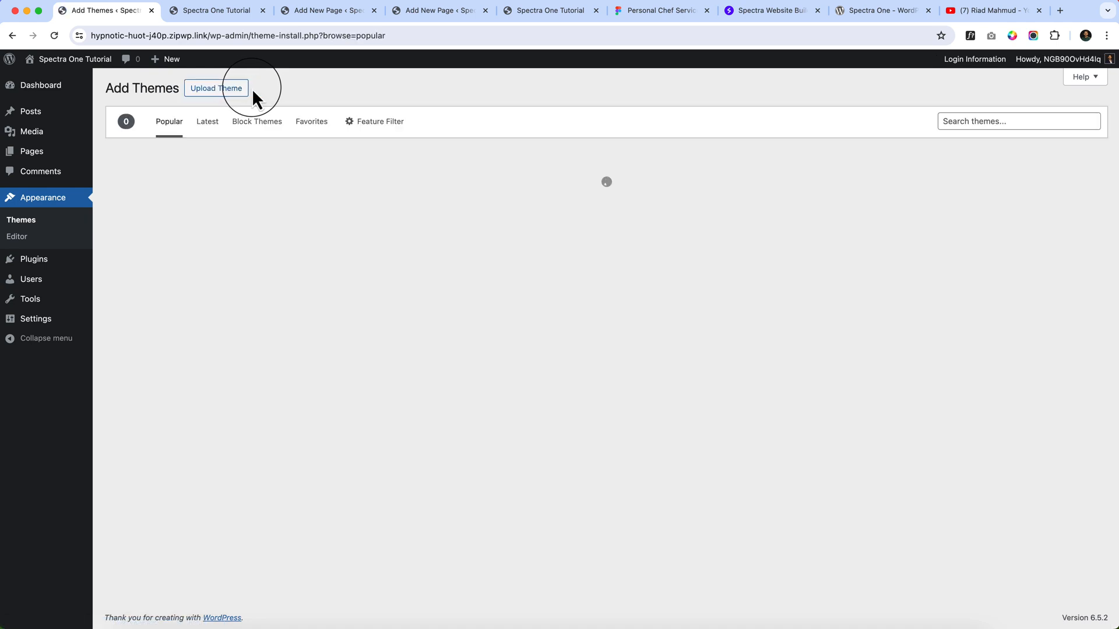
{"action": "left_click", "coordinate": [1009, 120]}
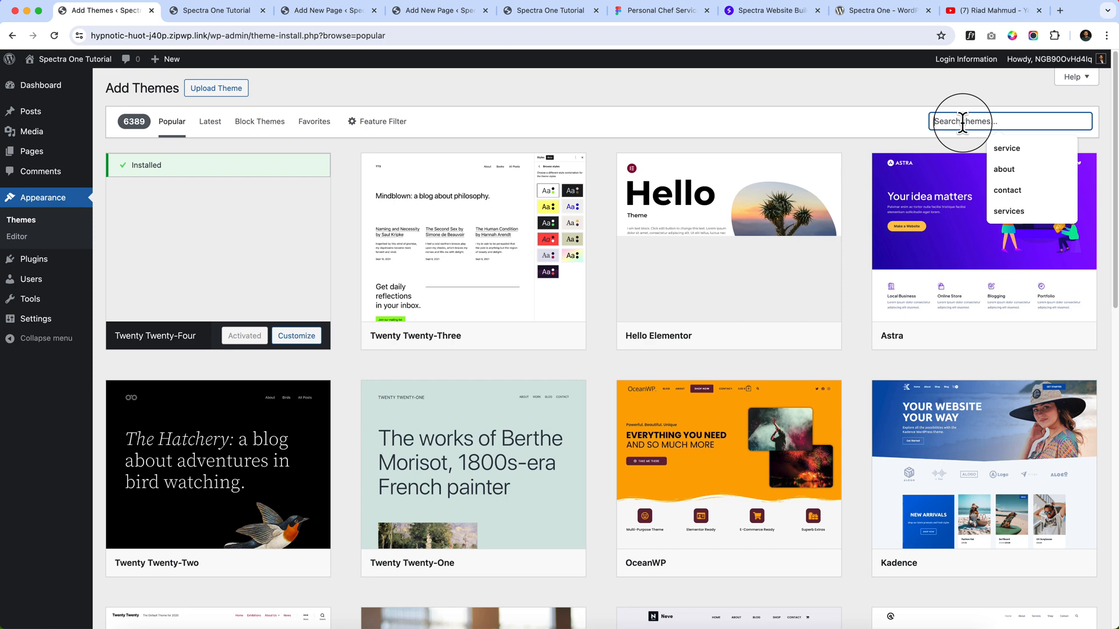
{"action": "type", "text": "spect"}
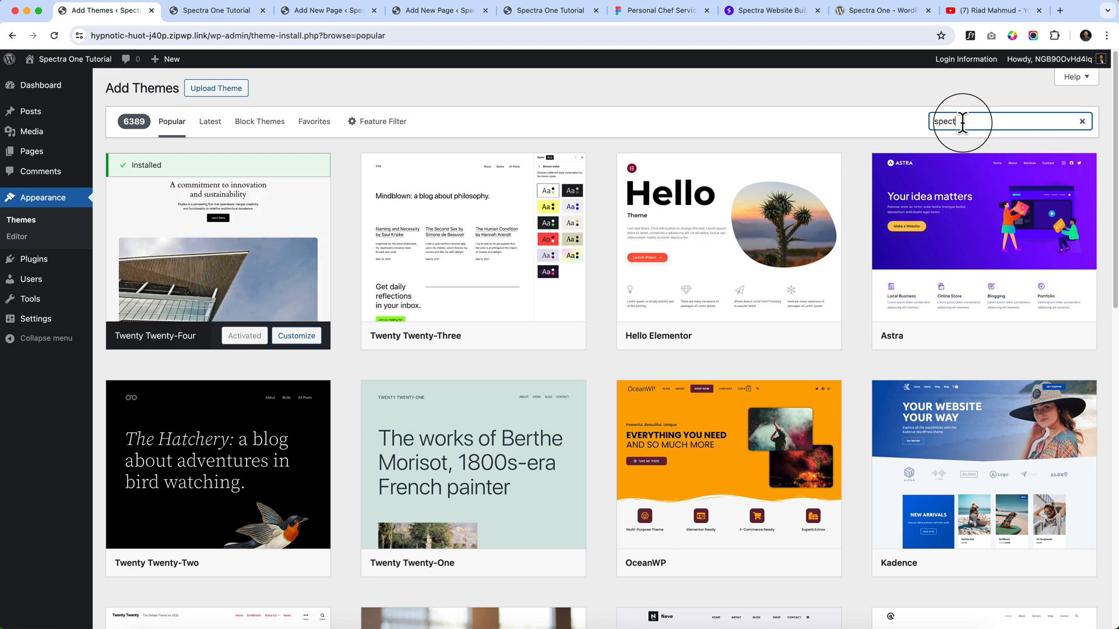
{"action": "type", "text": "ra one"}
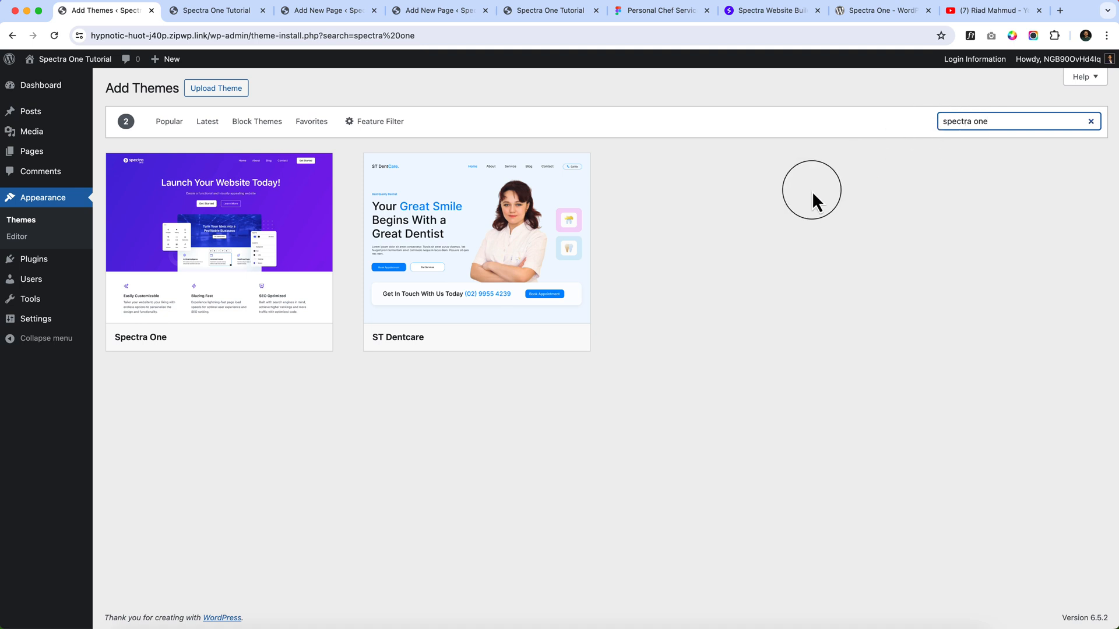
{"action": "left_click", "coordinate": [245, 337]}
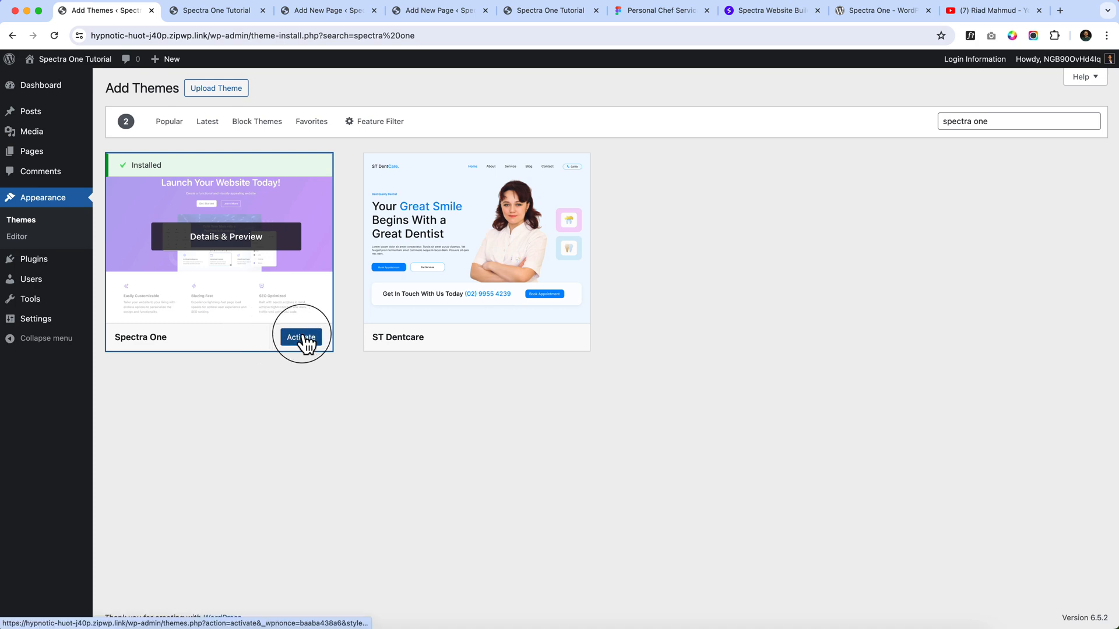
Step: Activate Spectra One as the site's theme
{"action": "left_click", "coordinate": [300, 337]}
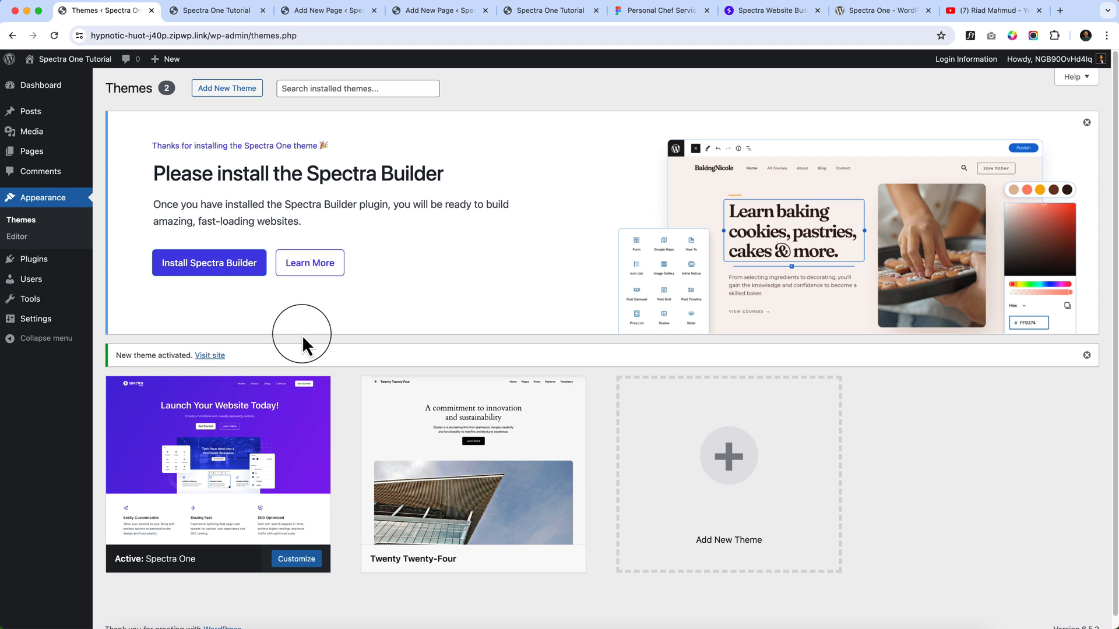
{"action": "mouse_move", "coordinate": [236, 235]}
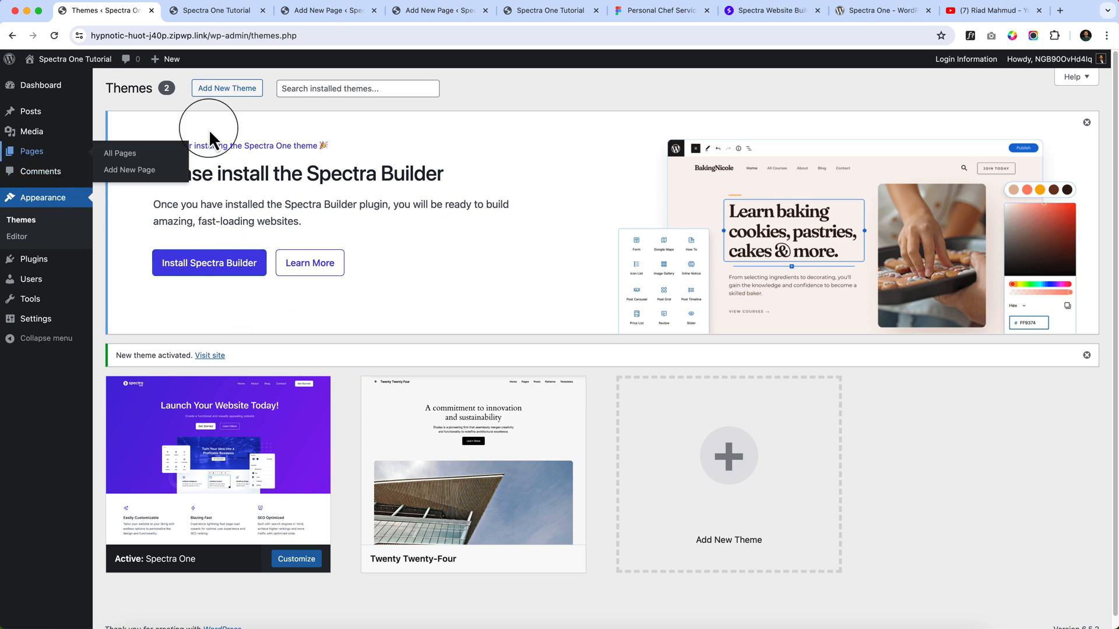
{"action": "mouse_move", "coordinate": [984, 11]}
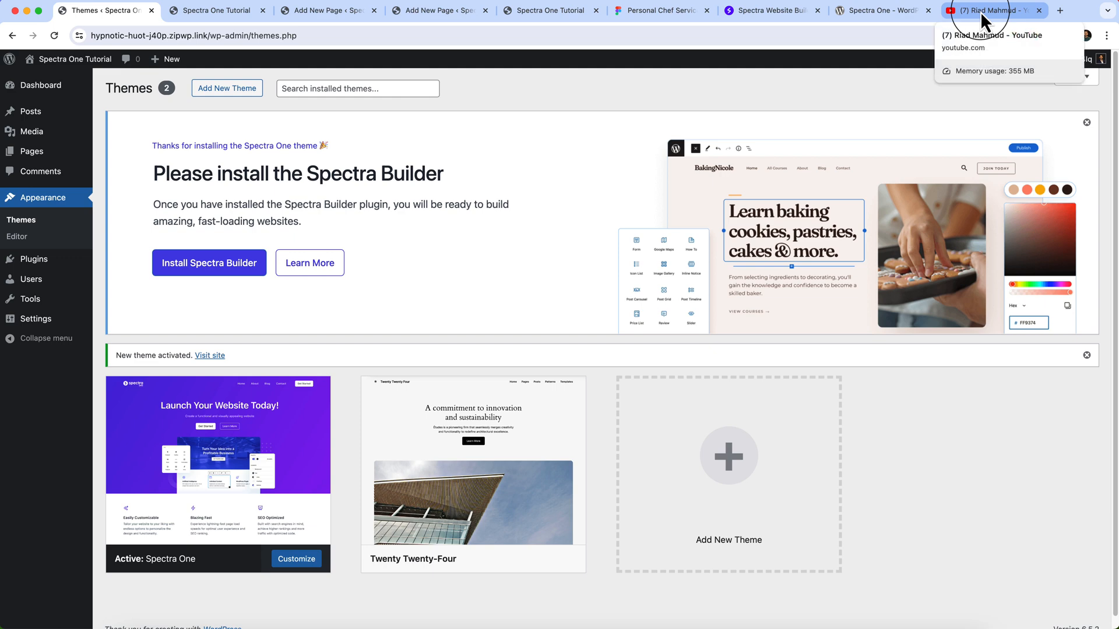
{"action": "left_click", "coordinate": [985, 11]}
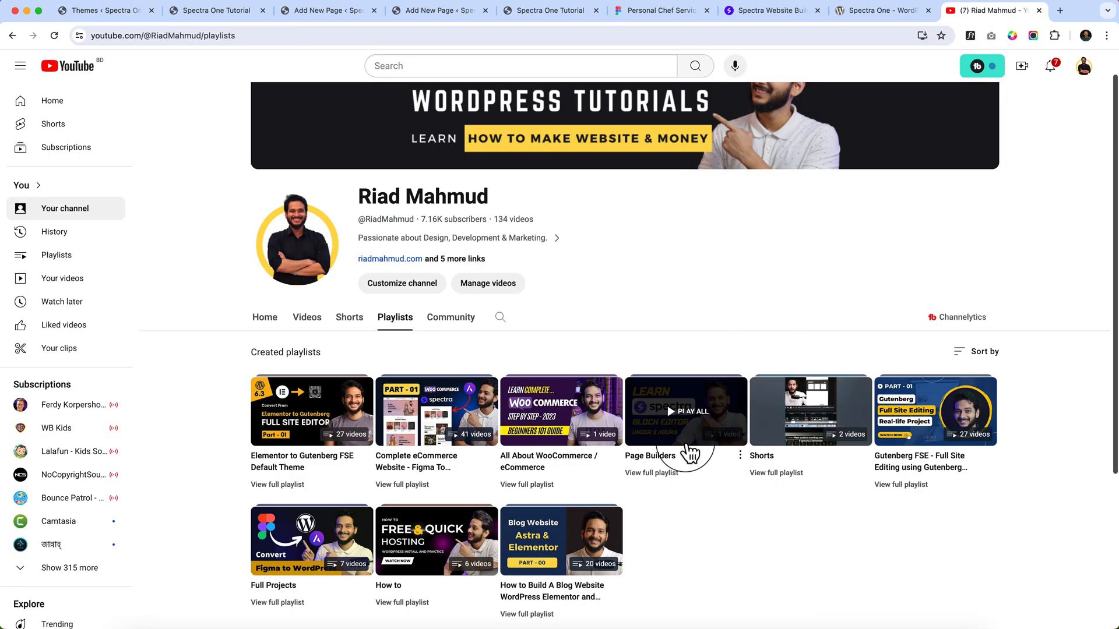
{"action": "mouse_move", "coordinate": [646, 446]}
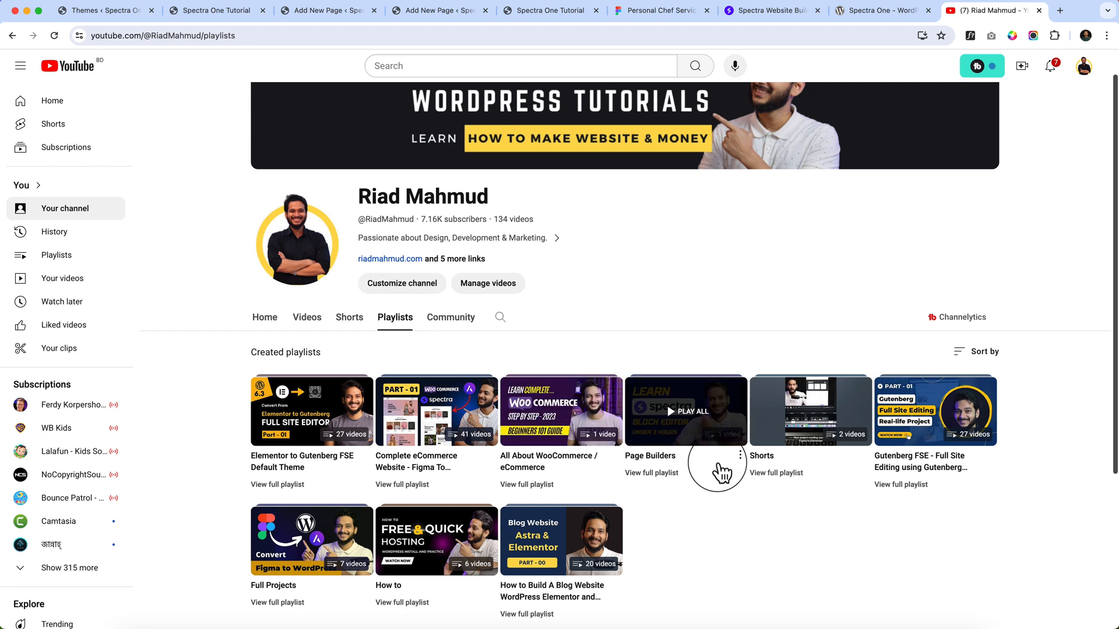
{"action": "mouse_move", "coordinate": [715, 439]}
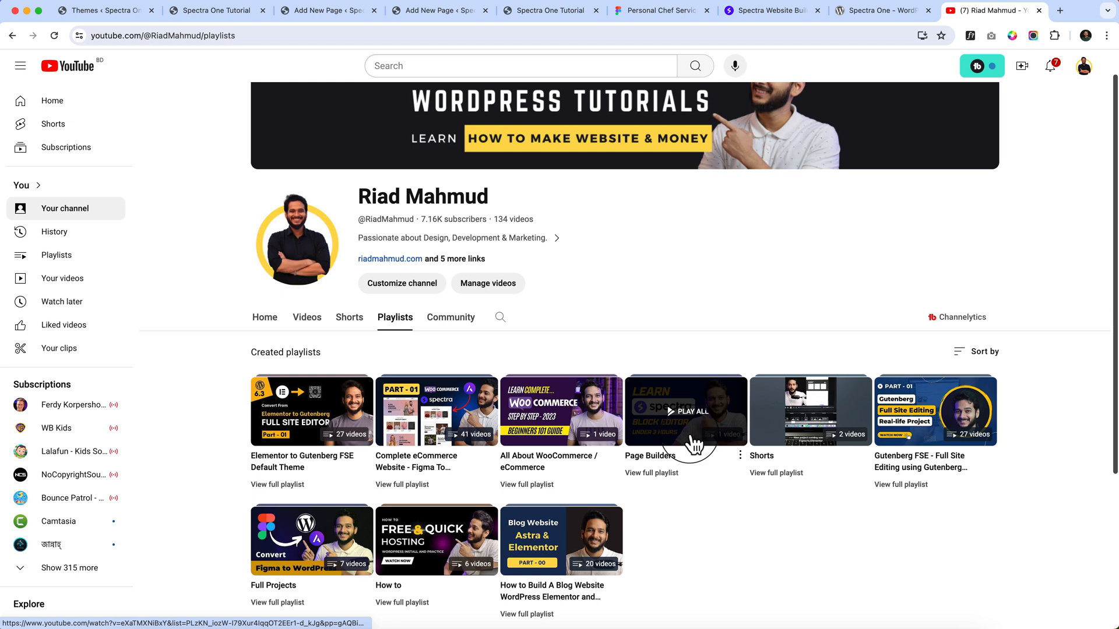
{"action": "mouse_move", "coordinate": [436, 410]}
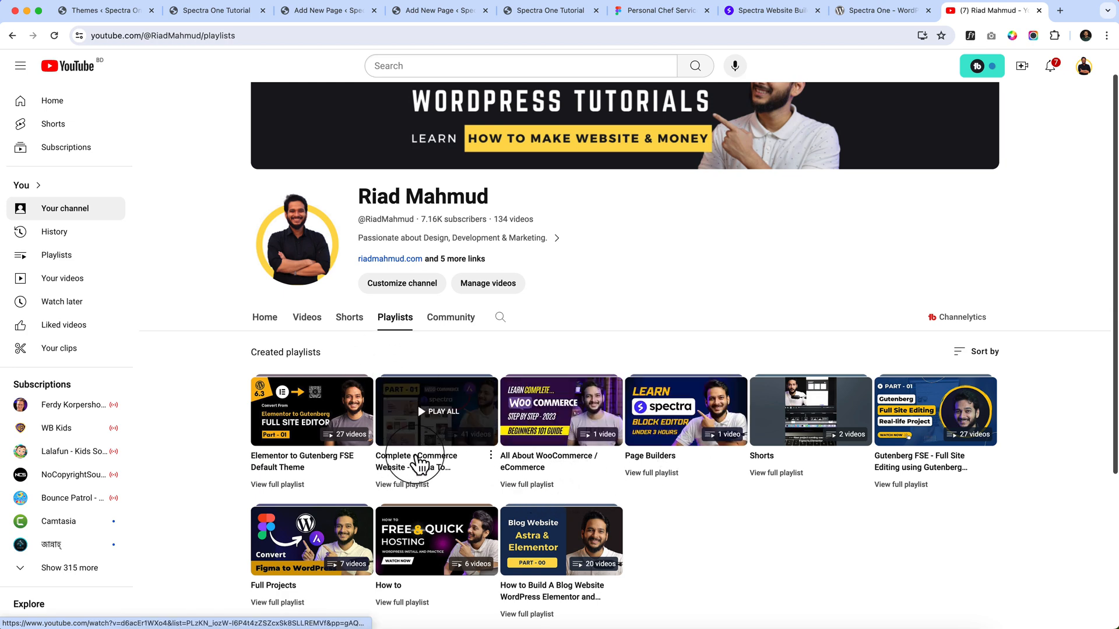
{"action": "mouse_move", "coordinate": [421, 467]}
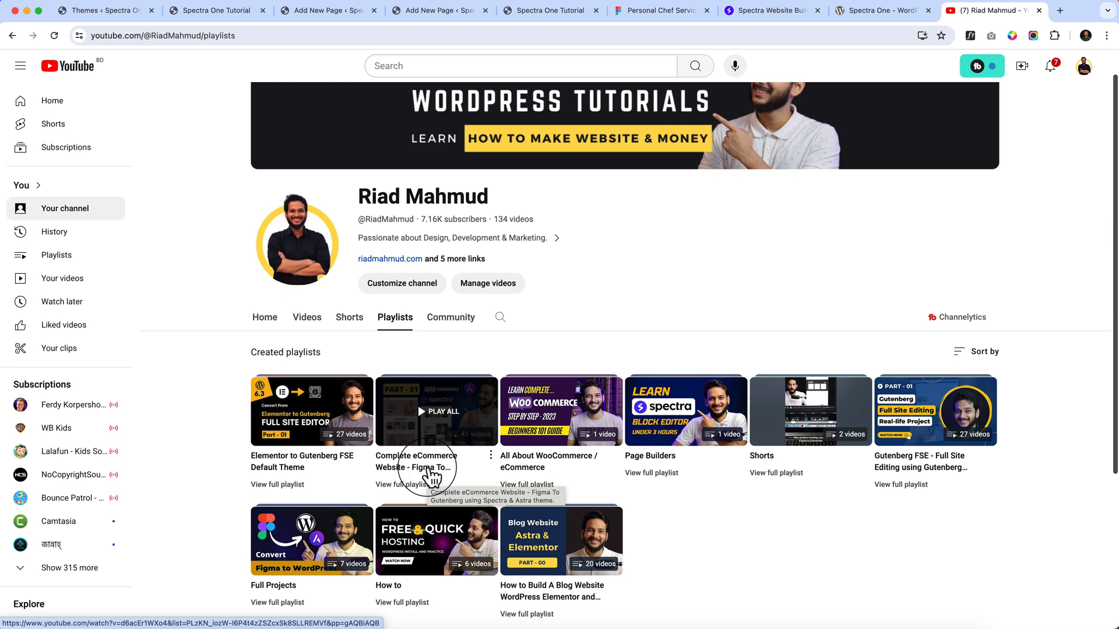
{"action": "mouse_move", "coordinate": [435, 464]}
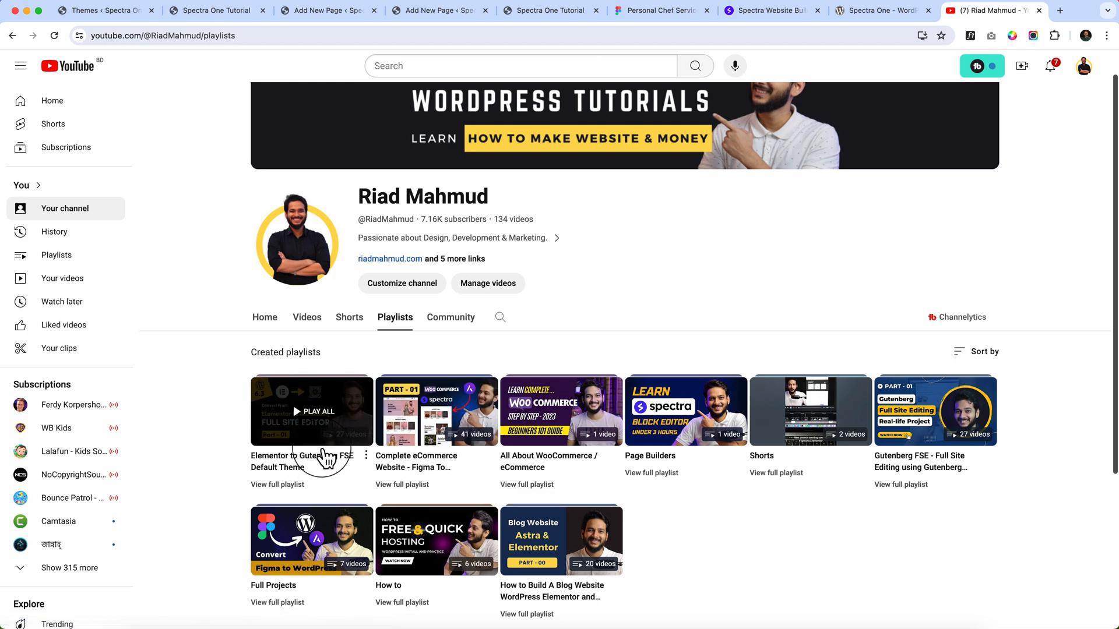
{"action": "mouse_move", "coordinate": [325, 454]}
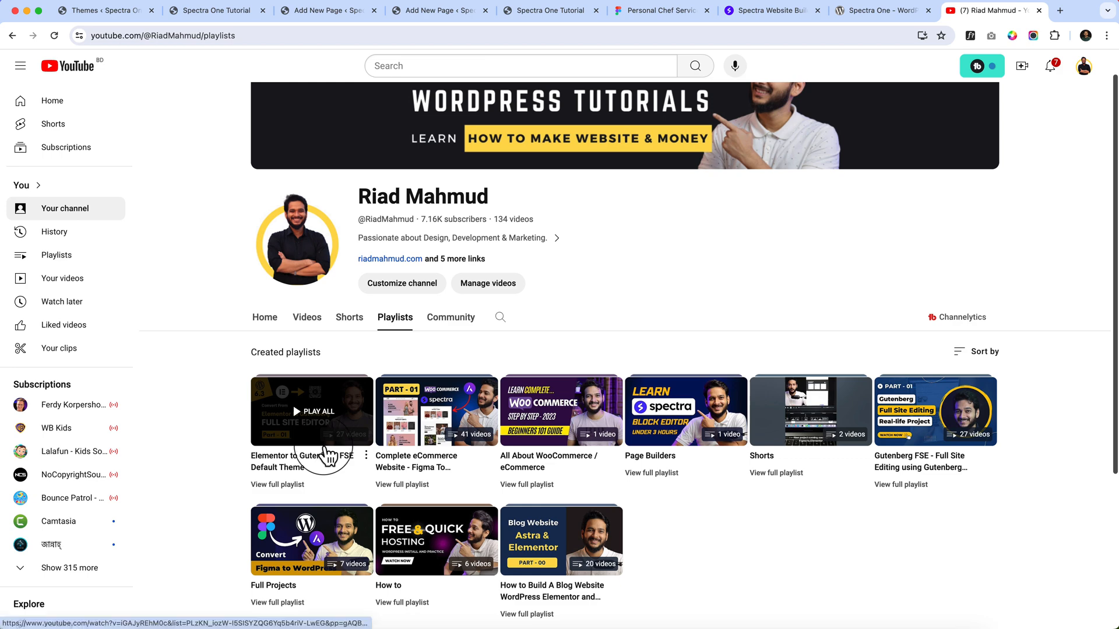
{"action": "mouse_move", "coordinate": [964, 510]}
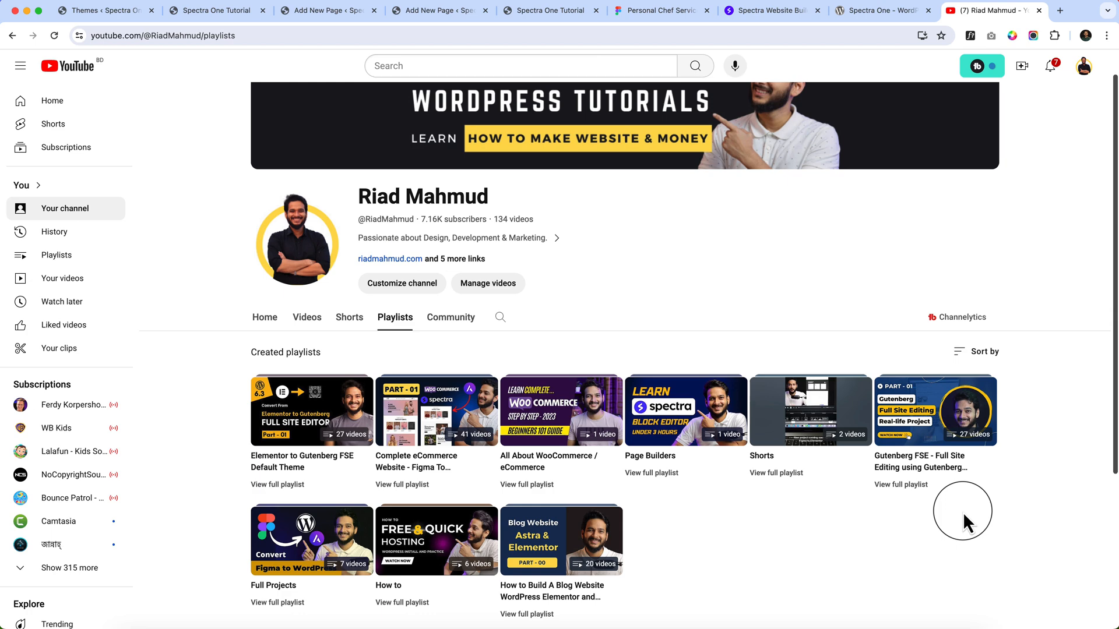
{"action": "mouse_move", "coordinate": [311, 410]}
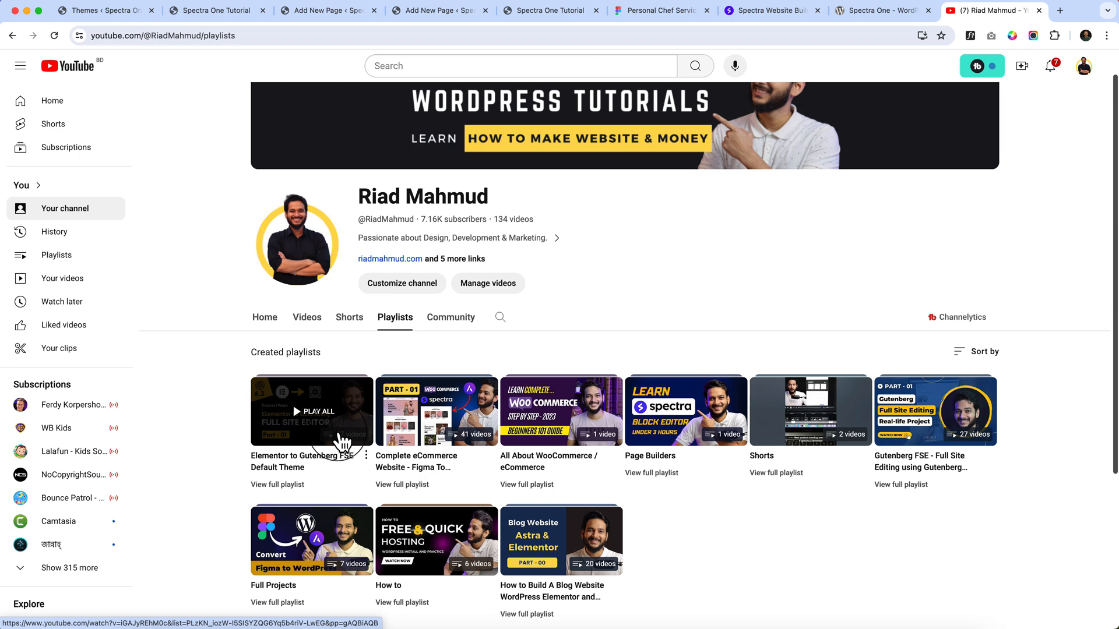
{"action": "left_click", "coordinate": [104, 11]}
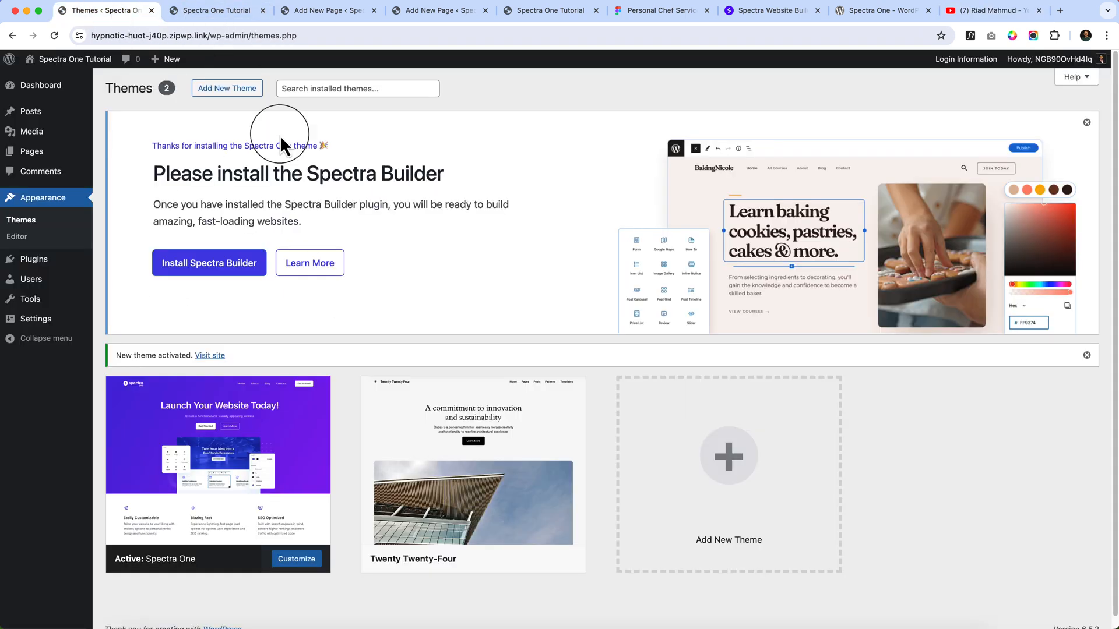
Step: Install the recommended Spectra Builder plugin from the Spectra One theme banner
{"action": "left_click", "coordinate": [208, 263]}
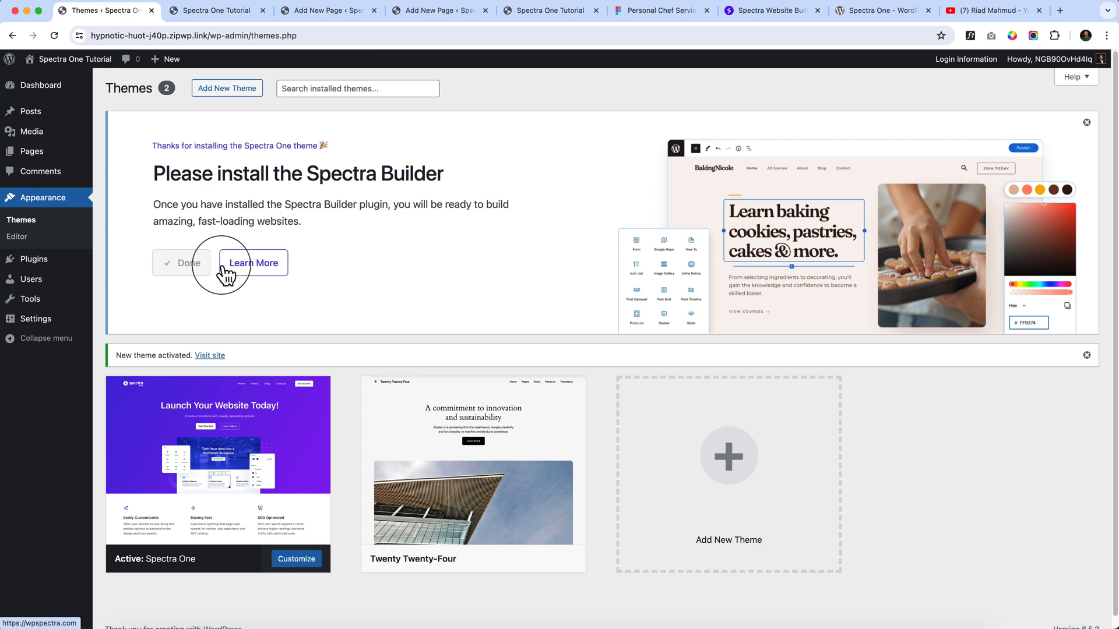
{"action": "left_click", "coordinate": [181, 262]}
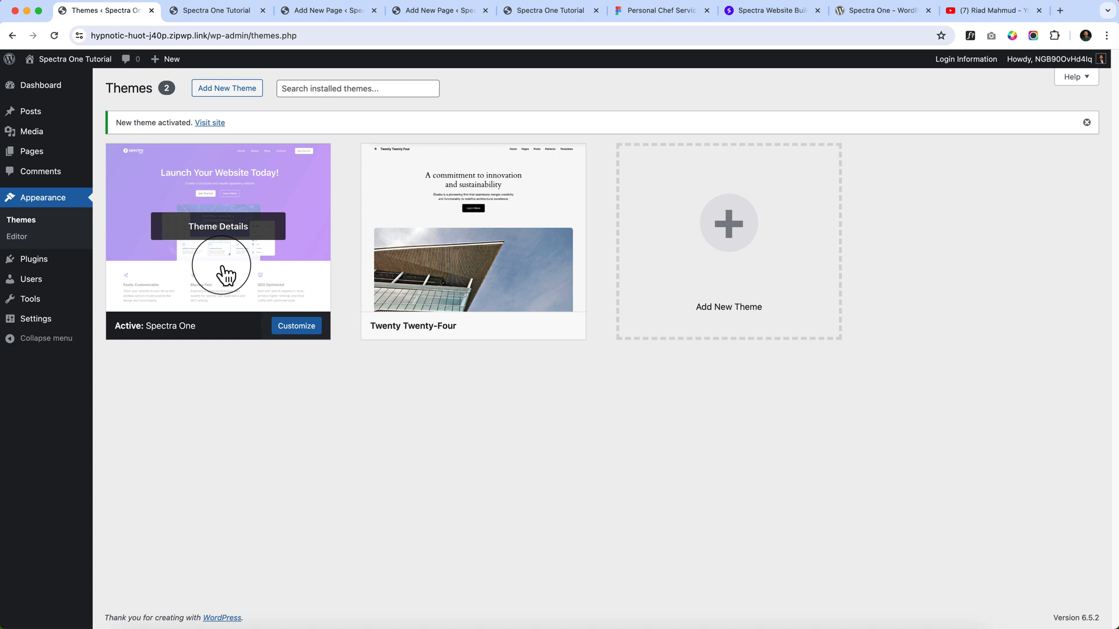
{"action": "mouse_move", "coordinate": [50, 259]}
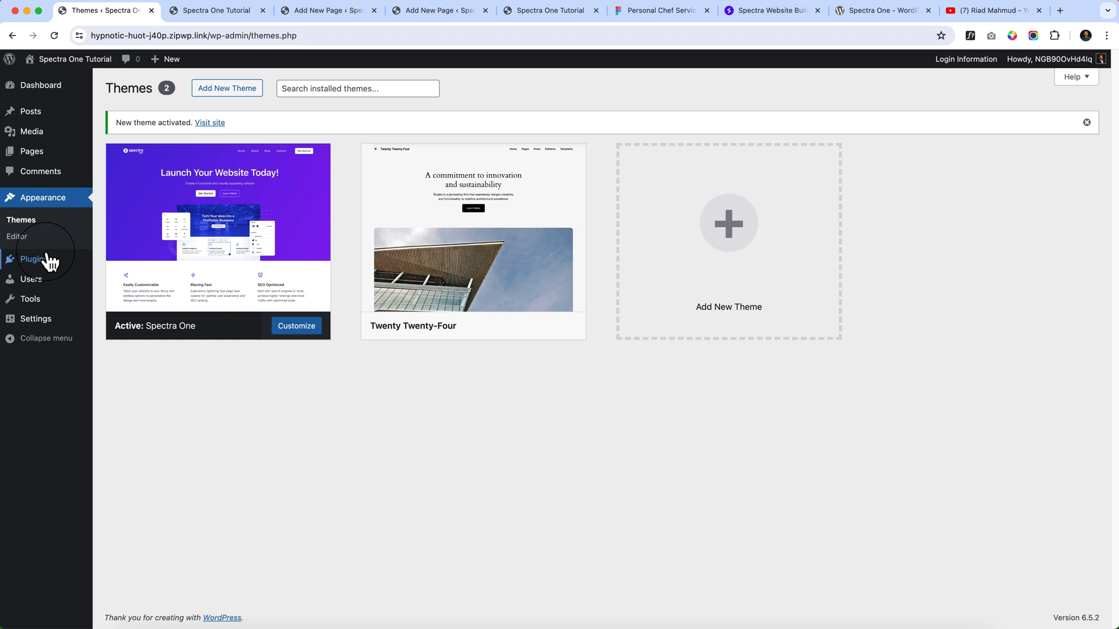
{"action": "mouse_move", "coordinate": [163, 135]}
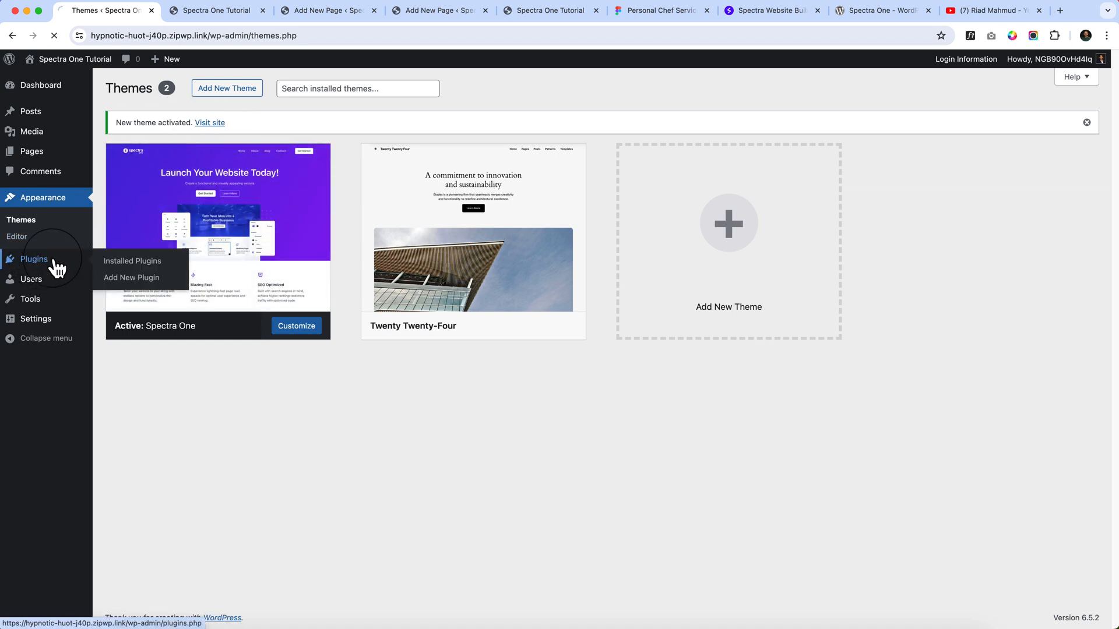
{"action": "mouse_move", "coordinate": [414, 249]}
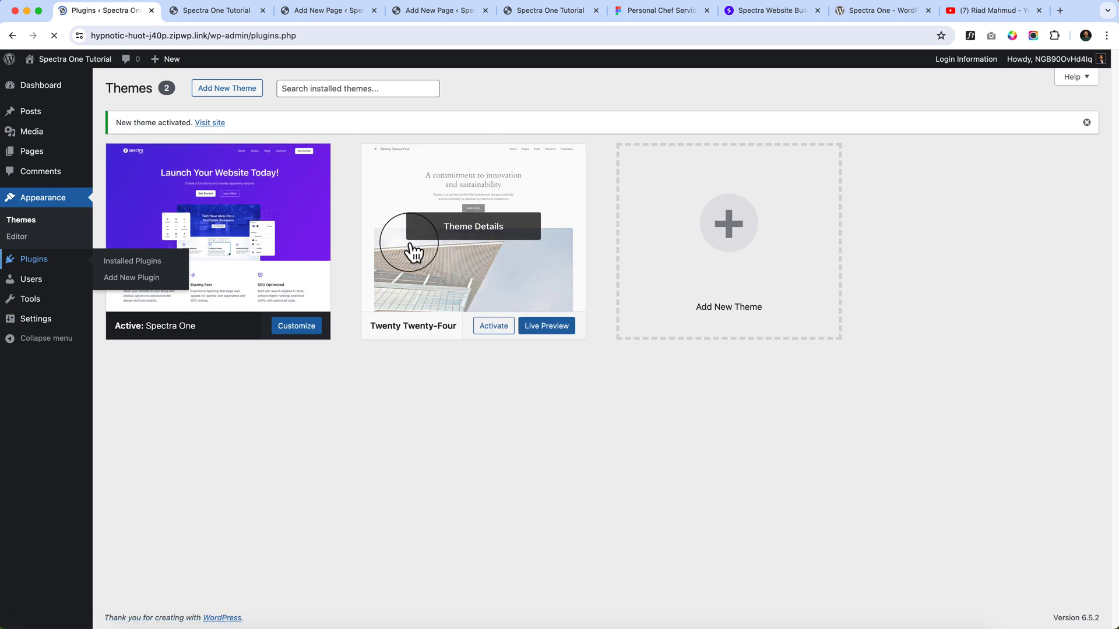
Step: Search the plugin directory for 'spectra' and confirm the Spectra plugin shows Active
{"action": "left_click", "coordinate": [132, 260]}
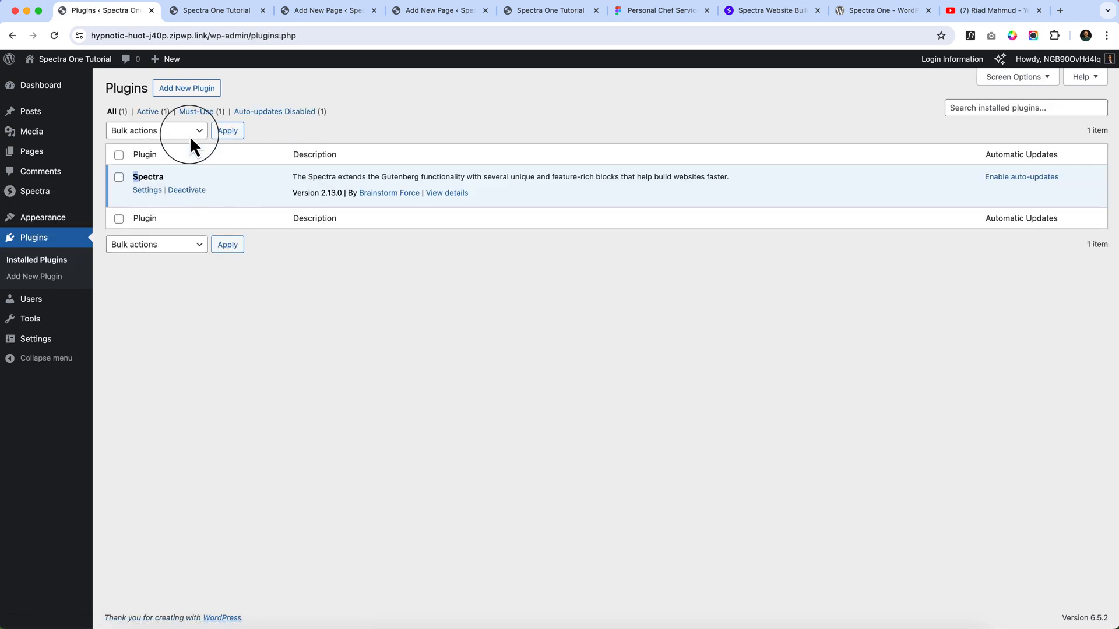
{"action": "mouse_move", "coordinate": [186, 88]}
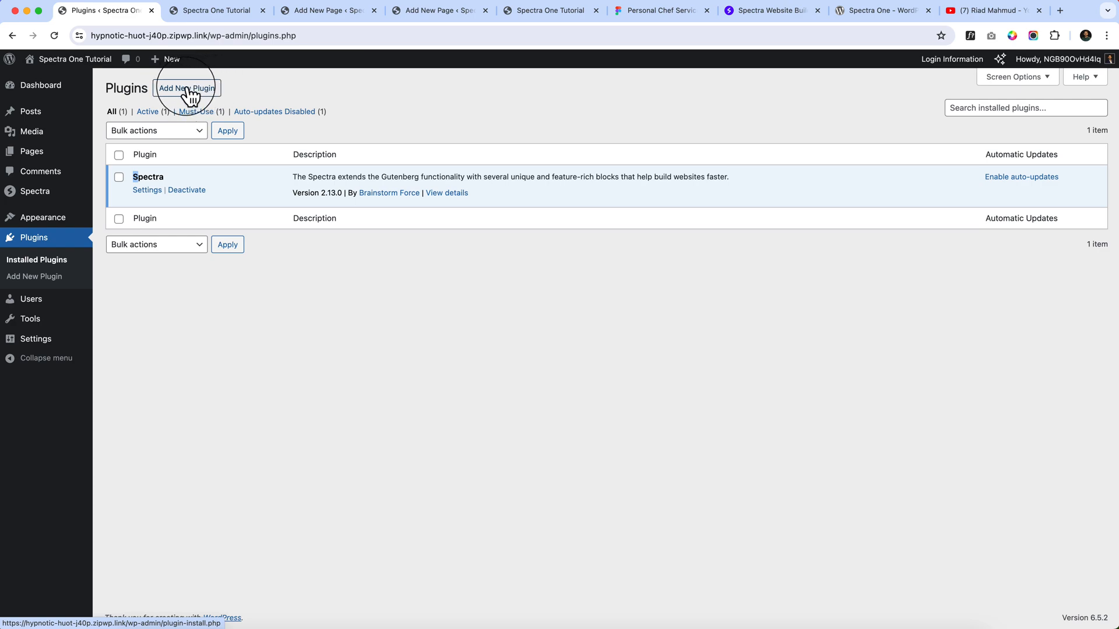
{"action": "left_click", "coordinate": [187, 88]}
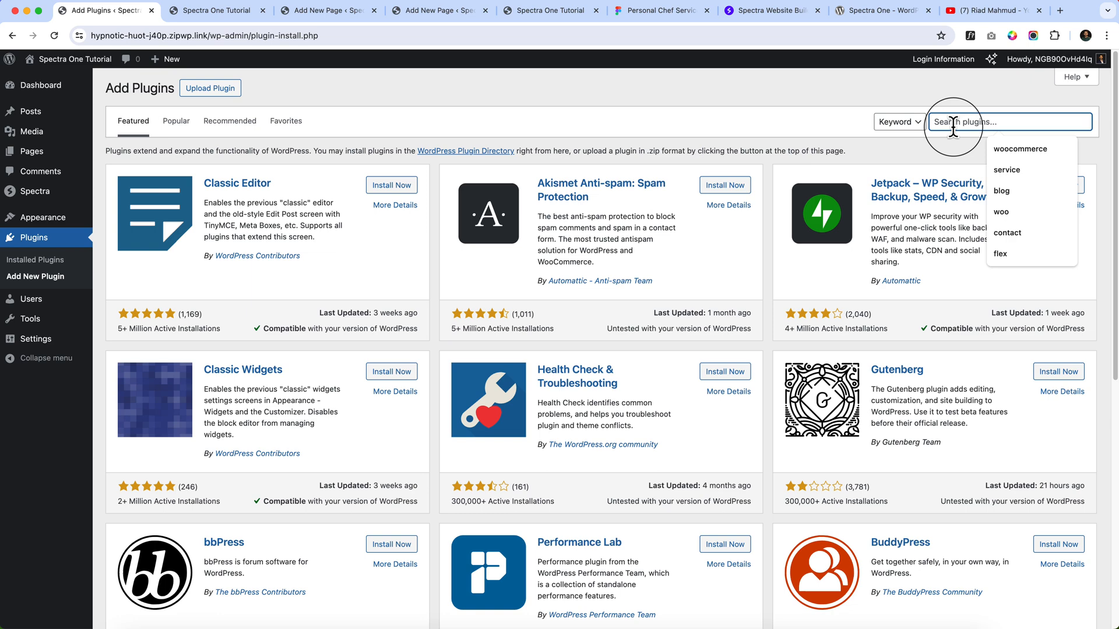
{"action": "type", "text": "spectra"}
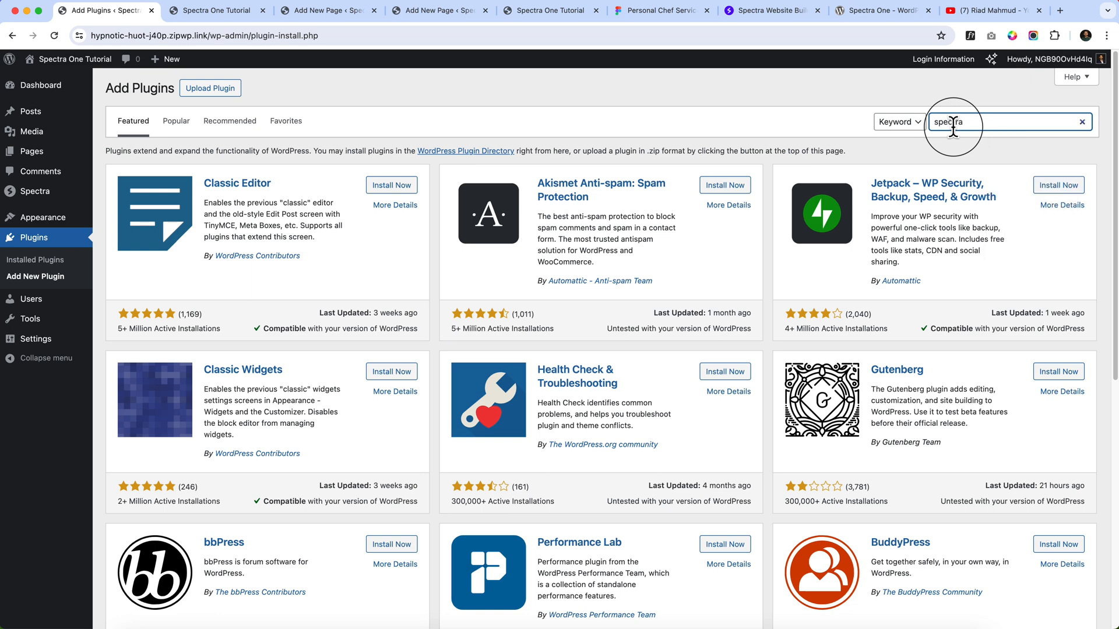
{"action": "key", "text": "Return"}
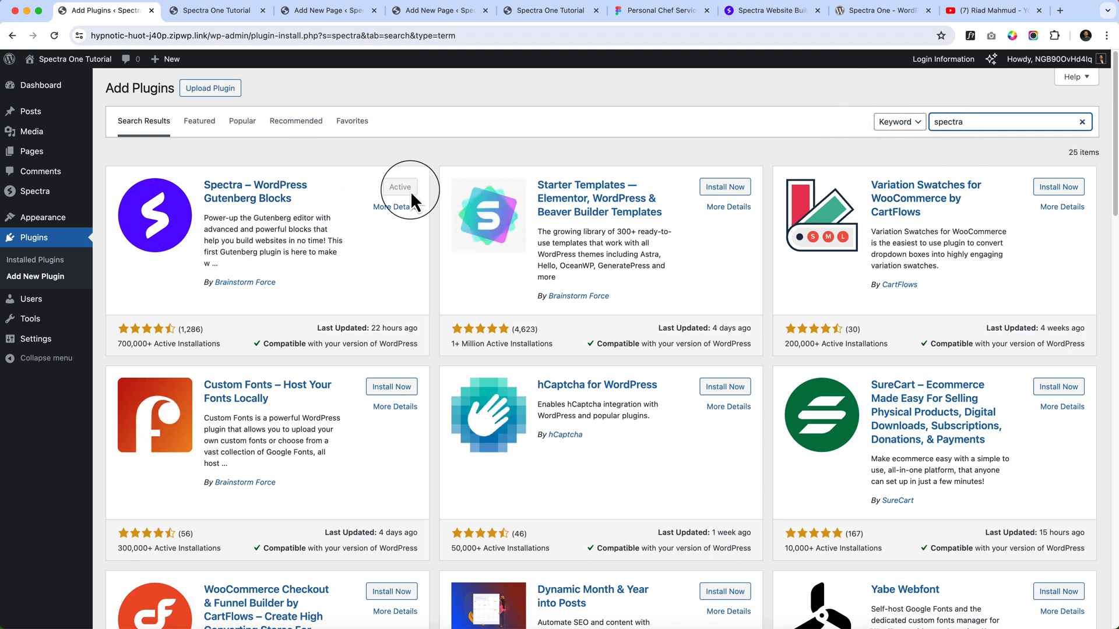
{"action": "mouse_move", "coordinate": [33, 85]}
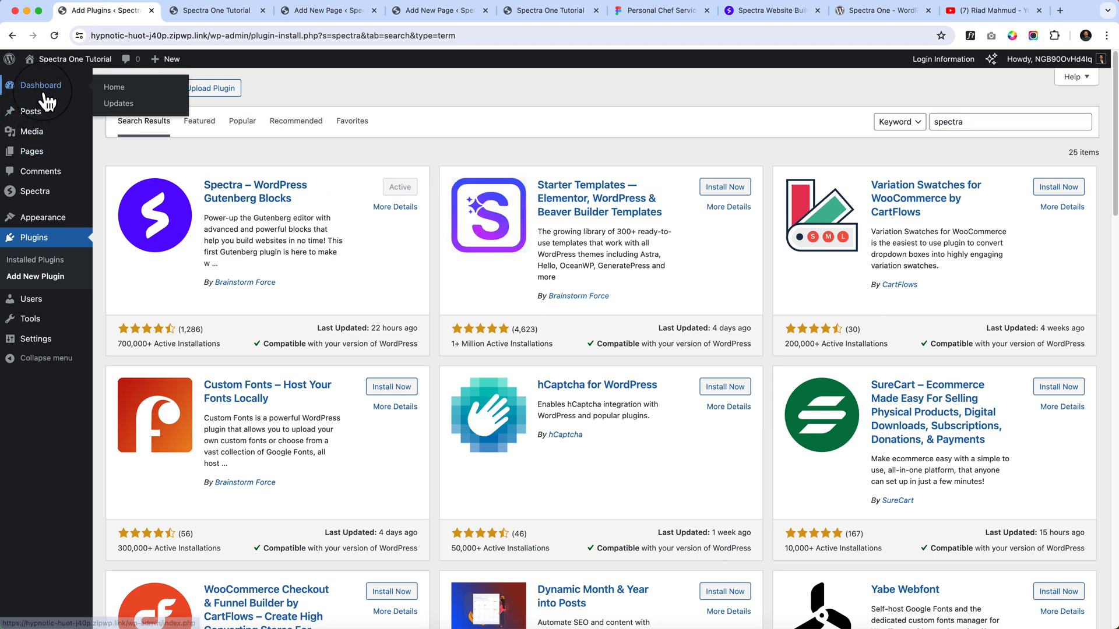
Step: Open the live site homepage in a new tab from the admin bar and switch to it
{"action": "left_click", "coordinate": [40, 85]}
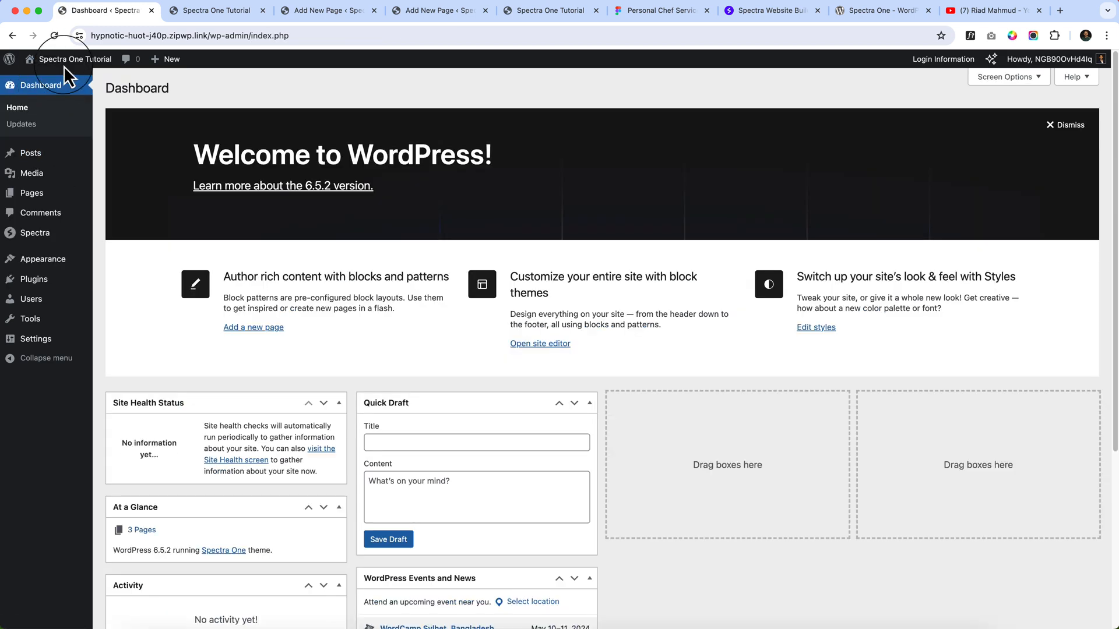
{"action": "right_click", "coordinate": [39, 78]}
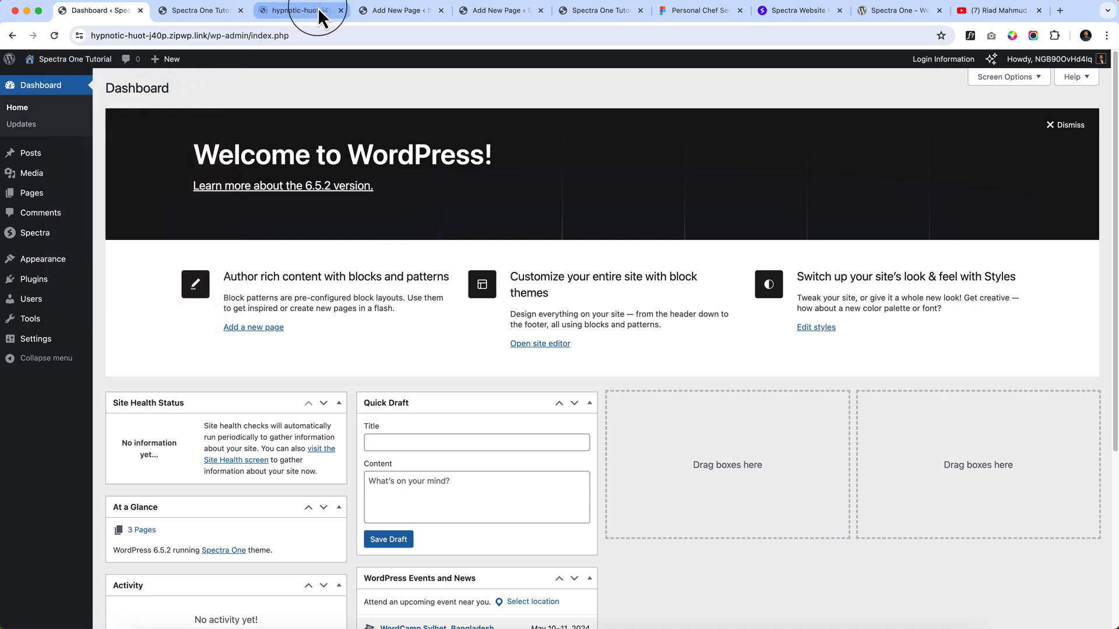
{"action": "left_click", "coordinate": [300, 10]}
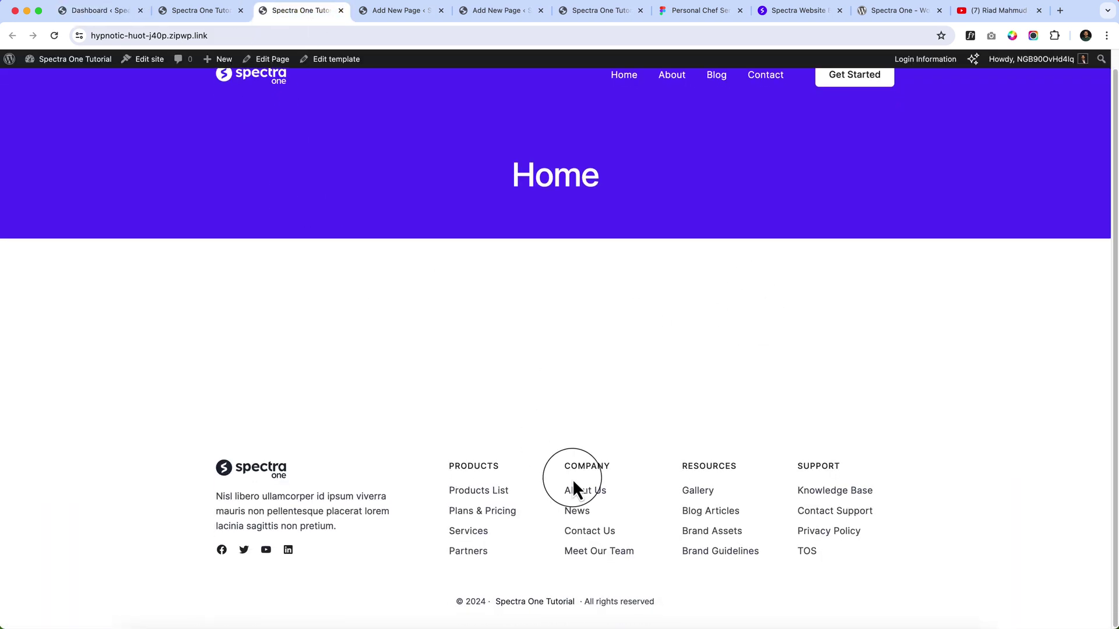